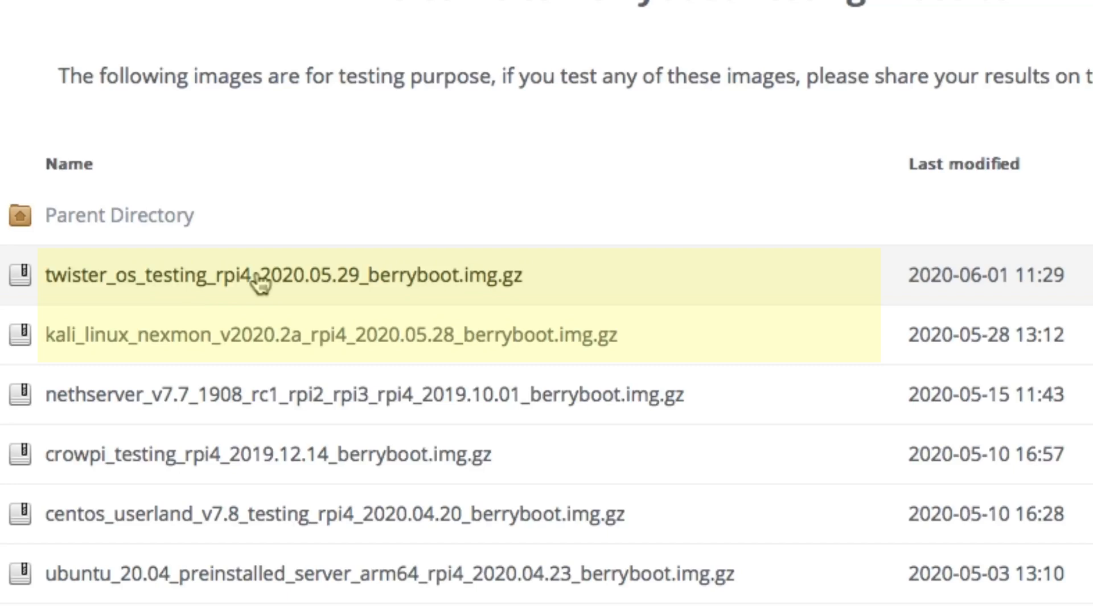
pyautogui.moveTo(249, 347)
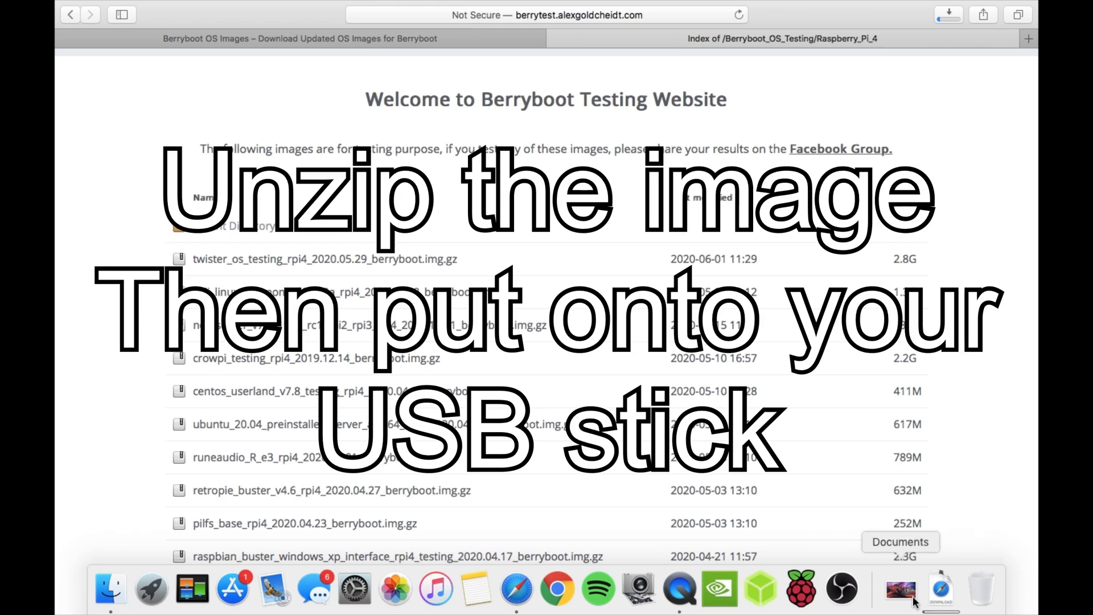
# - Copy the kali_linux_nexmon image from the USB stick into BerryBoot's boot menu
pyautogui.click(940, 590)
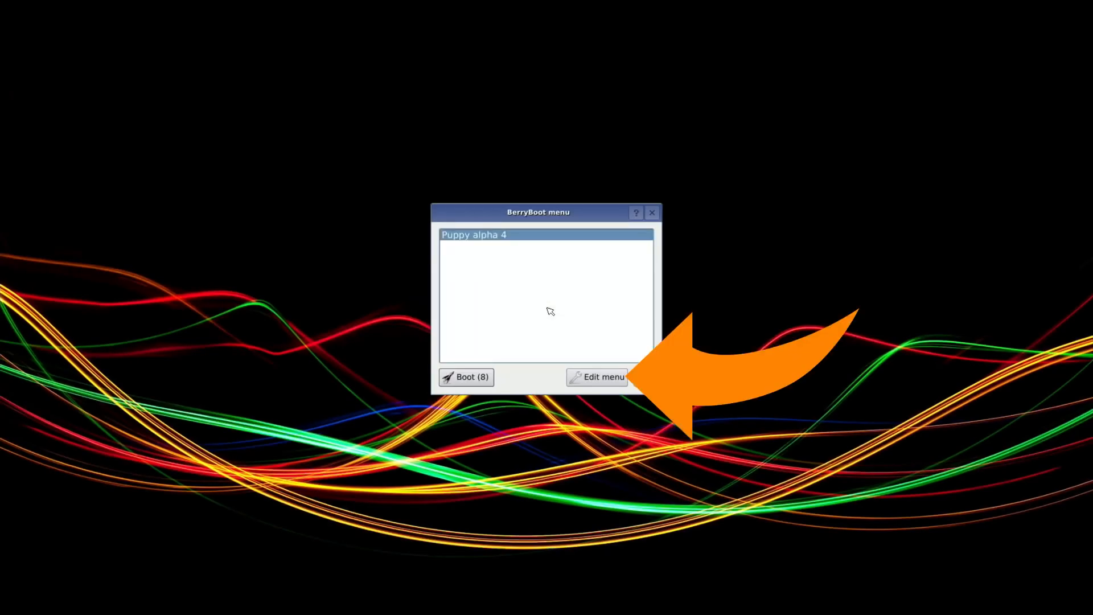
pyautogui.click(598, 377)
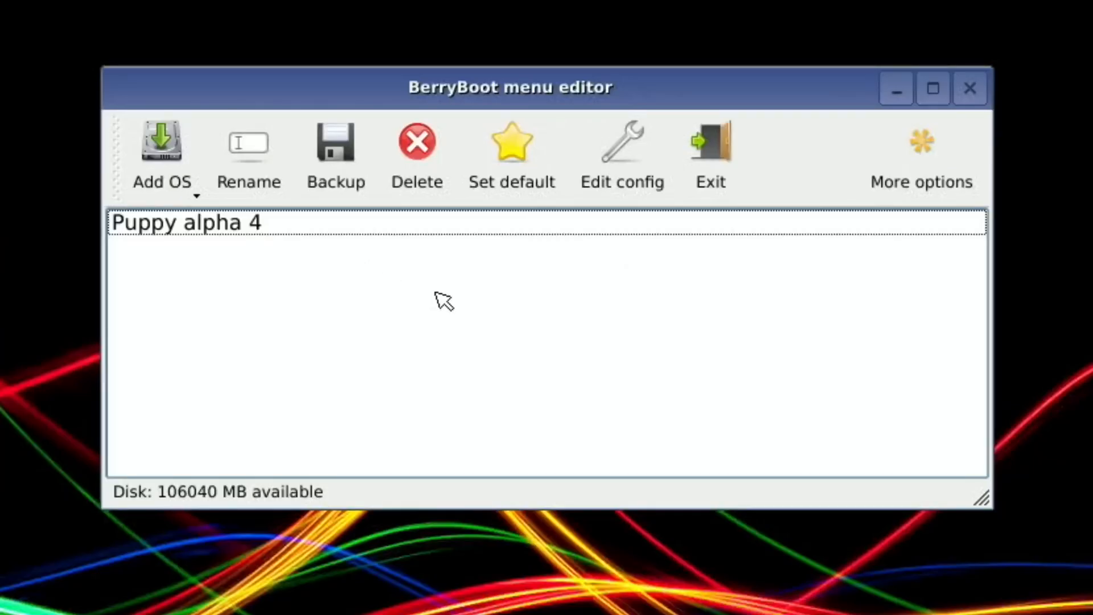
pyautogui.moveTo(273, 217)
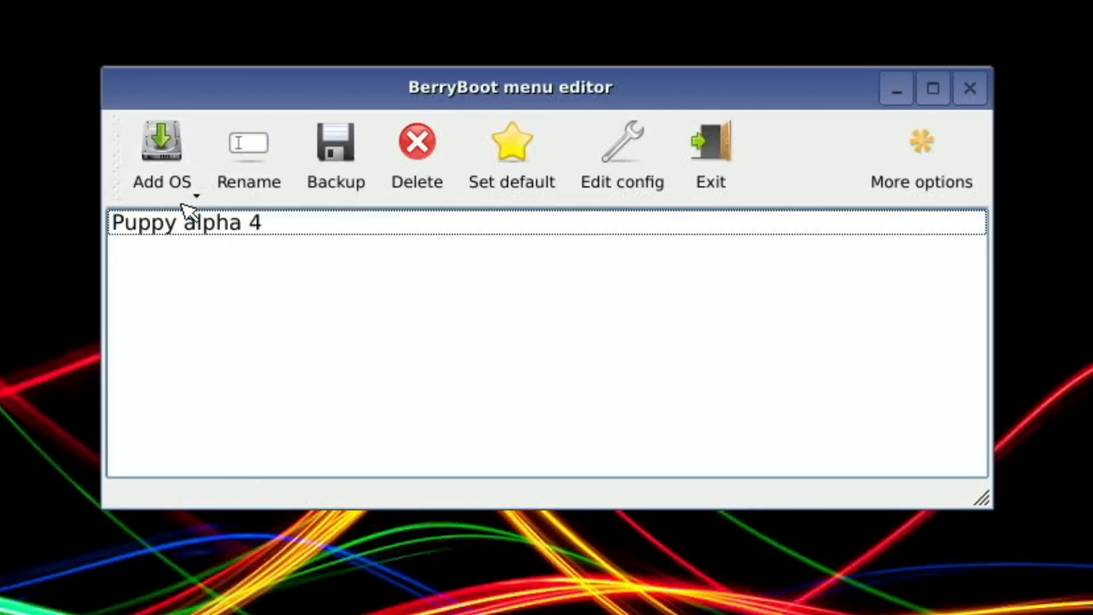
pyautogui.click(162, 153)
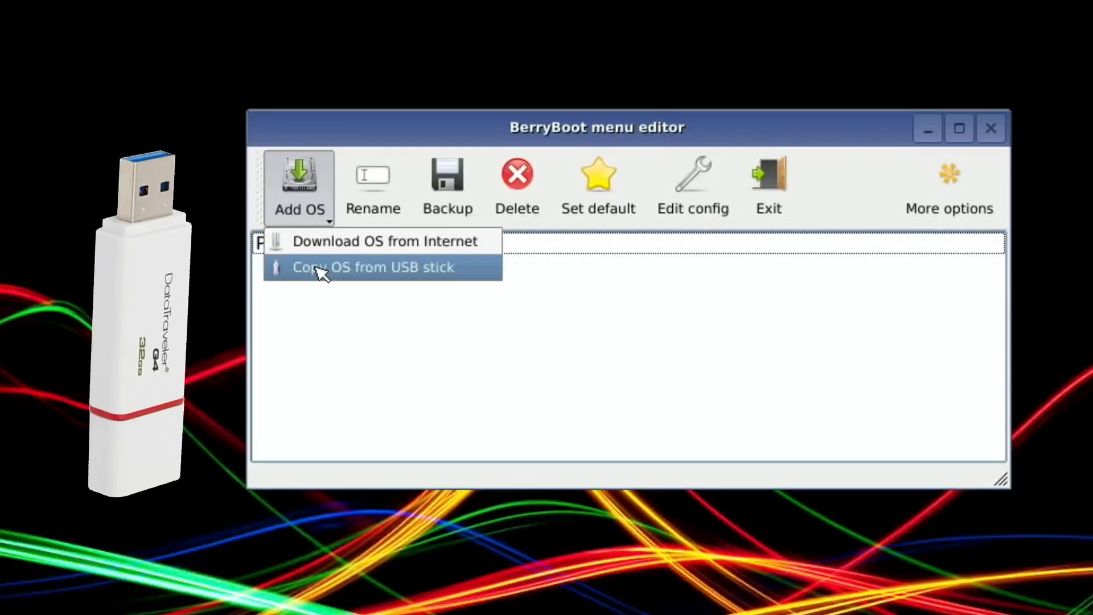
pyautogui.click(372, 268)
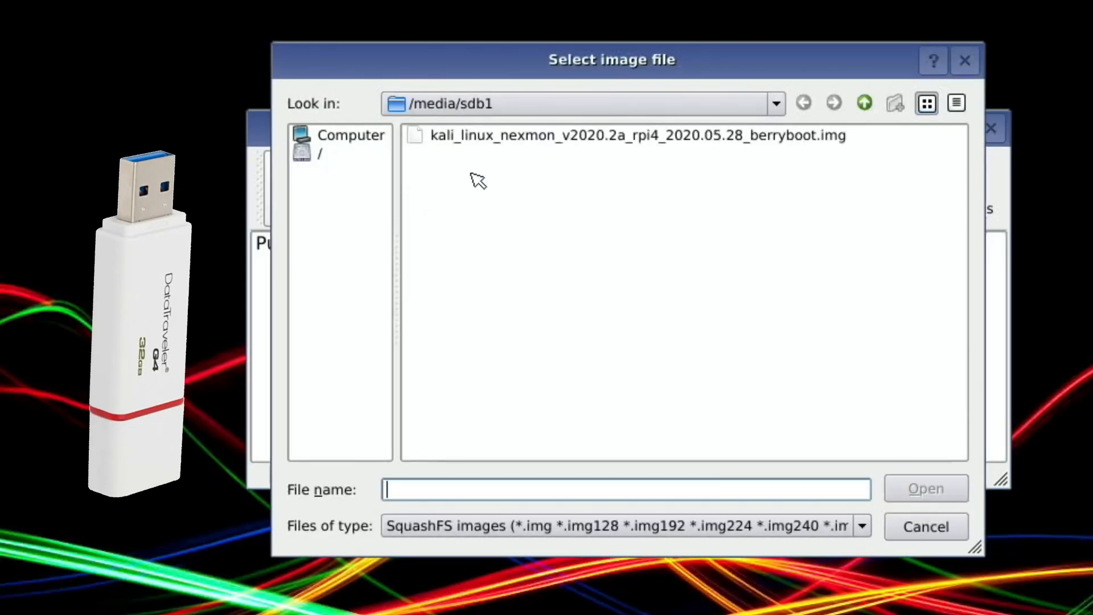
pyautogui.click(635, 136)
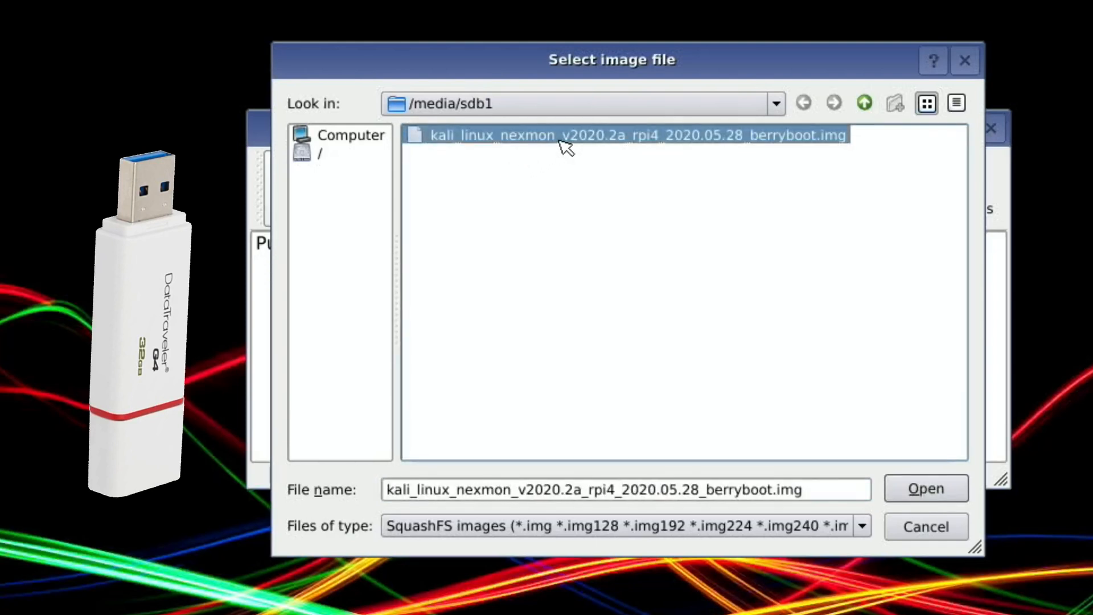
pyautogui.click(925, 488)
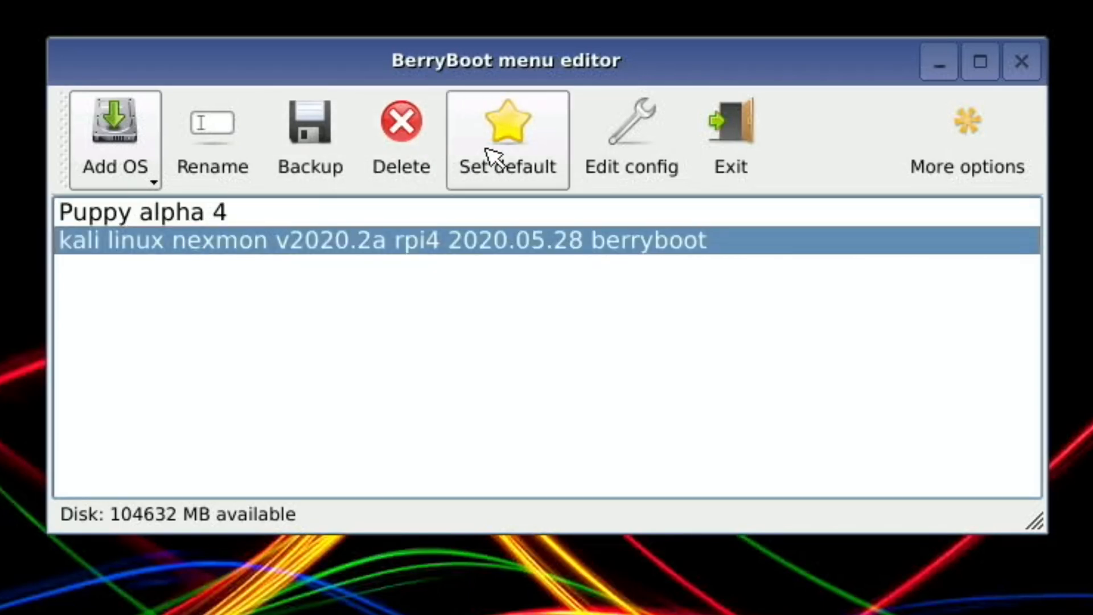
# - Set Kali Linux nexmon as the default entry, exit the editor and boot it
pyautogui.click(507, 125)
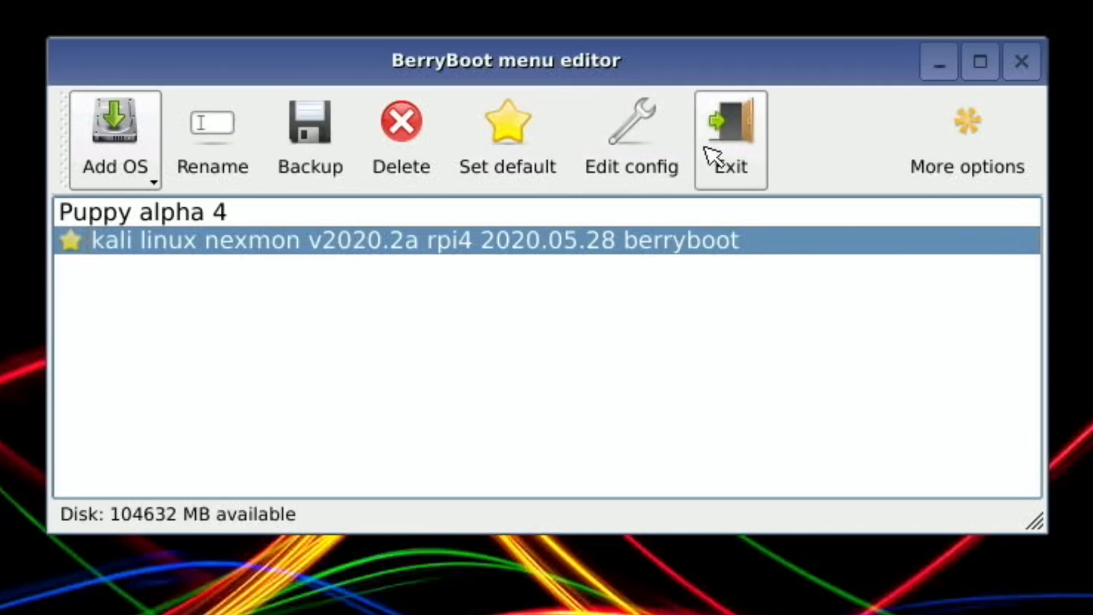
pyautogui.moveTo(729, 158)
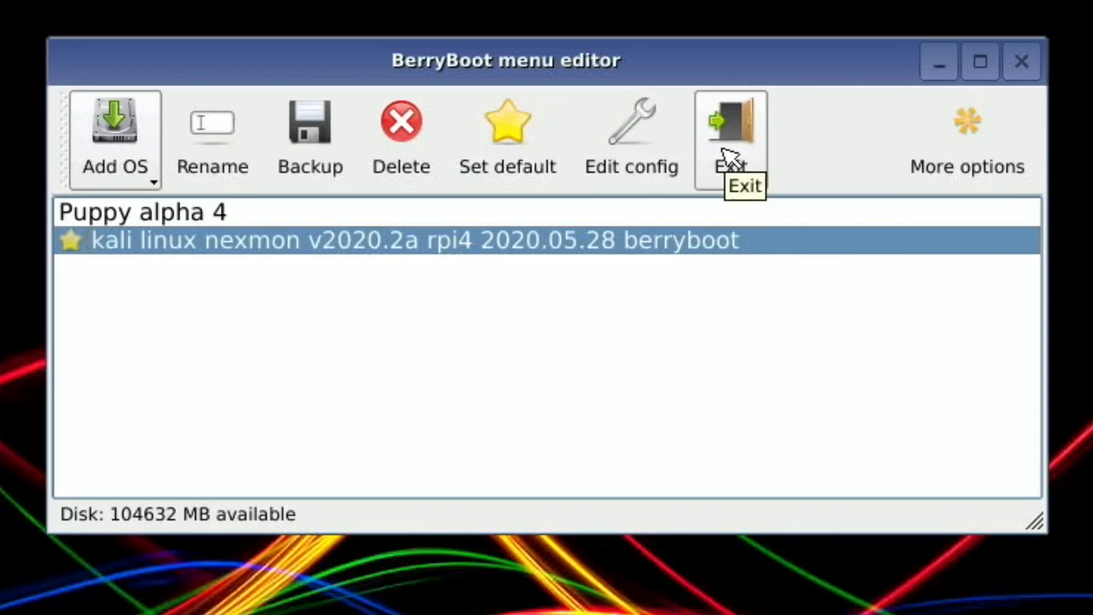
pyautogui.click(729, 129)
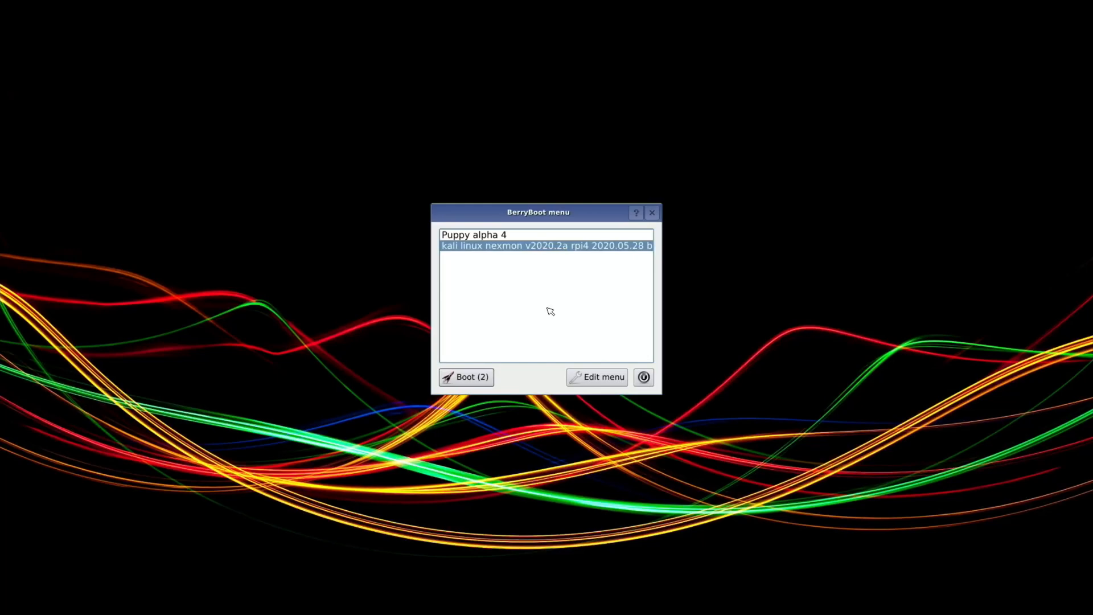
pyautogui.click(465, 376)
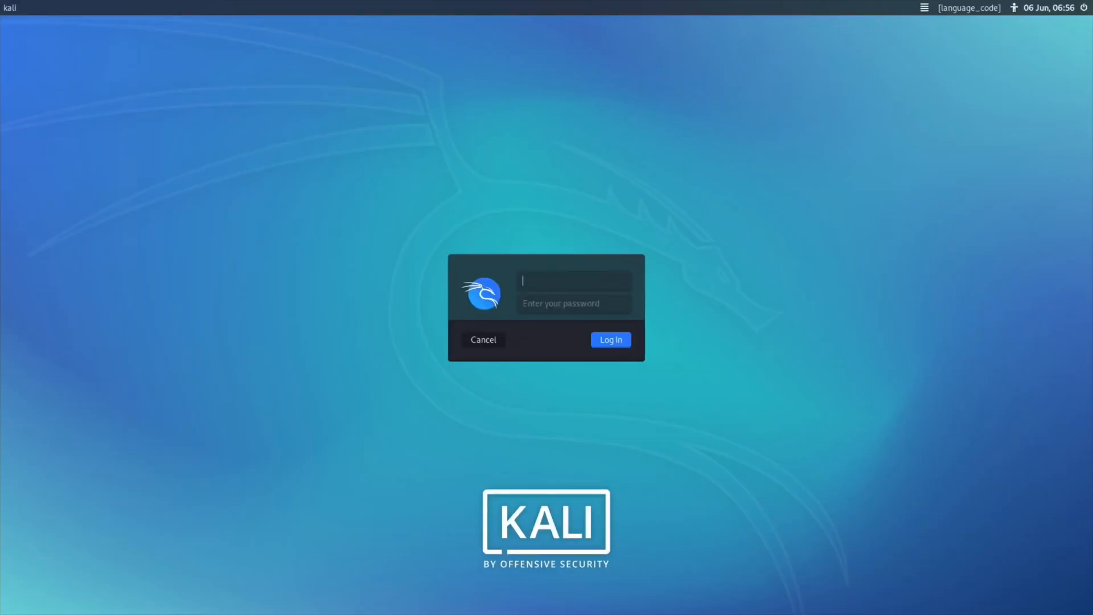
# - Sign in at the Kali login screen with the 'kali' credentials
pyautogui.write('kali')
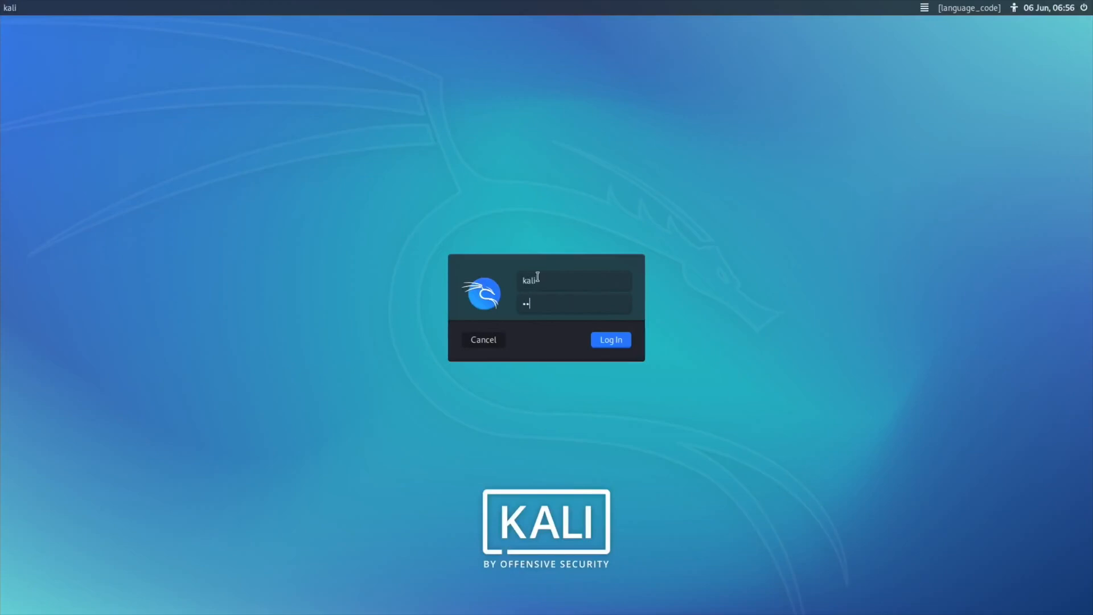
pyautogui.click(609, 339)
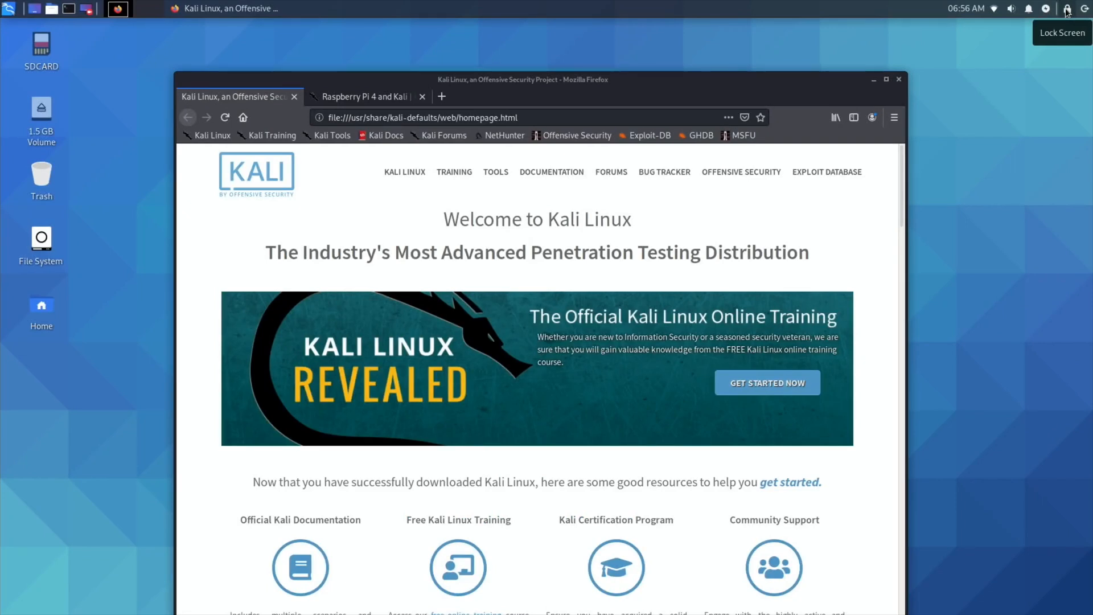
pyautogui.moveTo(823, 6)
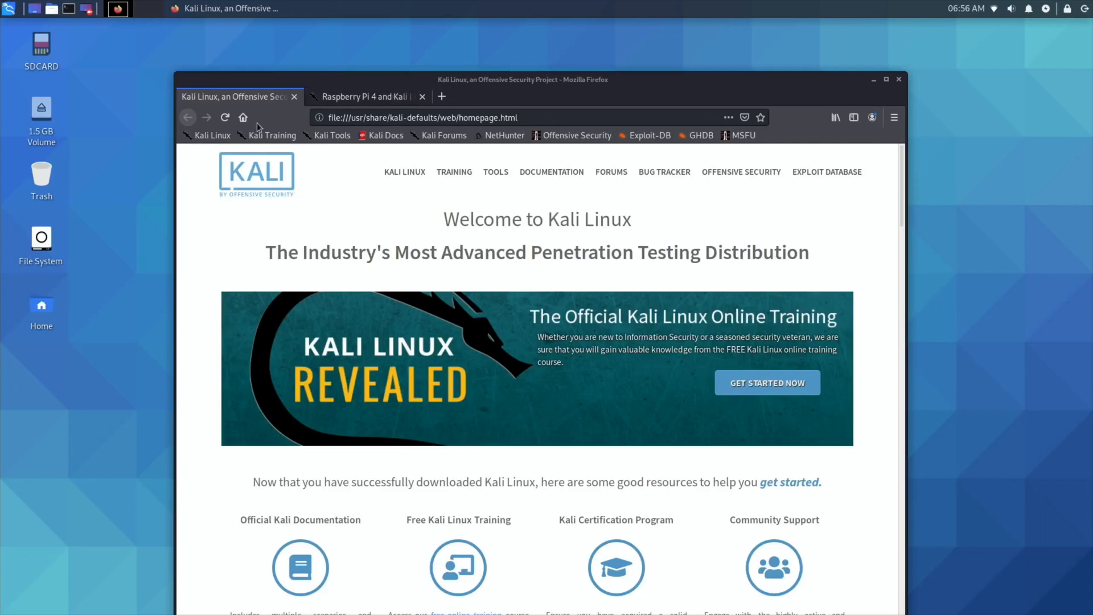
pyautogui.moveTo(336, 283)
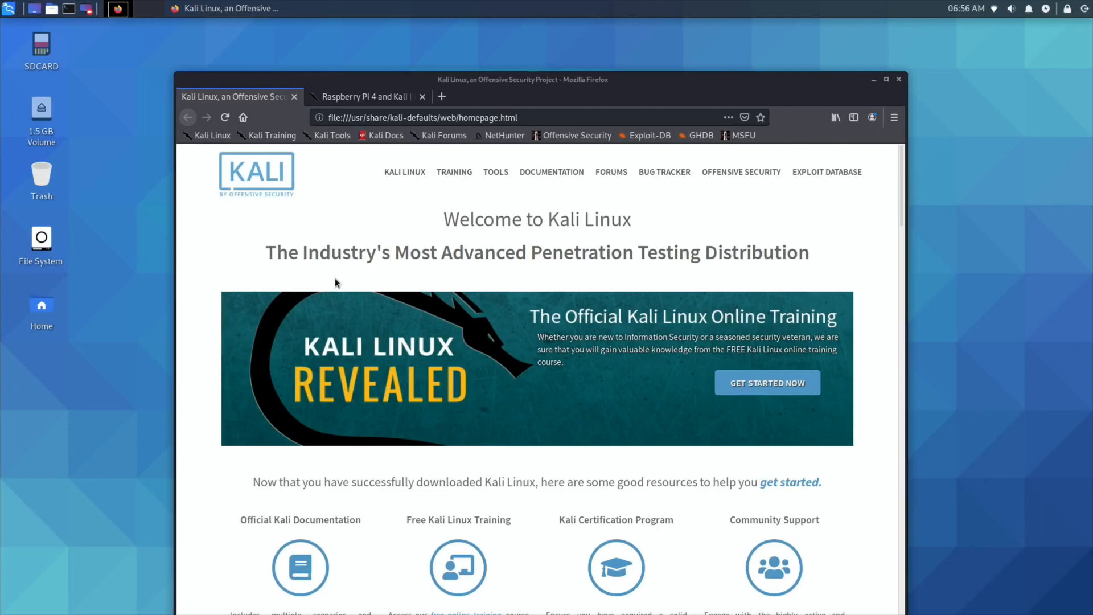
pyautogui.moveTo(466, 416)
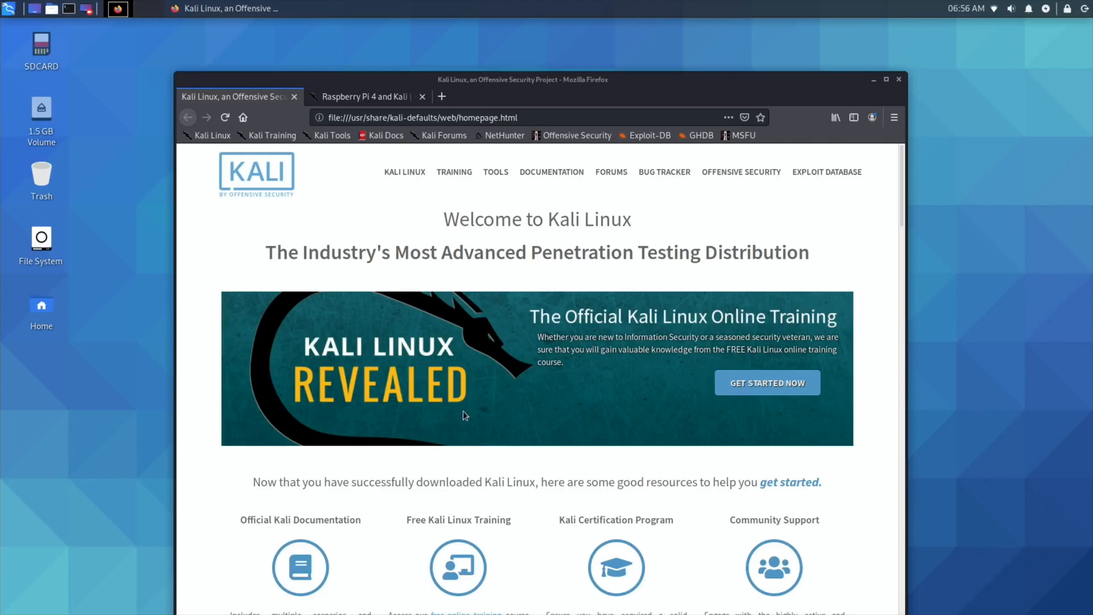
pyautogui.scroll(-3)
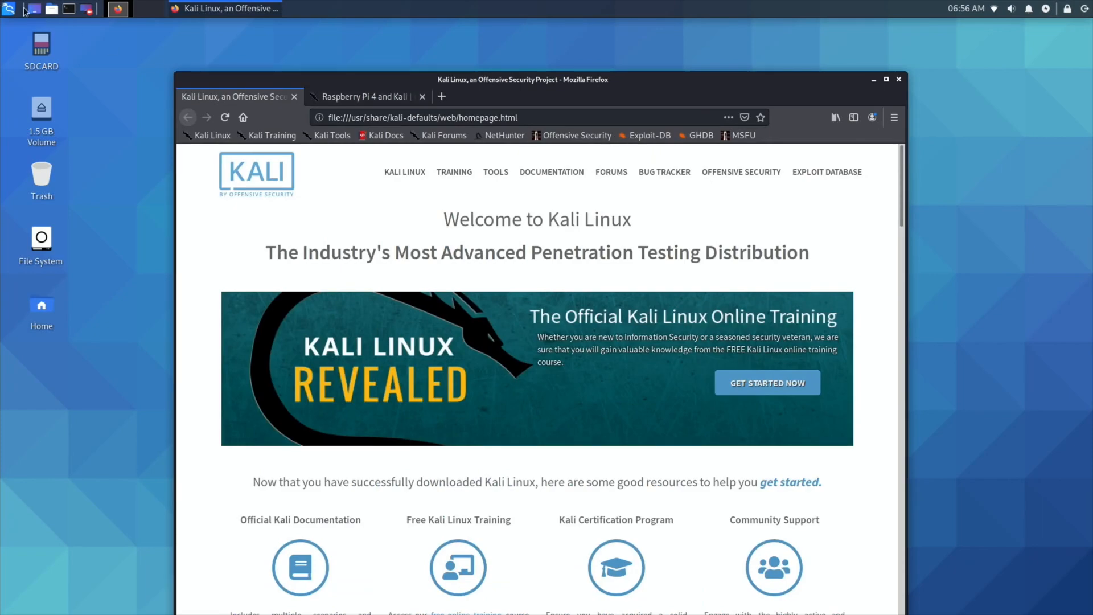
# - Open the Kali applications menu on its Settings category and scroll its entries
pyautogui.click(9, 8)
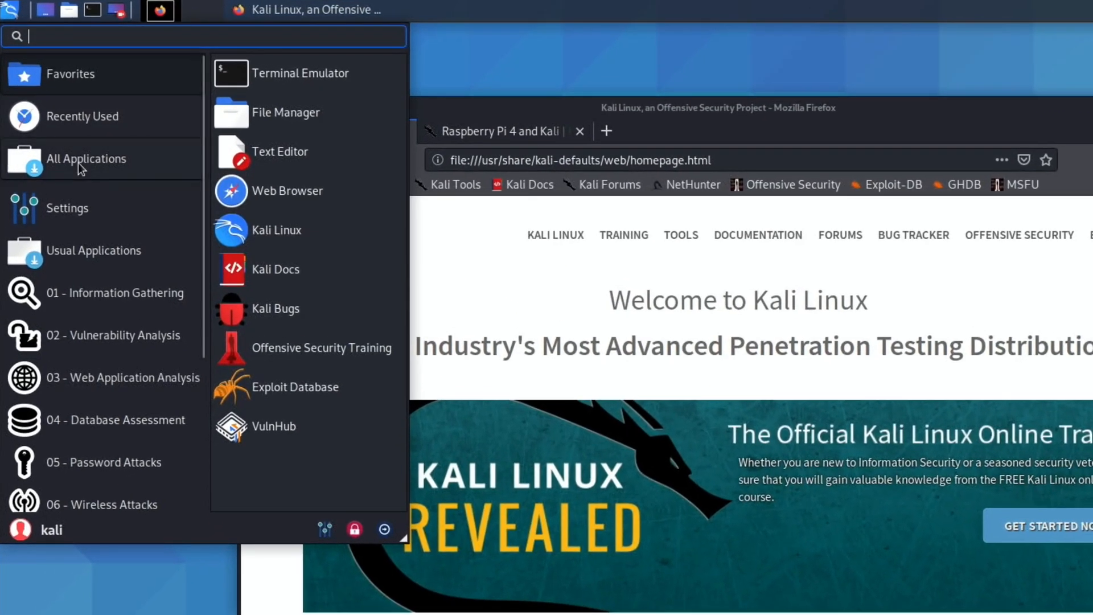
pyautogui.moveTo(78, 82)
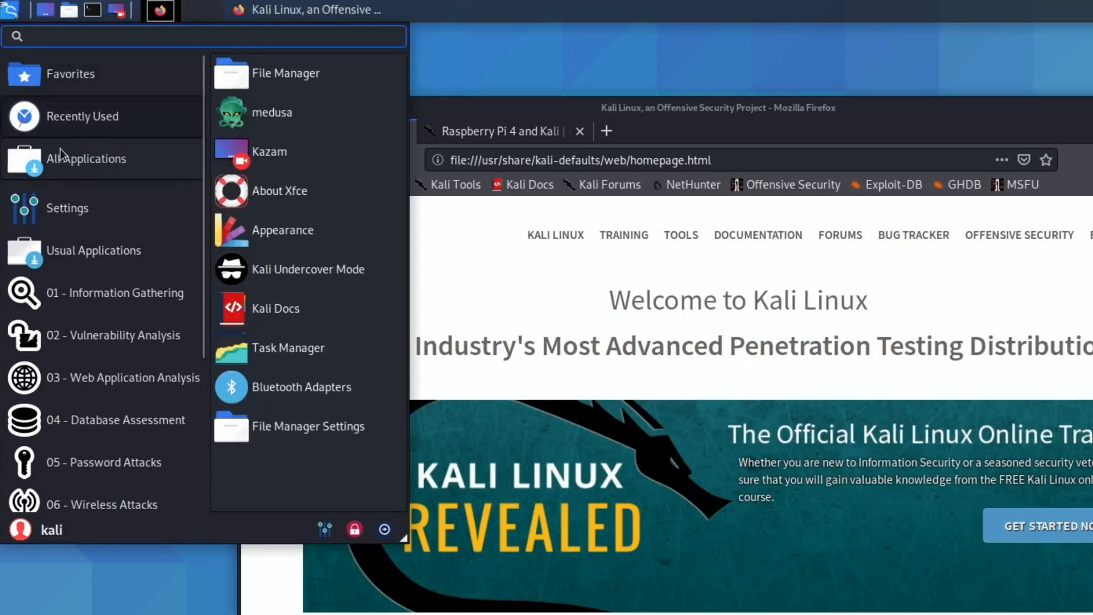
pyautogui.click(67, 207)
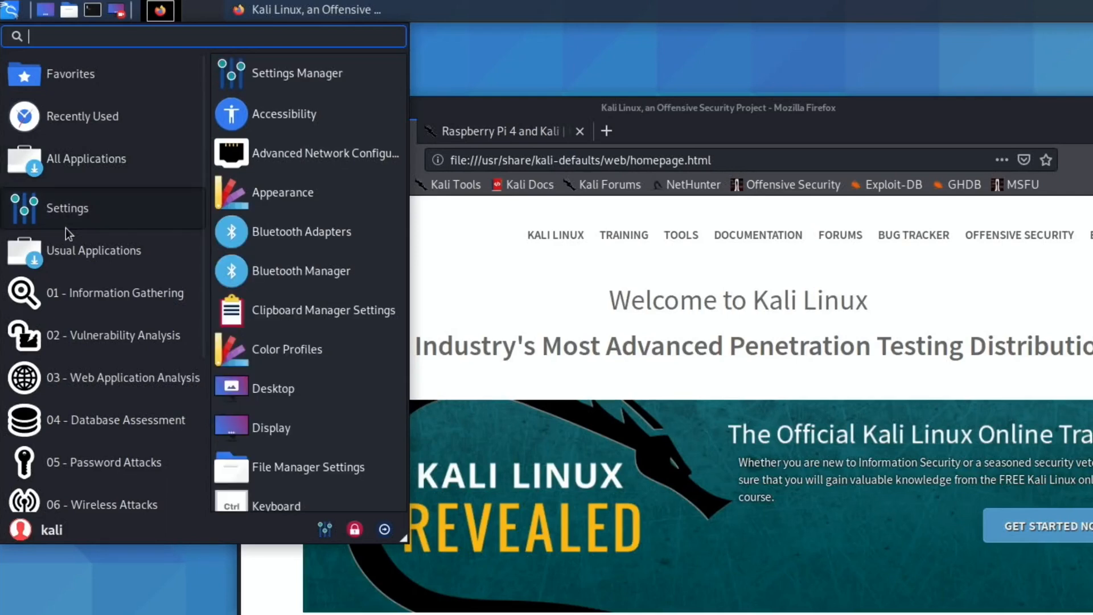
pyautogui.moveTo(109, 248)
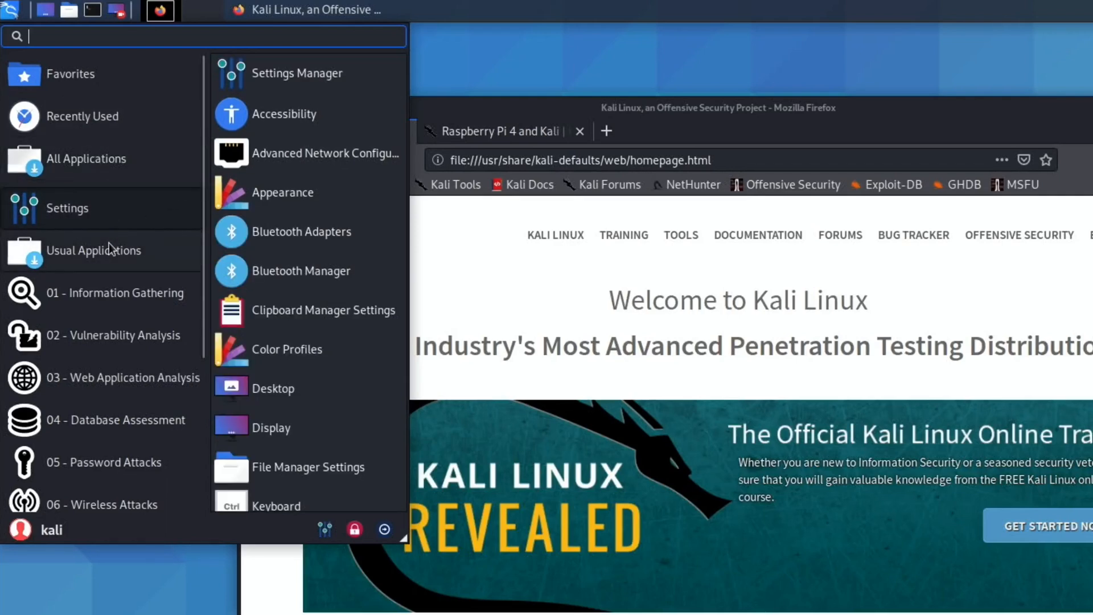
pyautogui.scroll(-3)
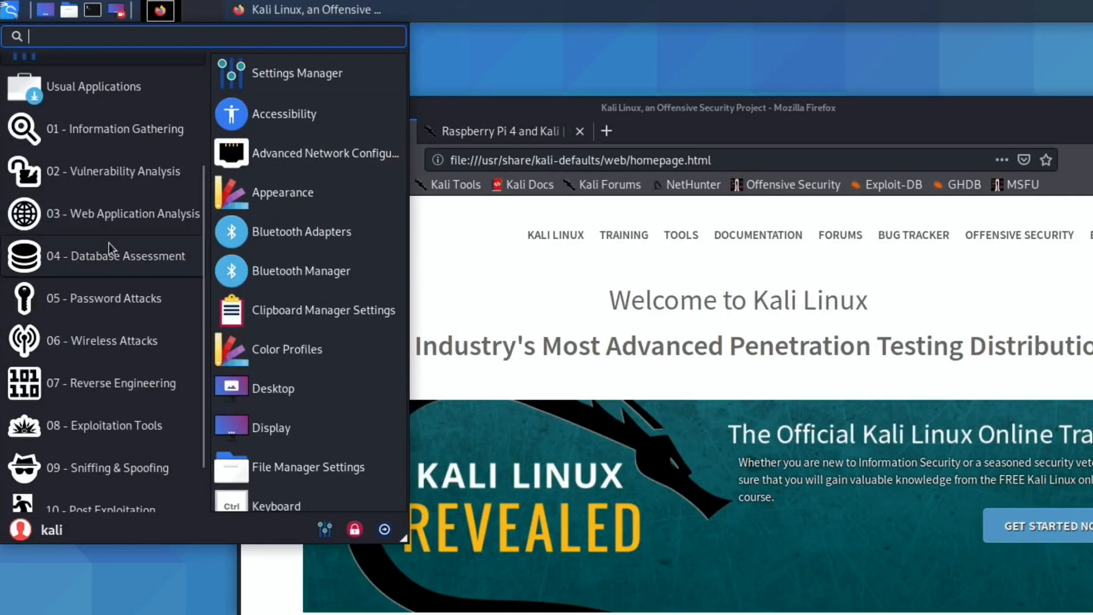
pyautogui.moveTo(97, 129)
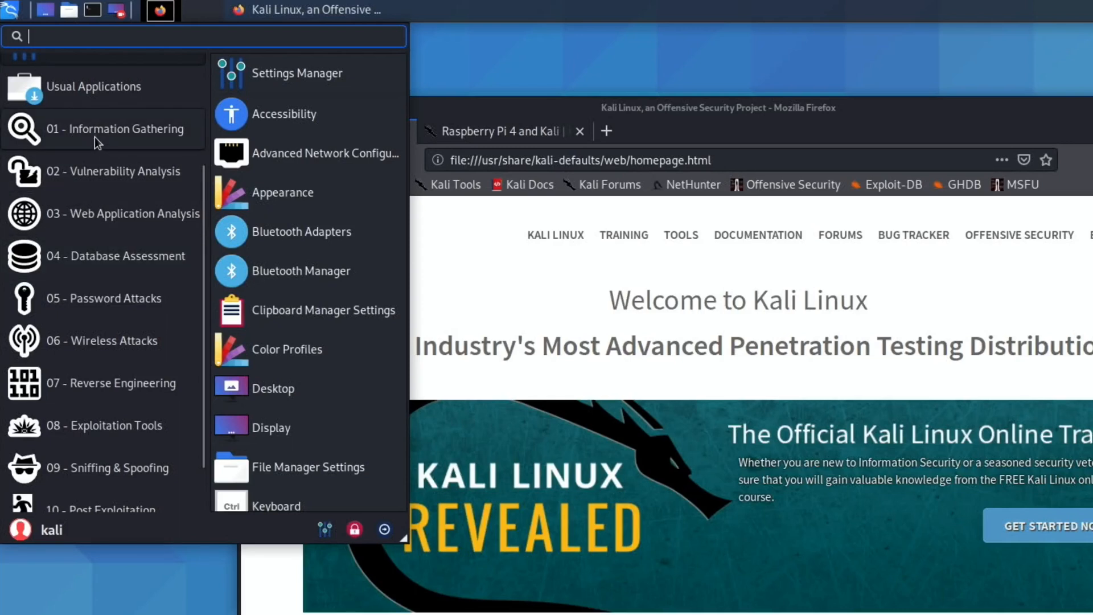
pyautogui.moveTo(109, 214)
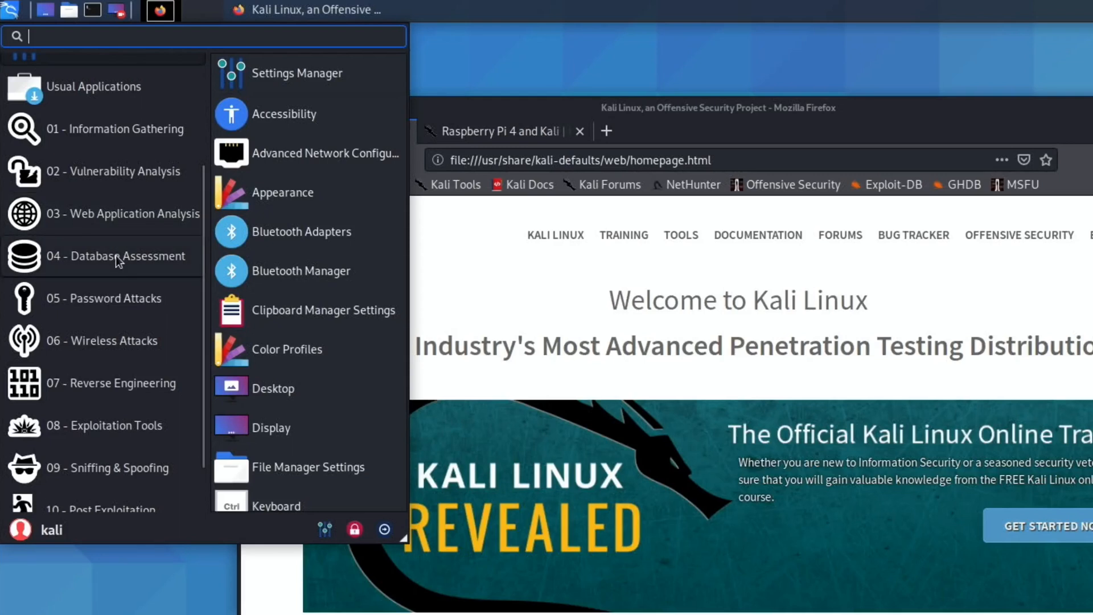
pyautogui.moveTo(119, 348)
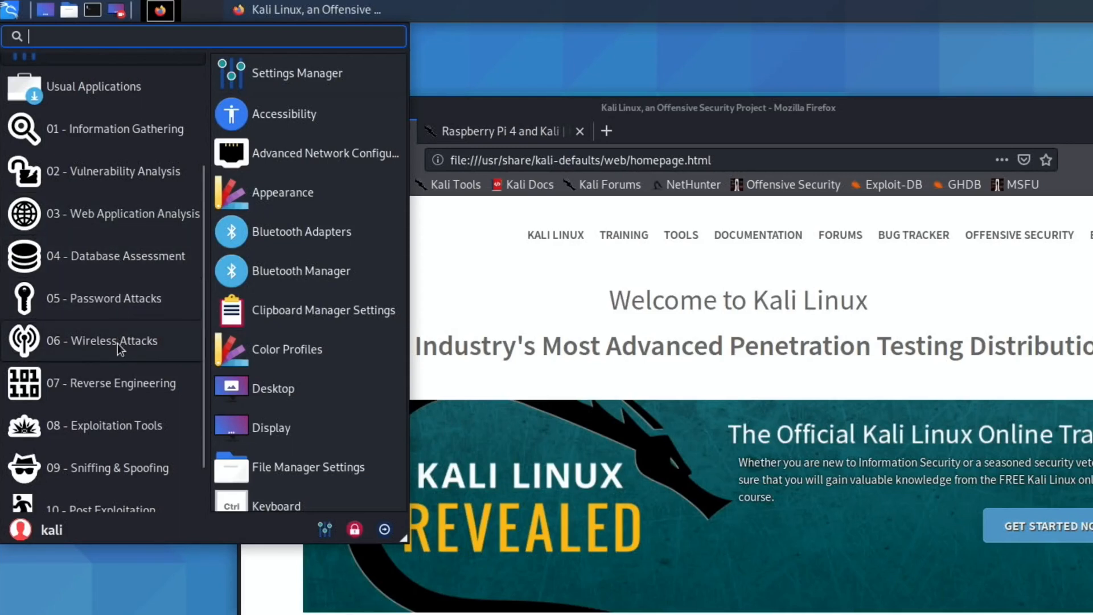
pyautogui.moveTo(116, 432)
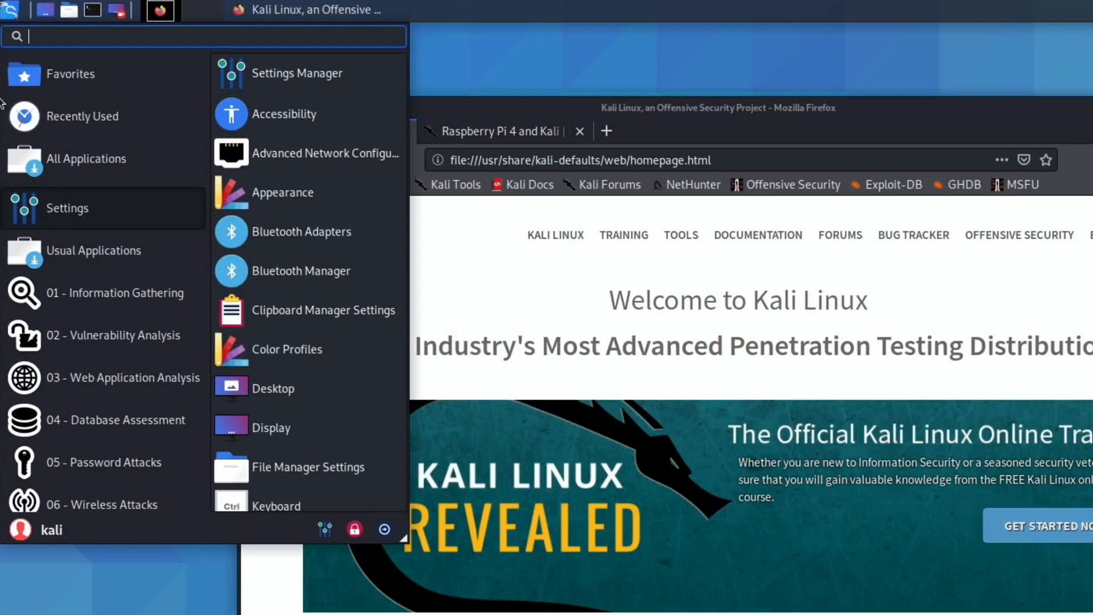
pyautogui.moveTo(7, 53)
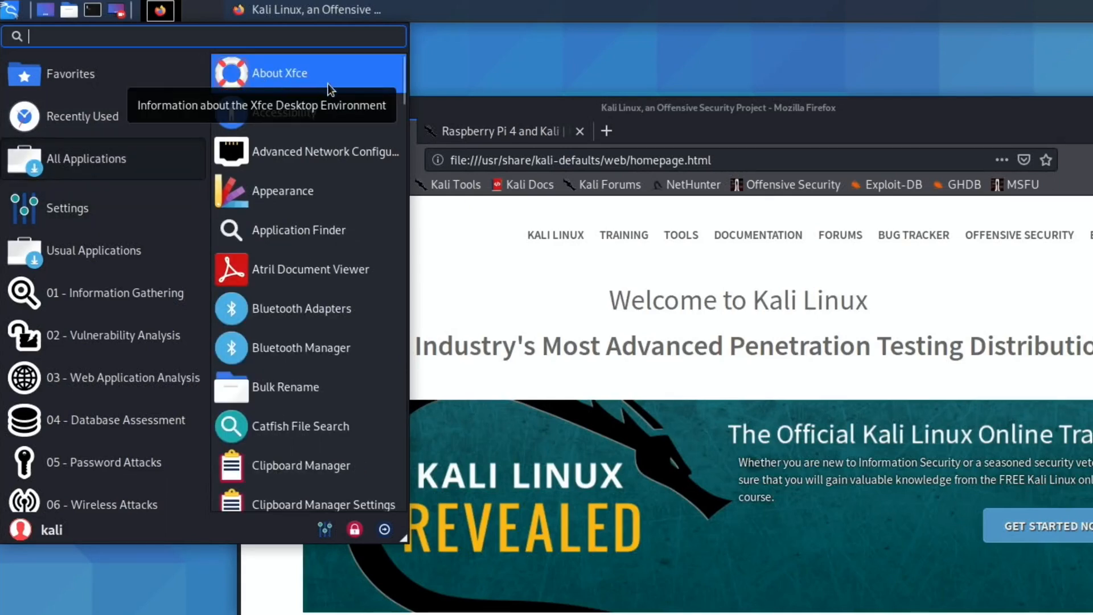
pyautogui.moveTo(336, 151)
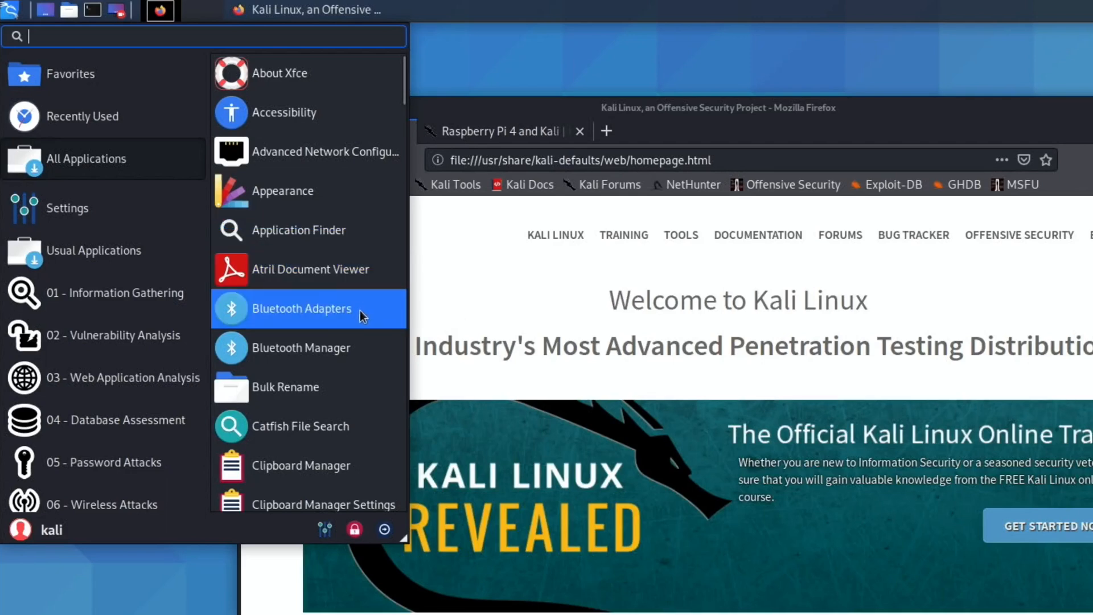
pyautogui.moveTo(339, 424)
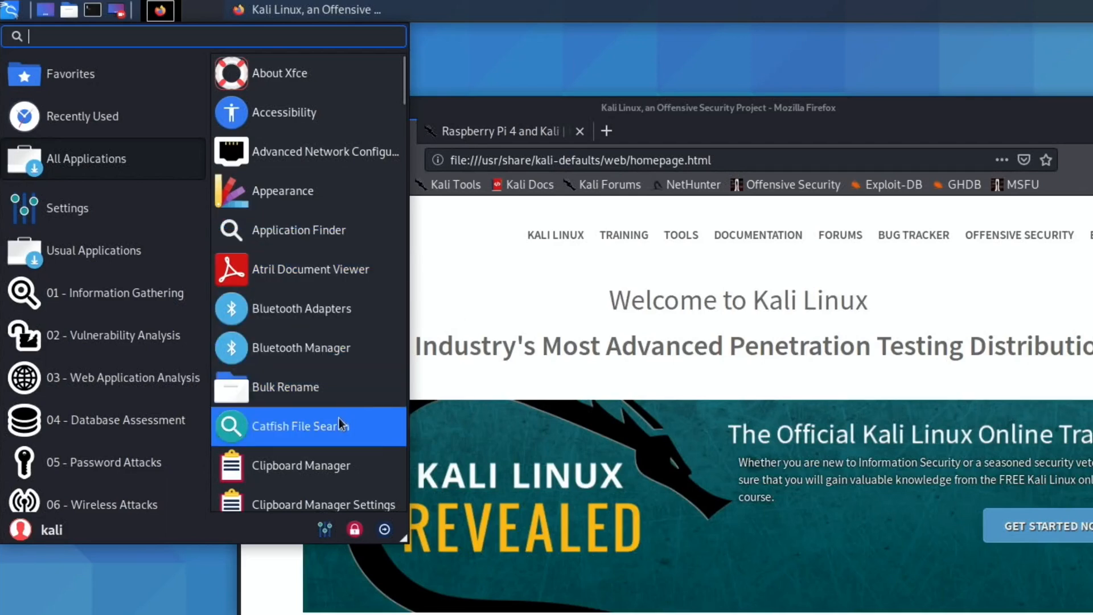
# - Scroll the All Applications list down to Kali Tools and Kali Undercover Mode
pyautogui.scroll(-3)
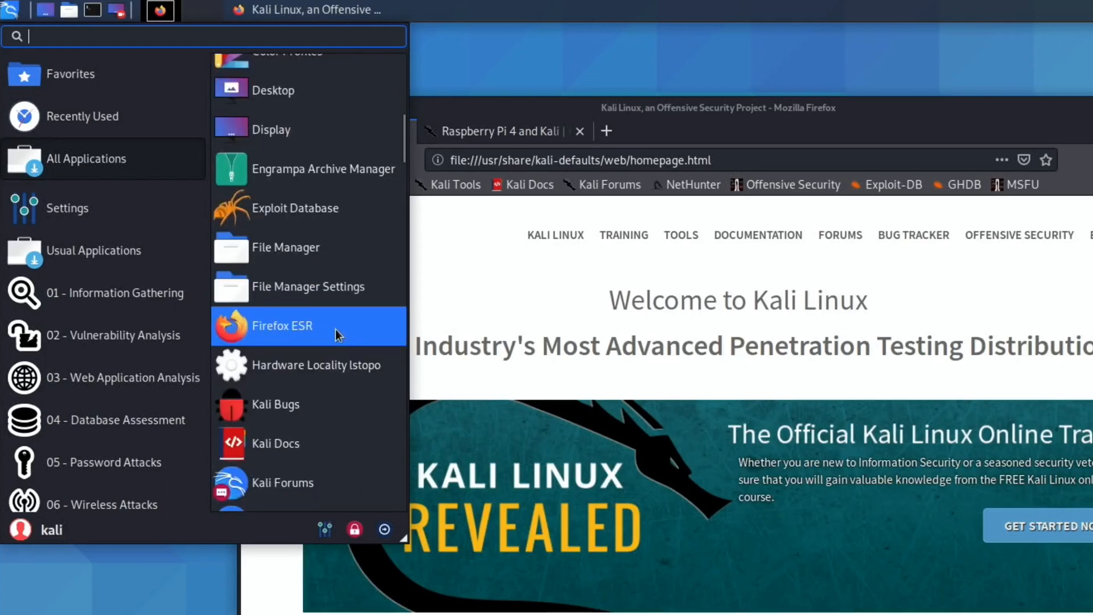
pyautogui.moveTo(285, 248)
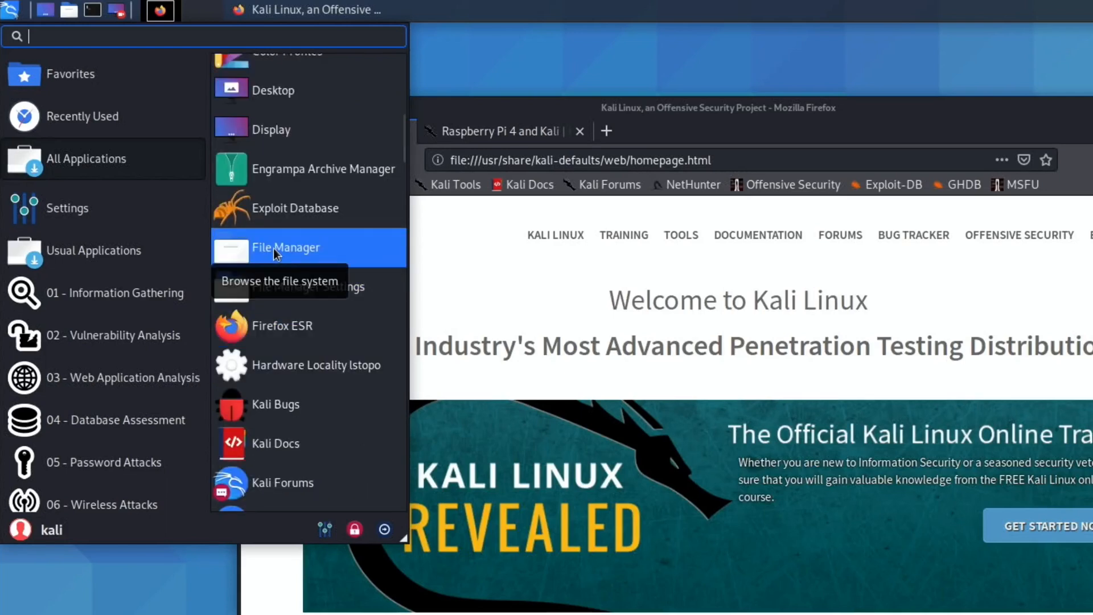
pyautogui.moveTo(344, 316)
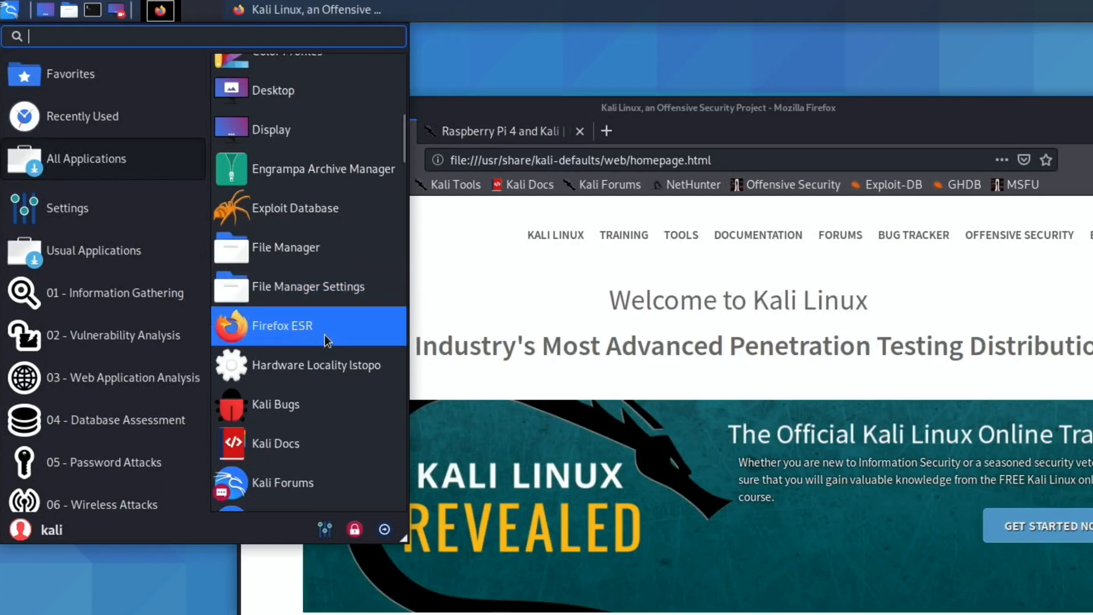
pyautogui.moveTo(328, 338)
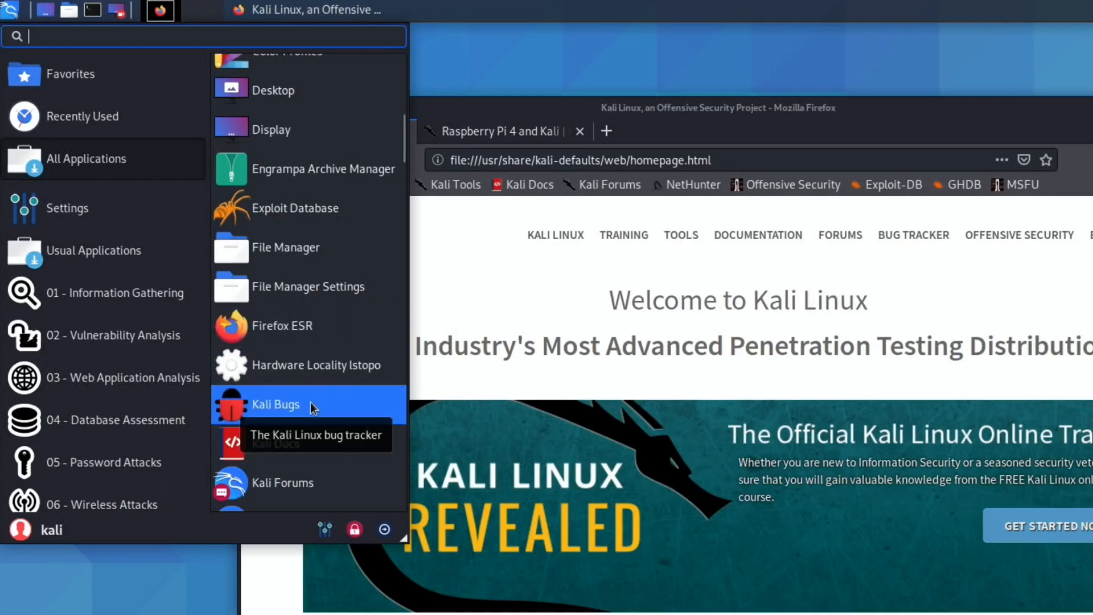
pyautogui.scroll(-3)
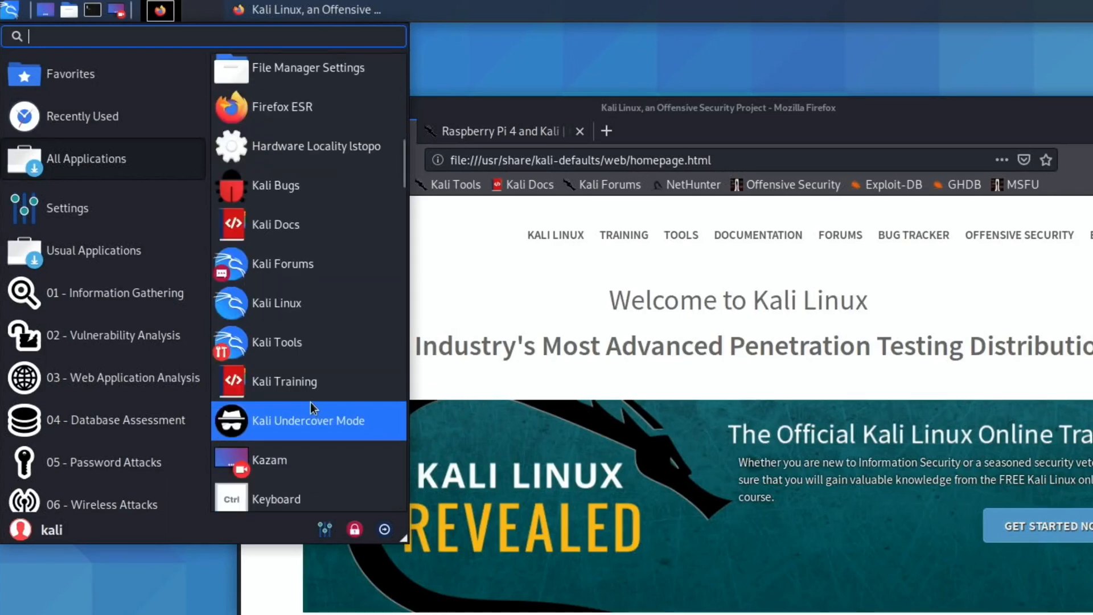
pyautogui.moveTo(293, 381)
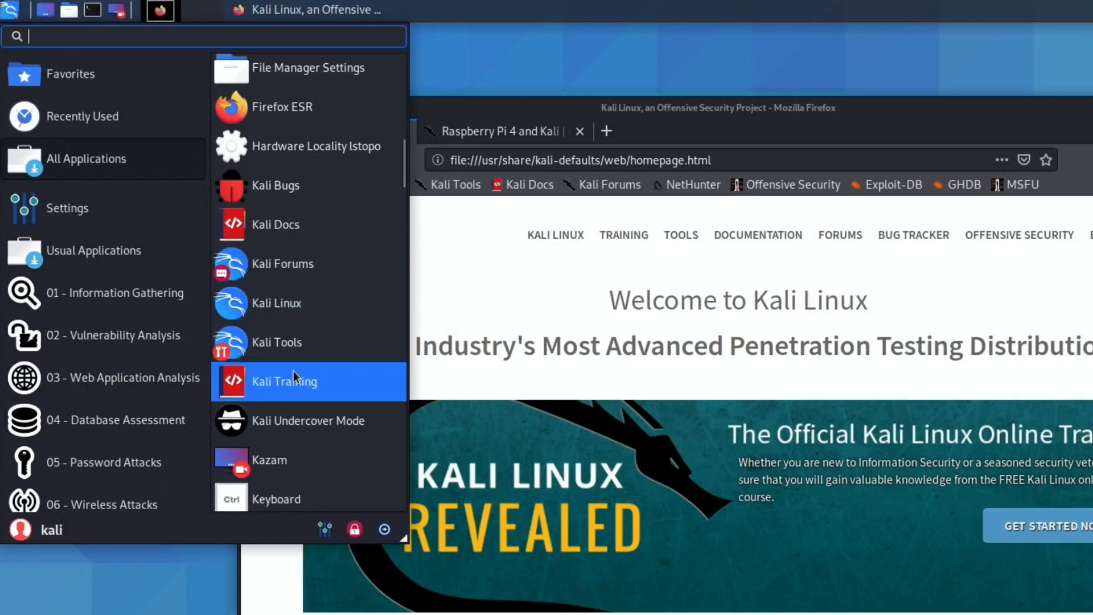
pyautogui.moveTo(301, 300)
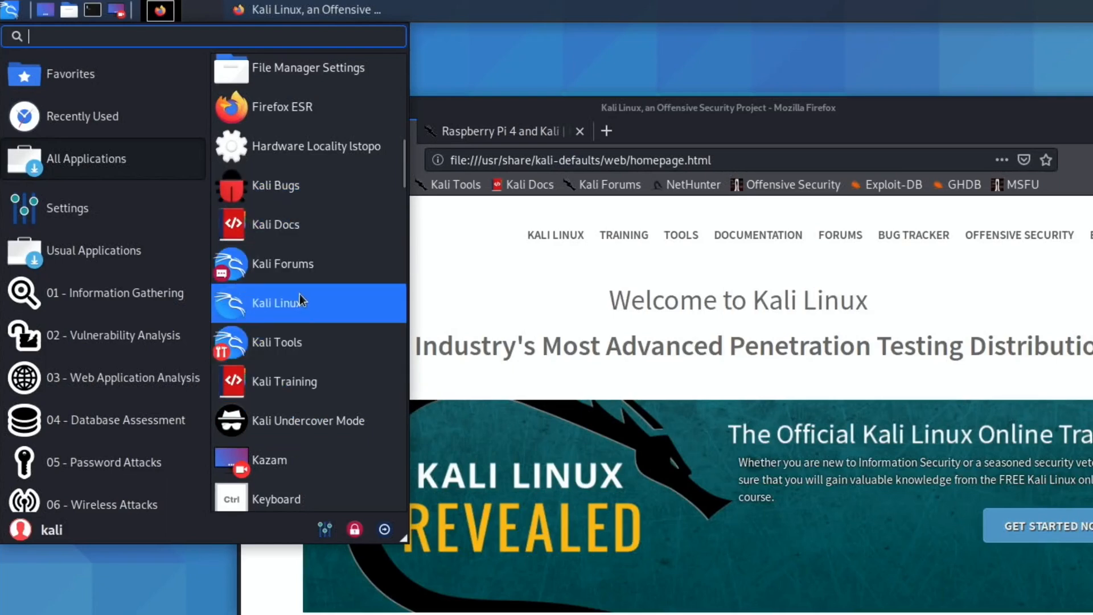
pyautogui.moveTo(302, 343)
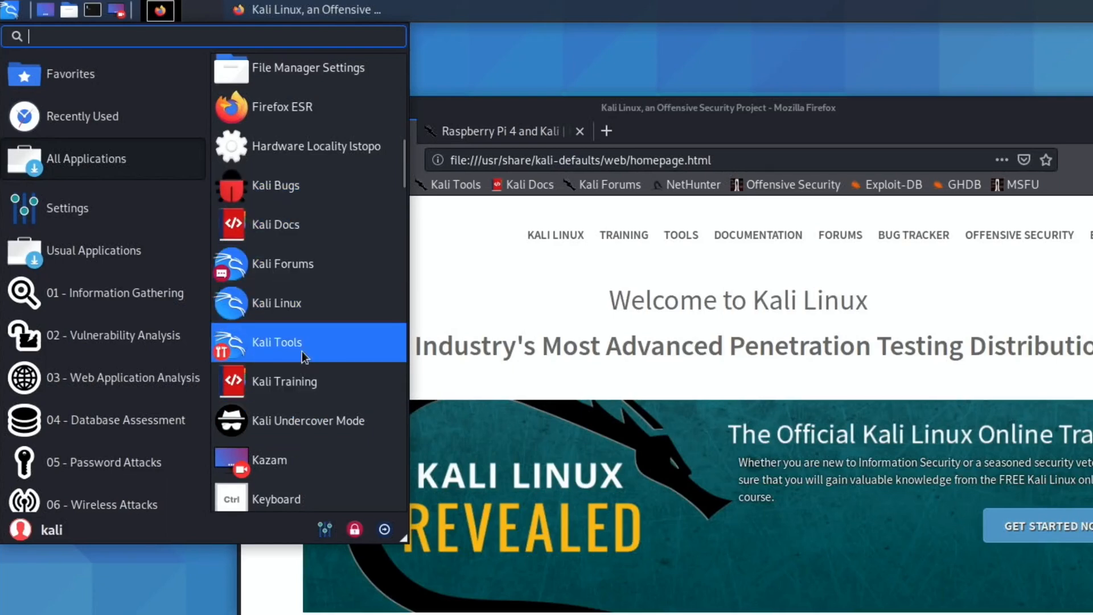
pyautogui.moveTo(323, 303)
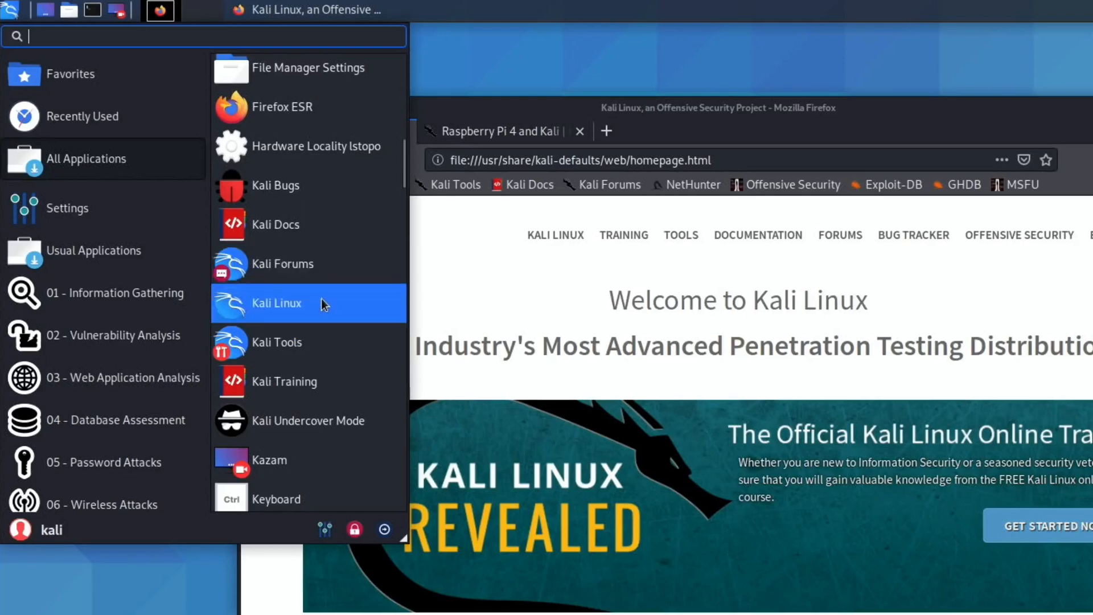
pyautogui.moveTo(277, 420)
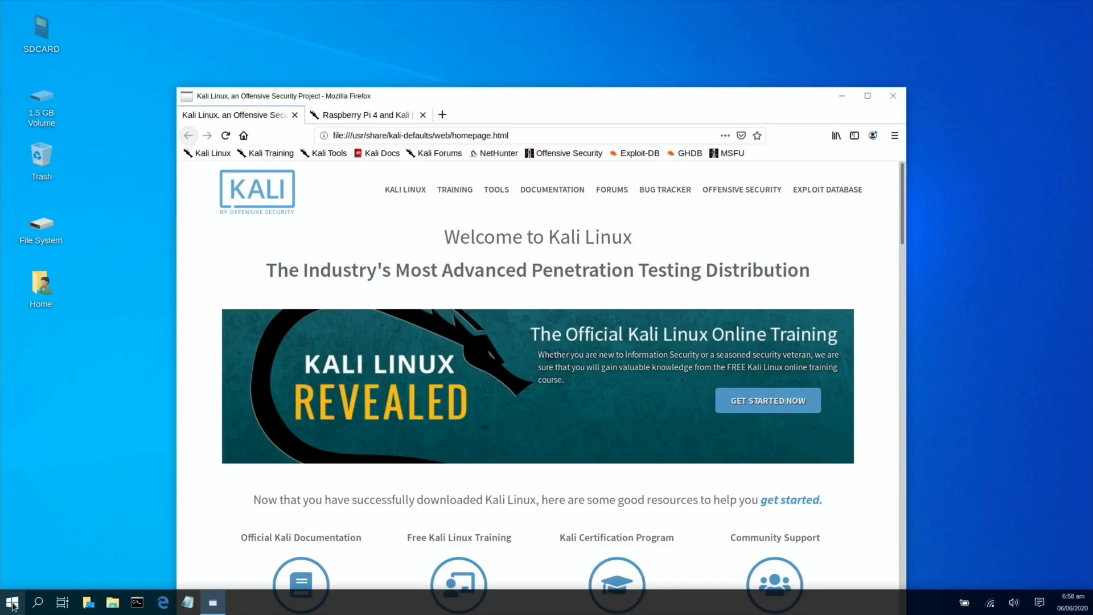
# - Dismiss the applications menu and minimize the browser to reveal the desktop
pyautogui.click(10, 602)
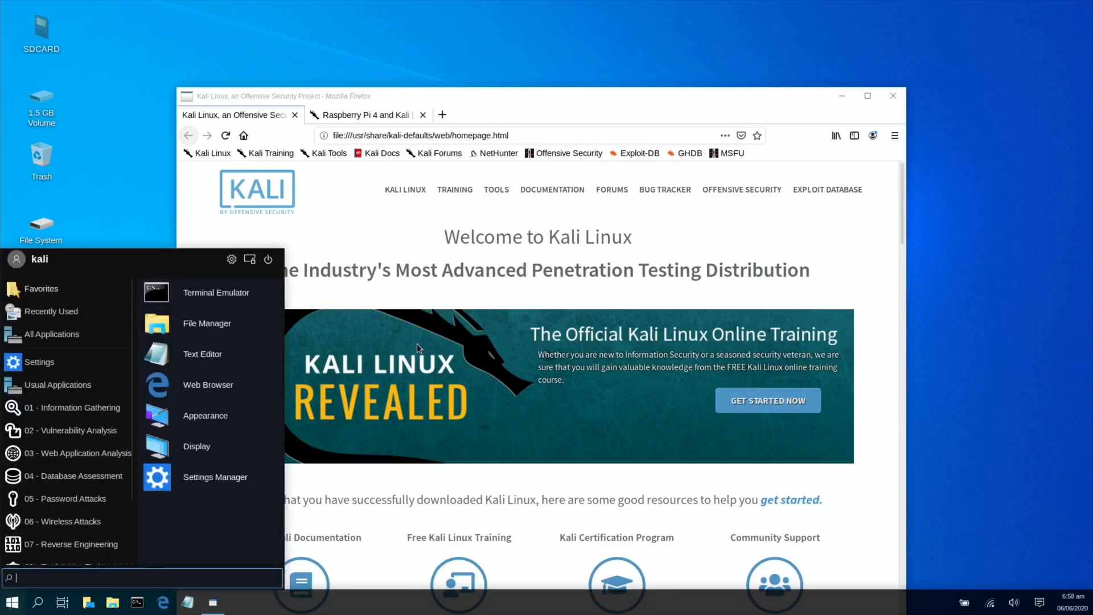
pyautogui.click(418, 348)
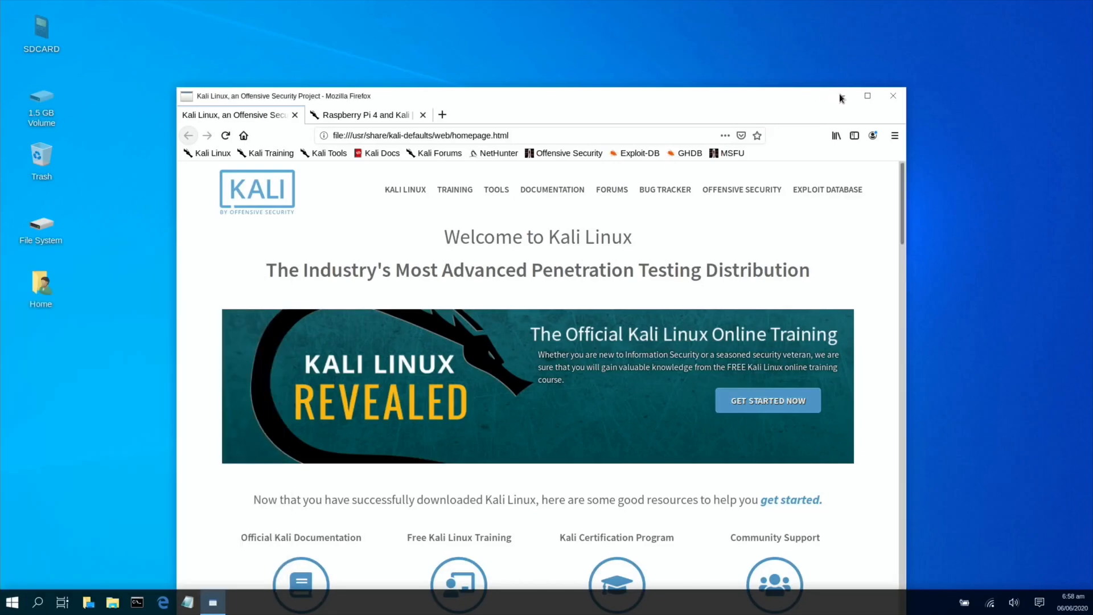
pyautogui.click(893, 96)
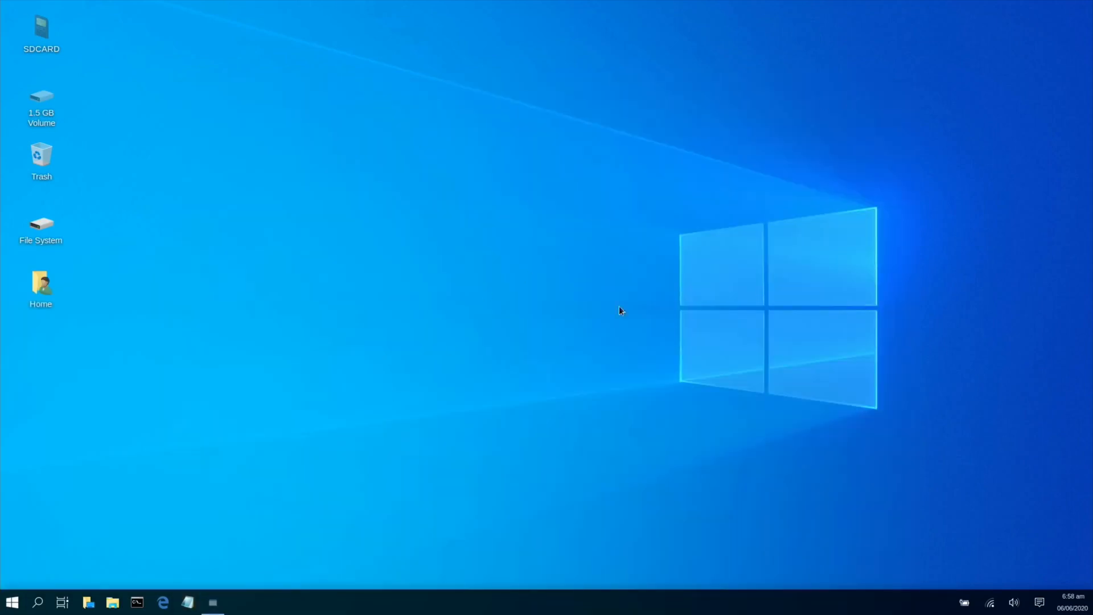
pyautogui.moveTo(951, 594)
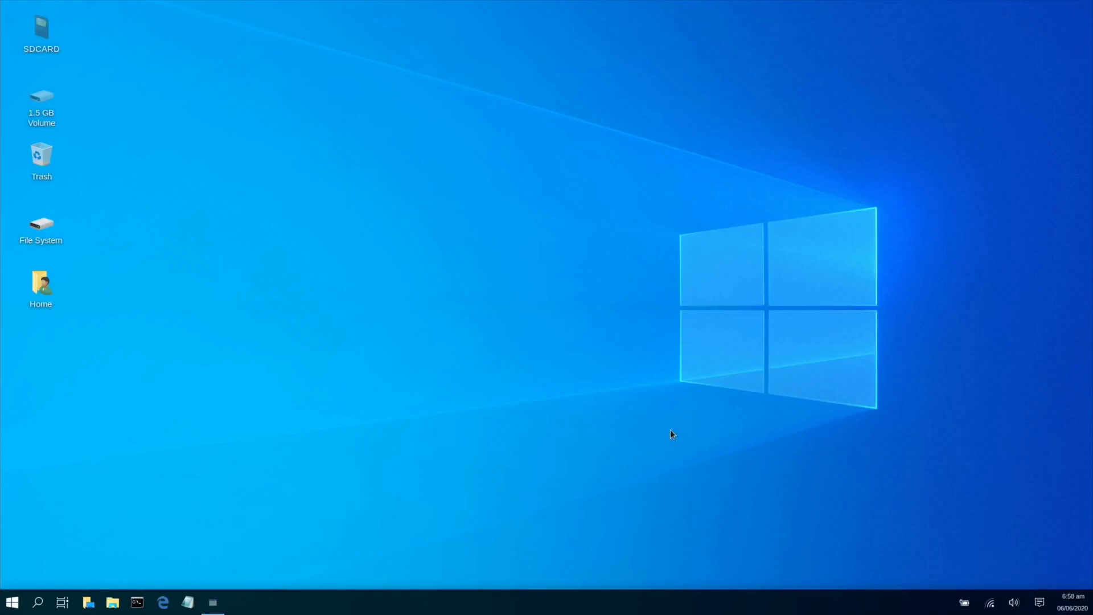
pyautogui.moveTo(100, 69)
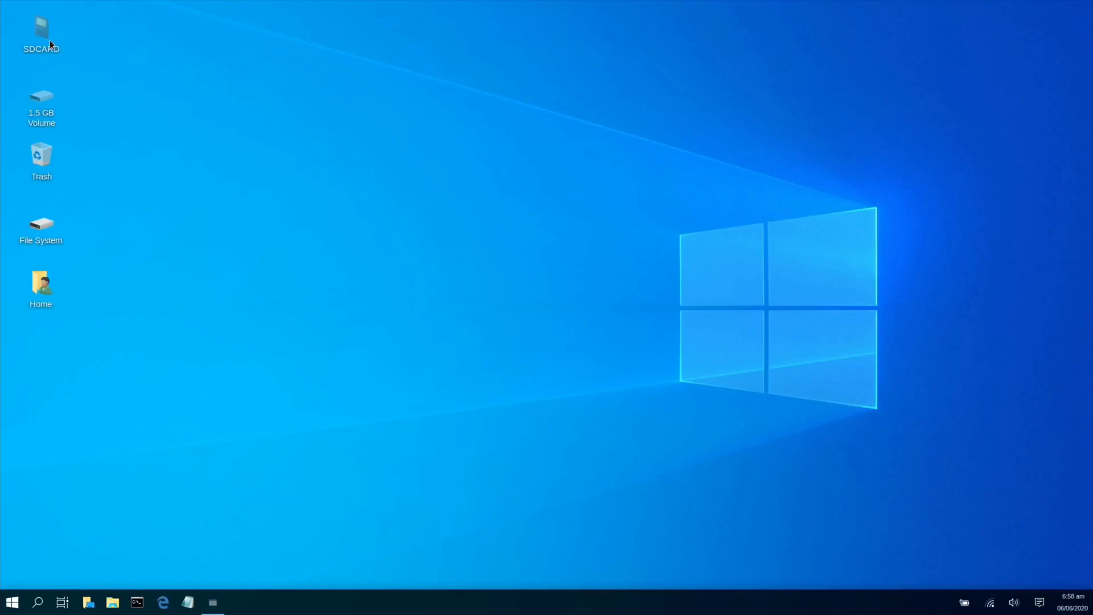
pyautogui.moveTo(41, 102)
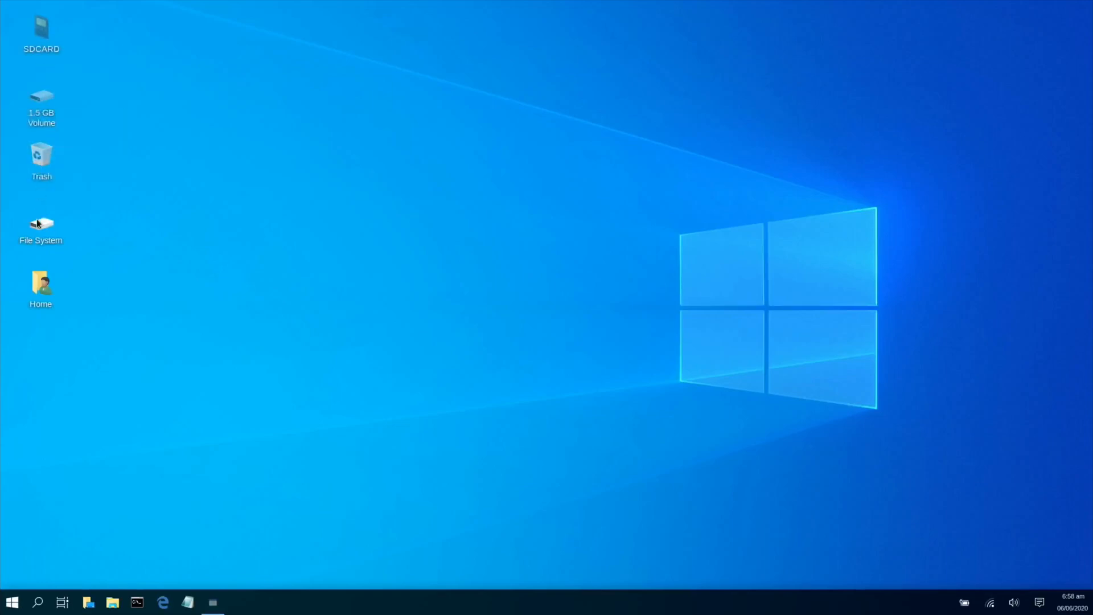
pyautogui.moveTo(89, 546)
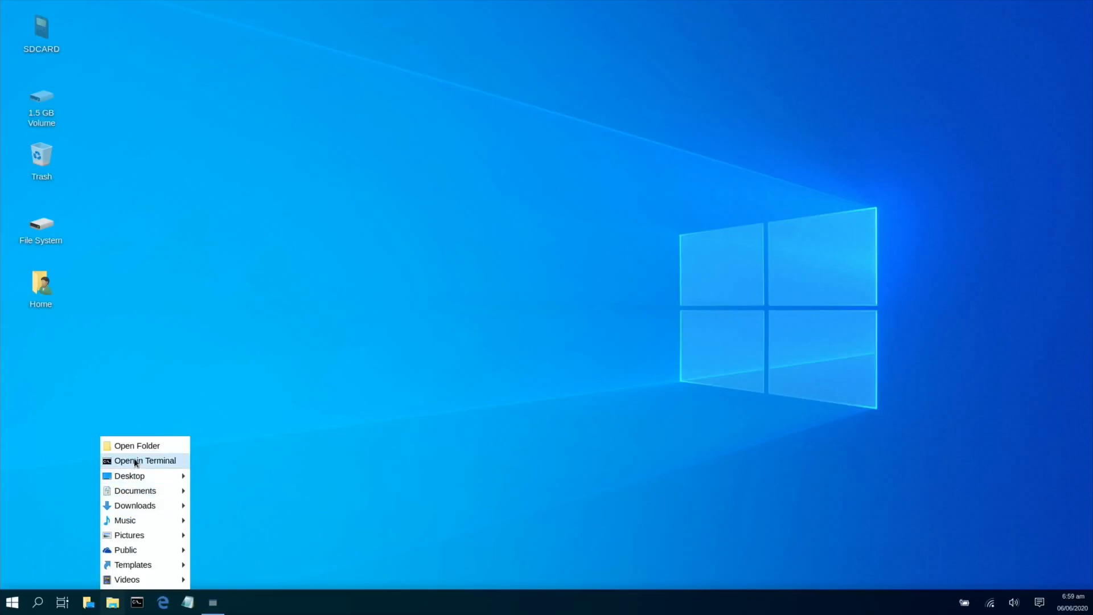
# - Open and close the home folder, then browse and dismiss the applications menu
pyautogui.click(136, 445)
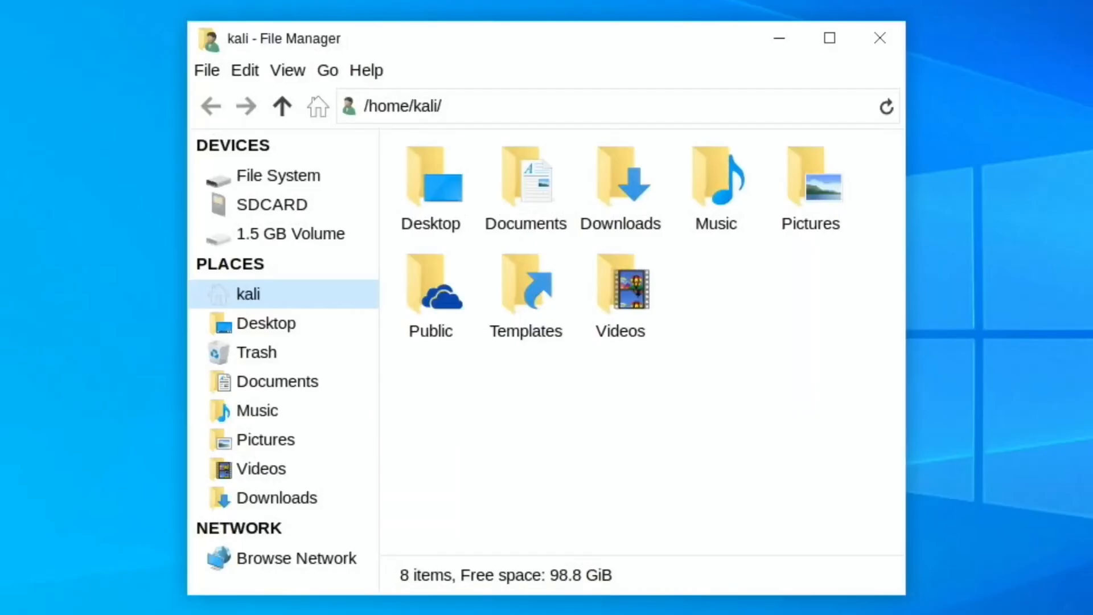
pyautogui.moveTo(323, 344)
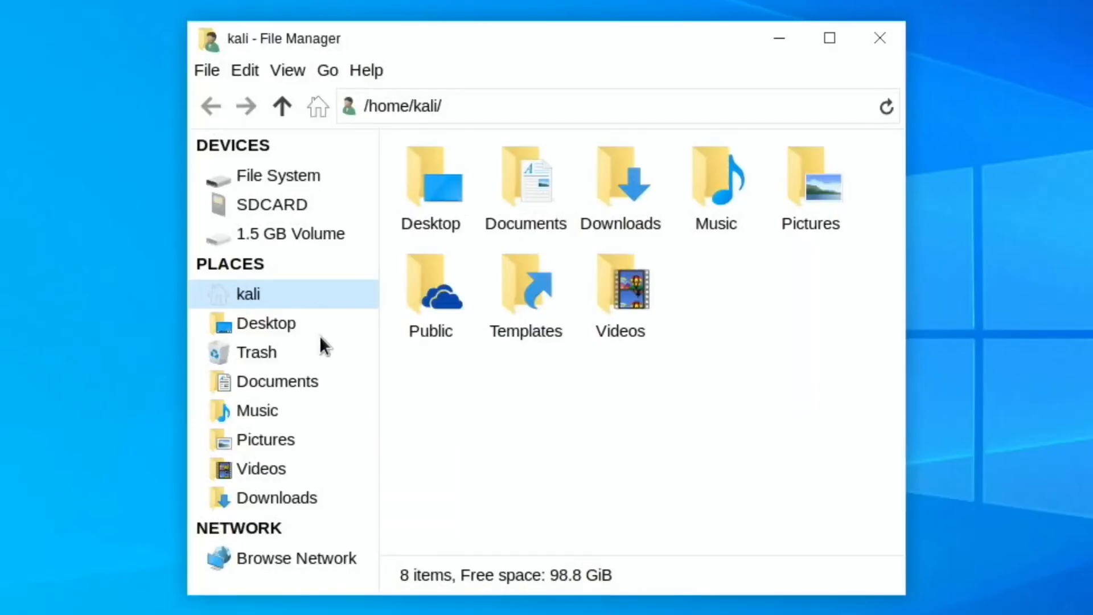
pyautogui.click(880, 38)
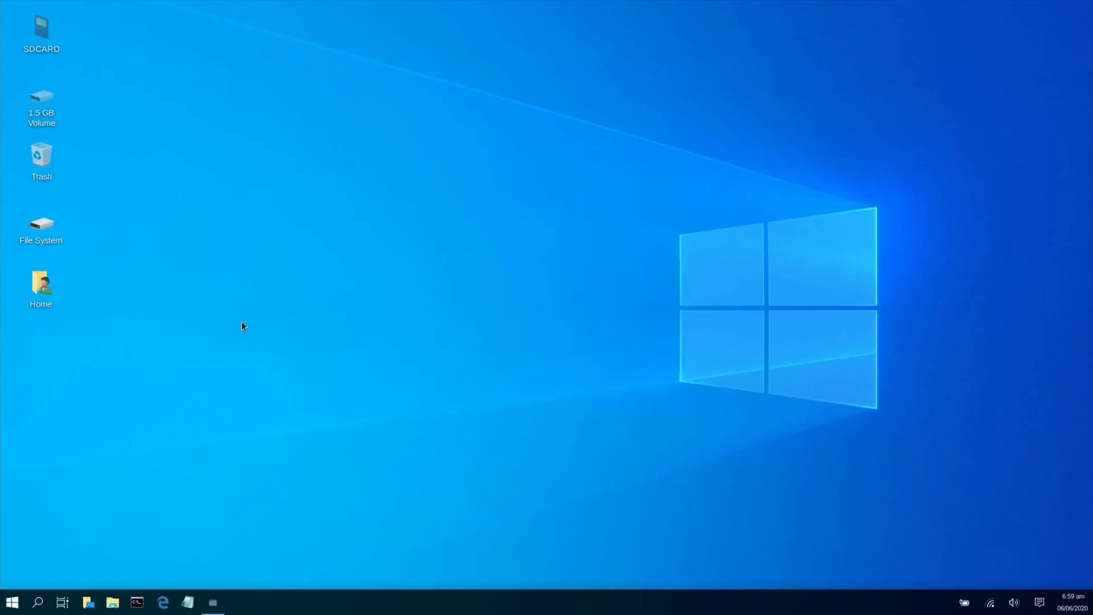
pyautogui.click(11, 601)
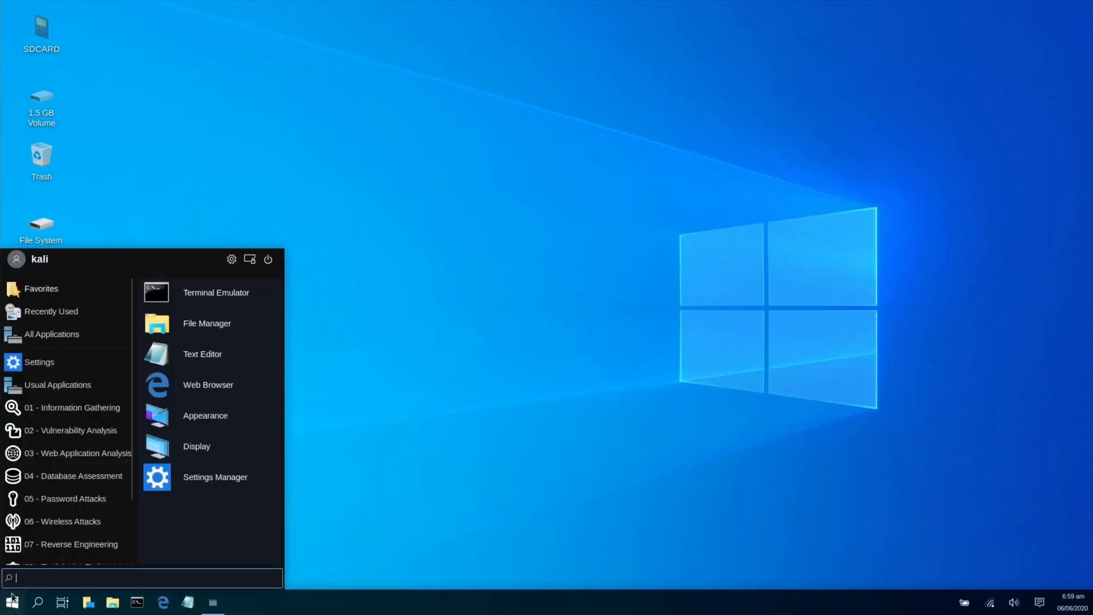
pyautogui.scroll(-3)
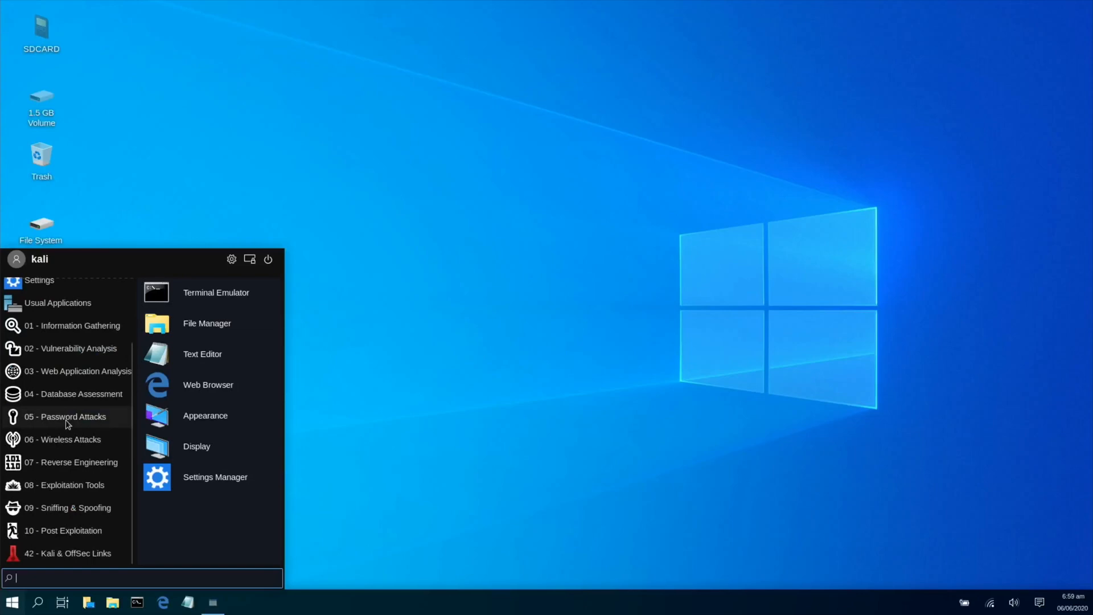
pyautogui.scroll(-3)
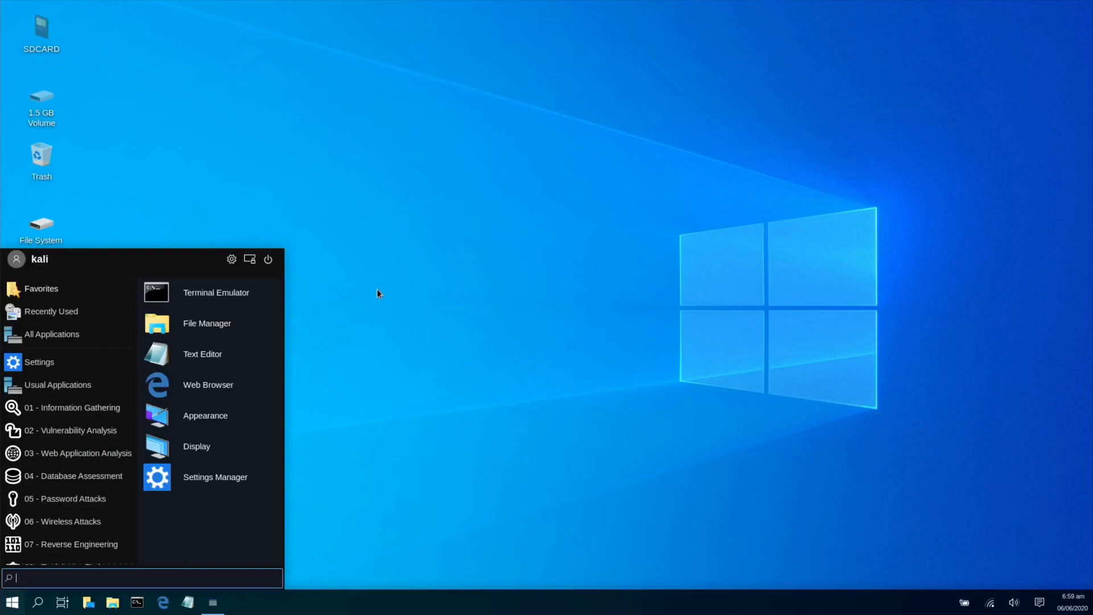
pyautogui.click(376, 293)
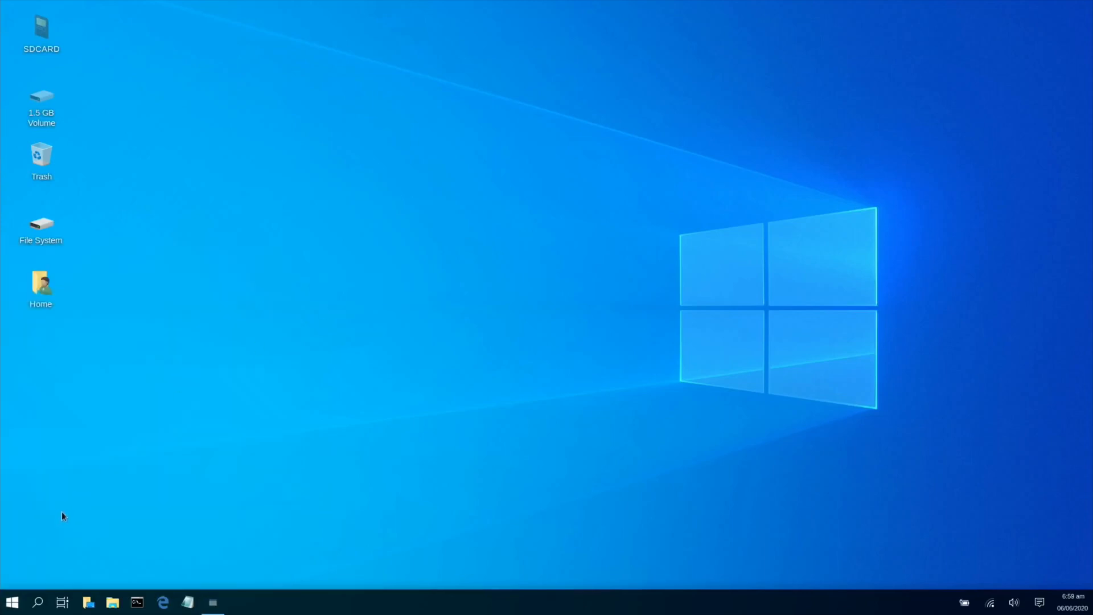
# - Revert to the Kali theme via 'undercover' search, then scroll All Applications past hydra and john
pyautogui.click(11, 602)
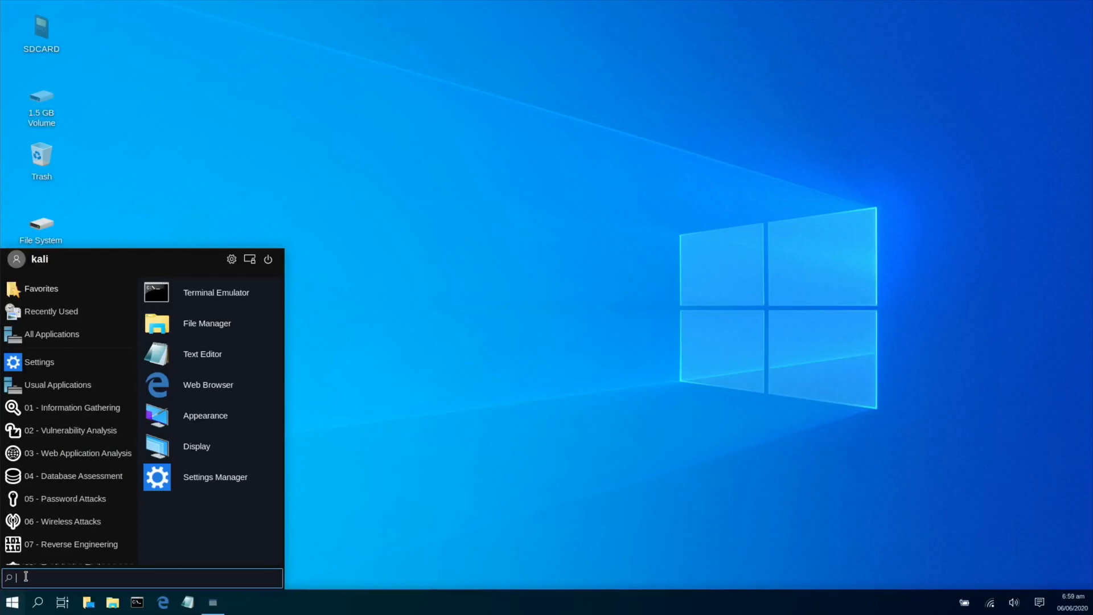
pyautogui.write('und')
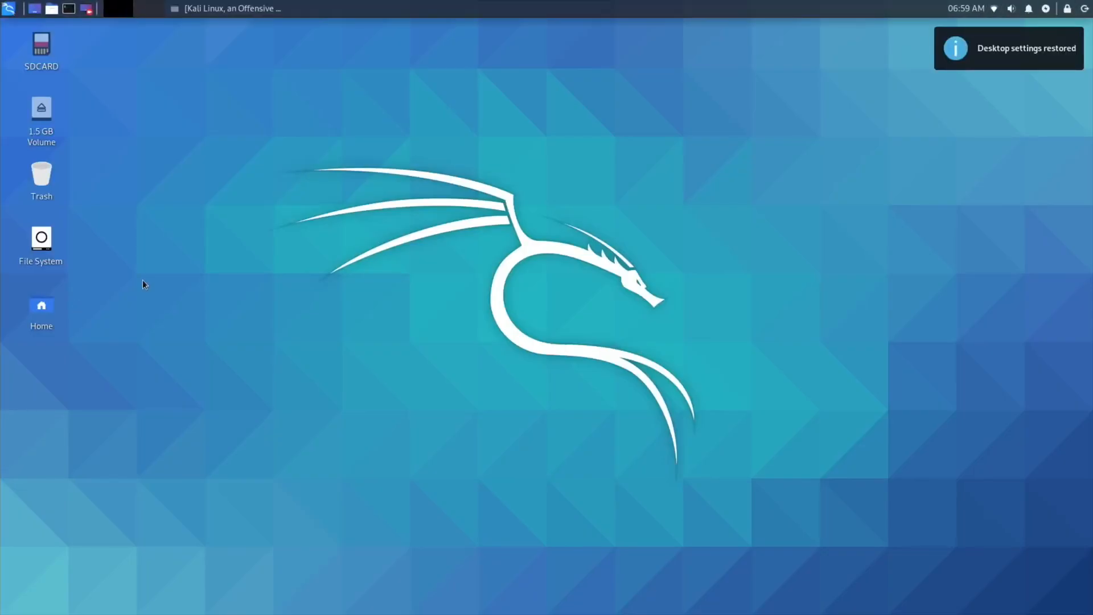
pyautogui.moveTo(317, 217)
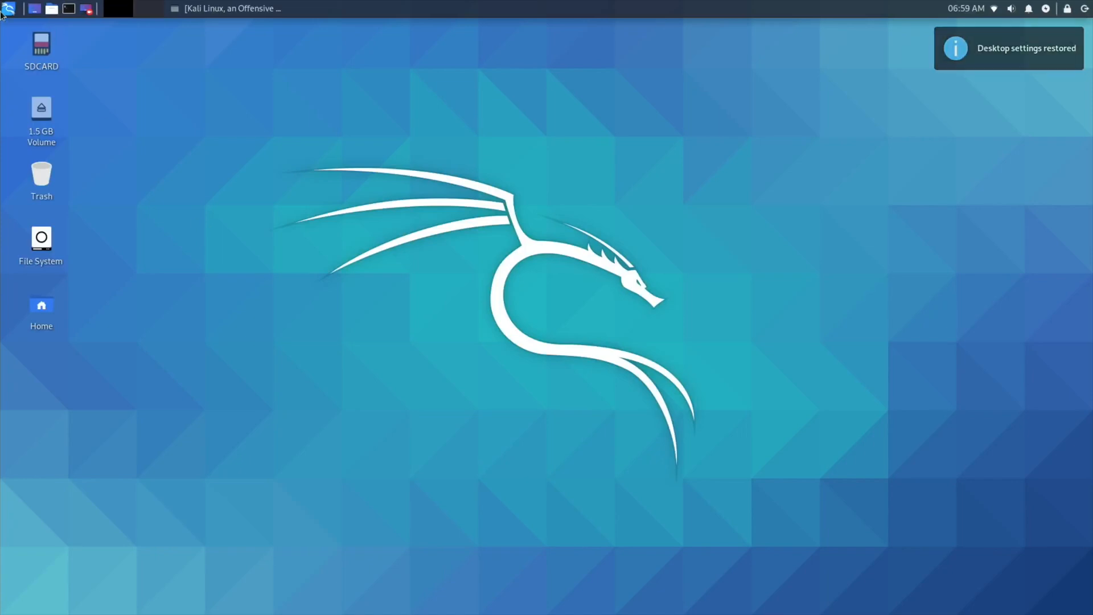
pyautogui.click(9, 9)
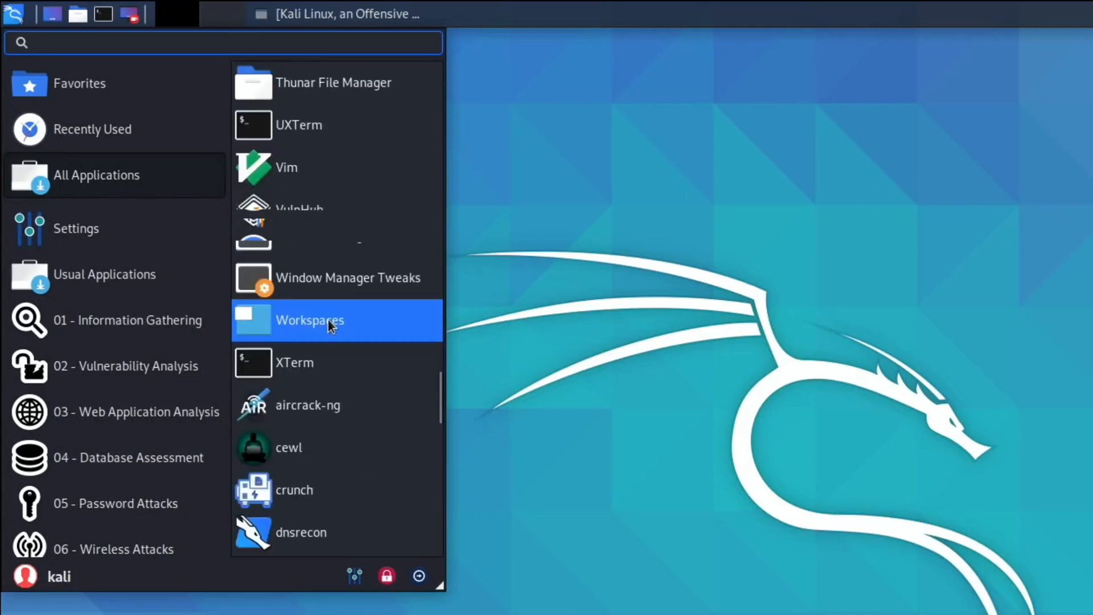
pyautogui.scroll(-3)
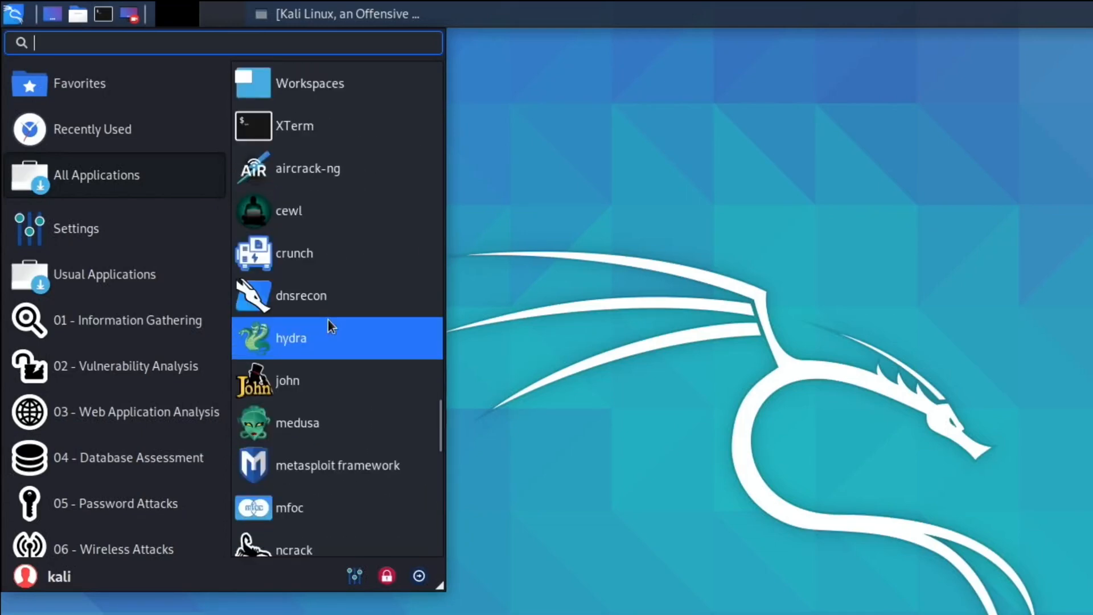
pyautogui.scroll(-3)
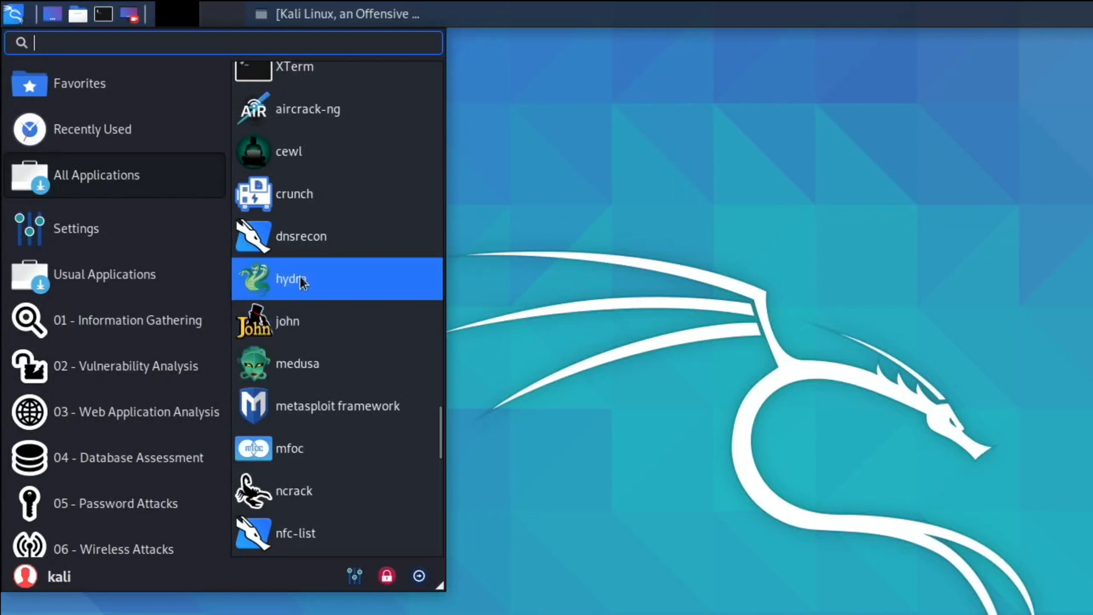
pyautogui.moveTo(352, 310)
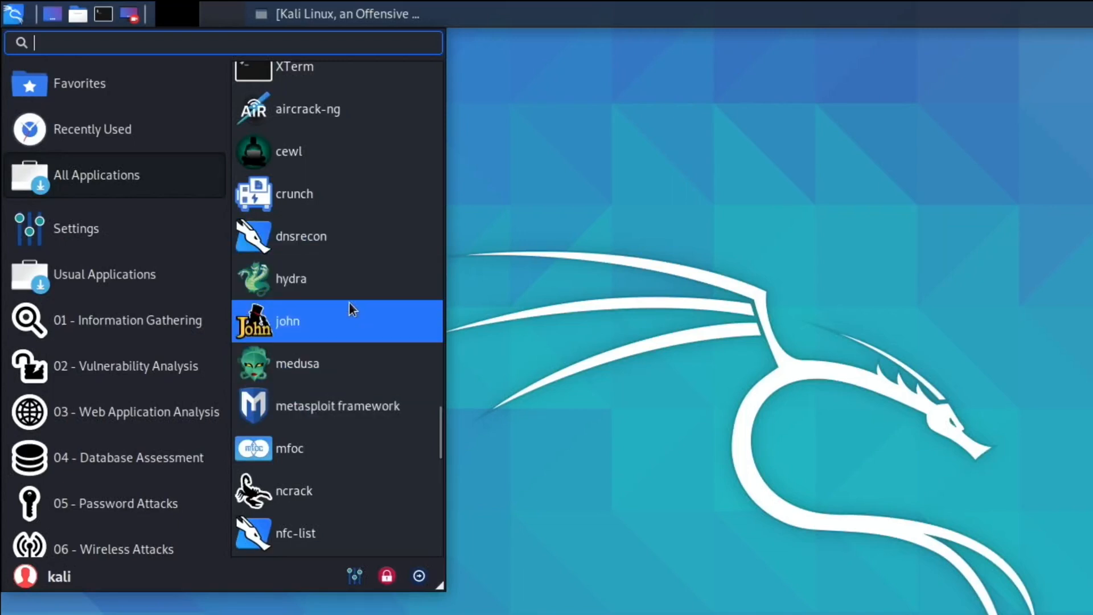
pyautogui.moveTo(367, 320)
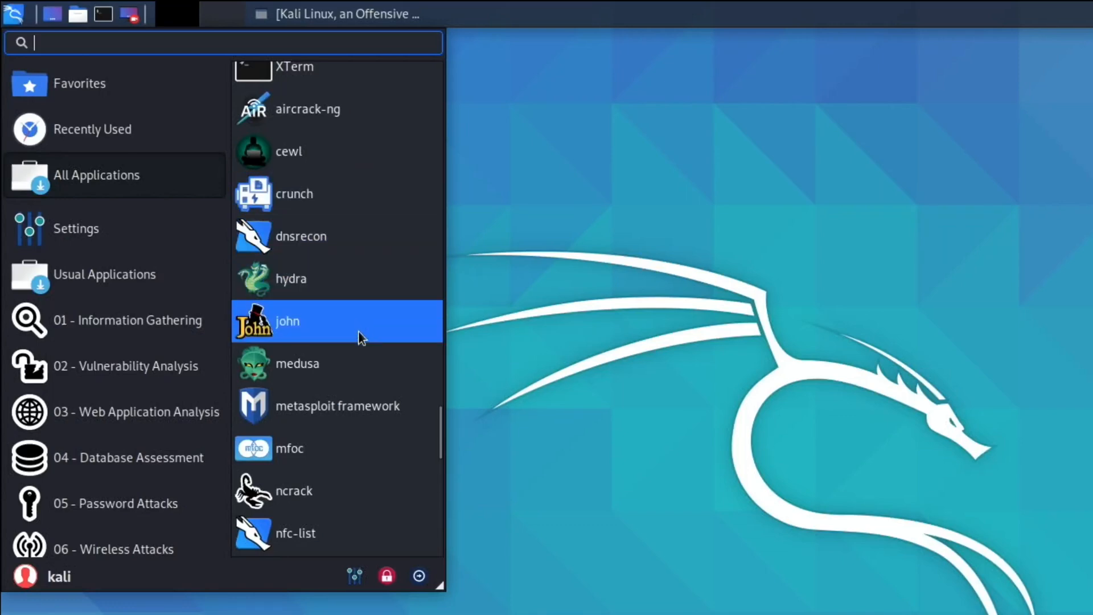
pyautogui.scroll(-3)
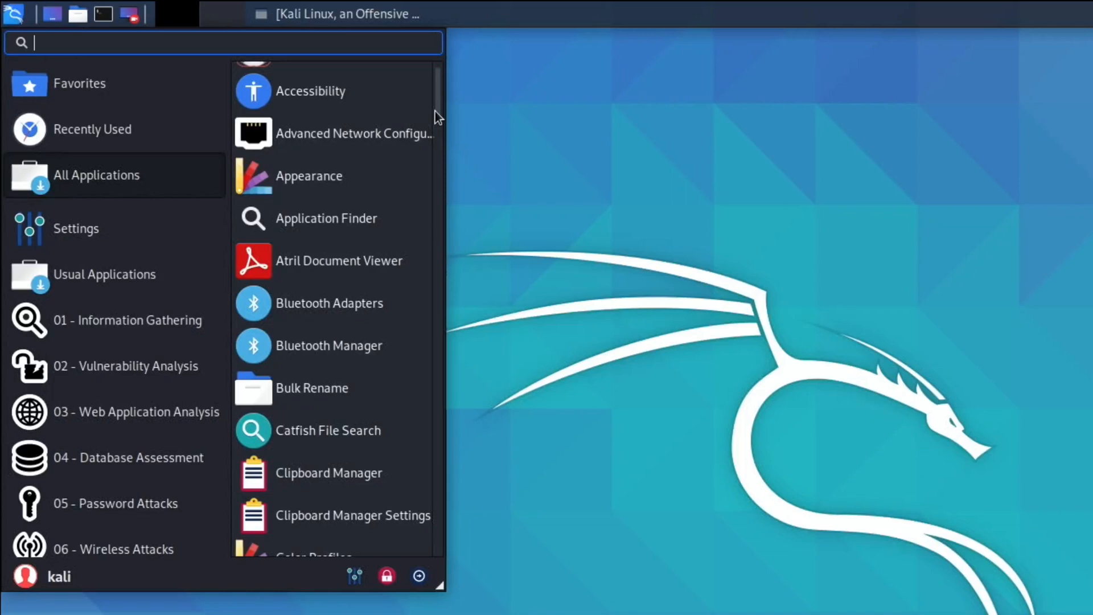
pyautogui.moveTo(339, 19)
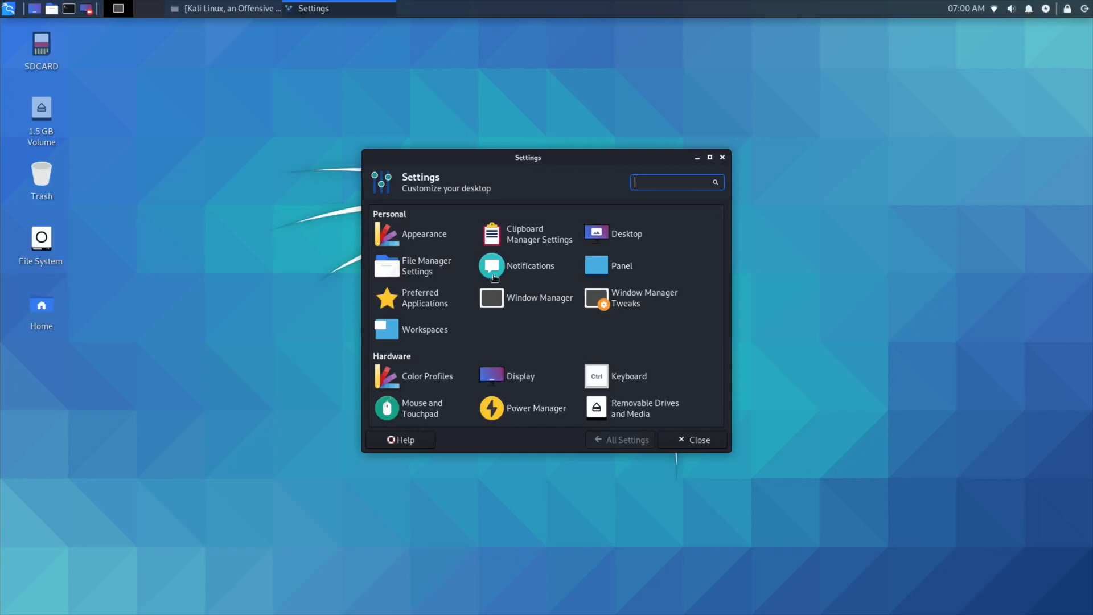
pyautogui.moveTo(471, 242)
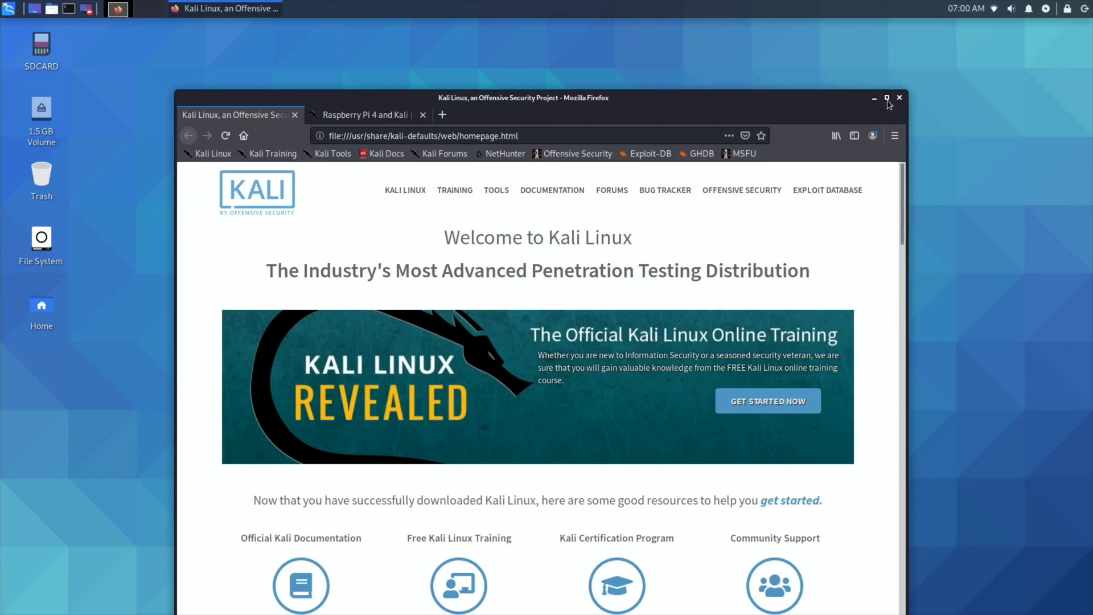
# - Maximize Firefox, scroll the 'Raspberry Pi 4 and Kali' article, then return to the welcome tab
pyautogui.click(887, 97)
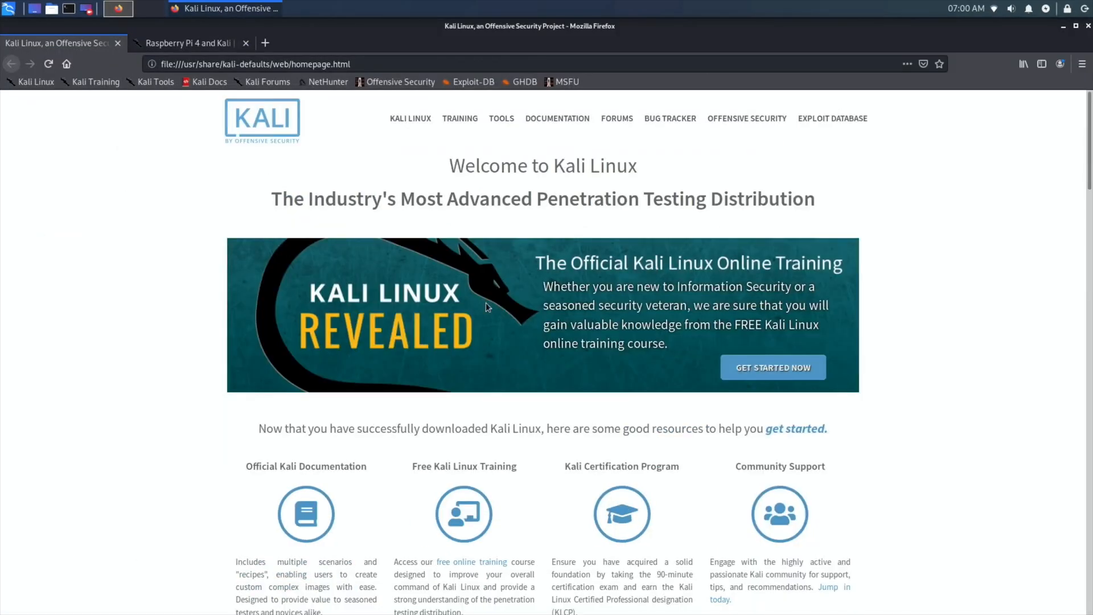
pyautogui.click(188, 42)
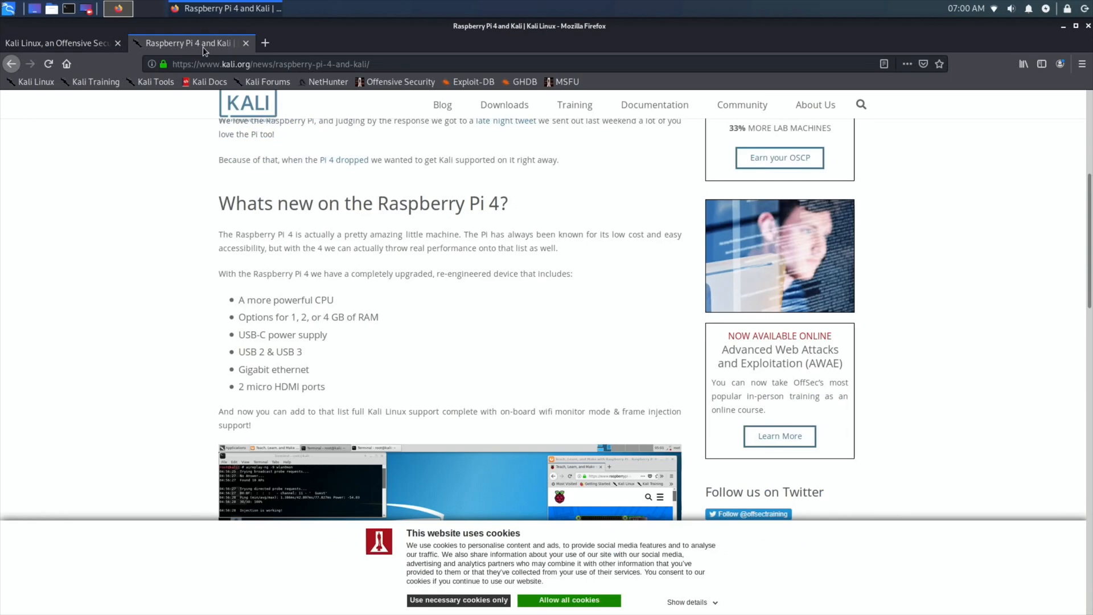
pyautogui.scroll(-3)
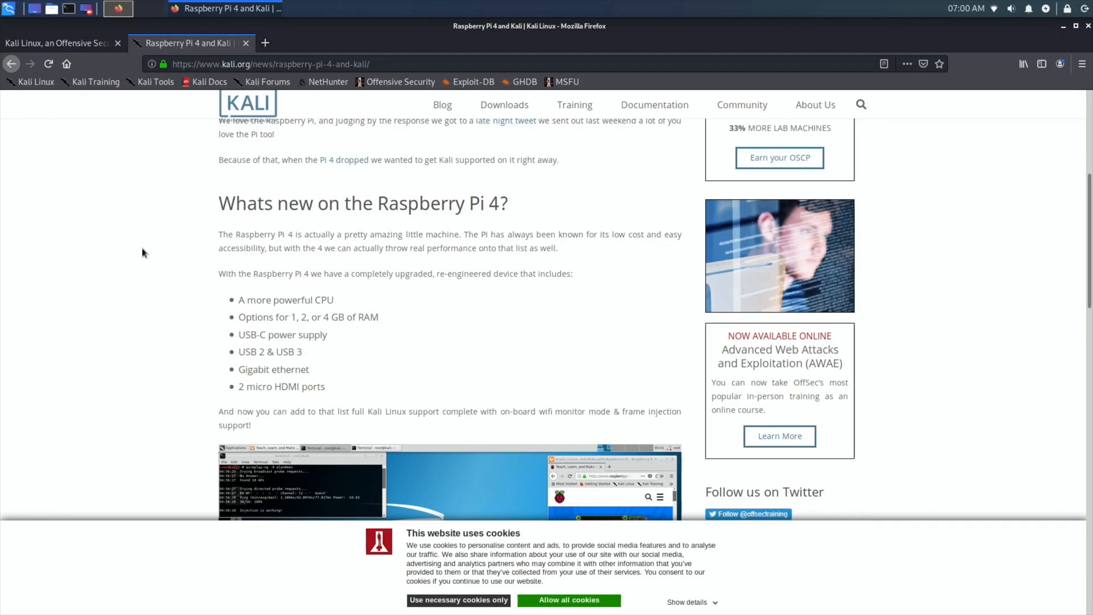
pyautogui.scroll(-3)
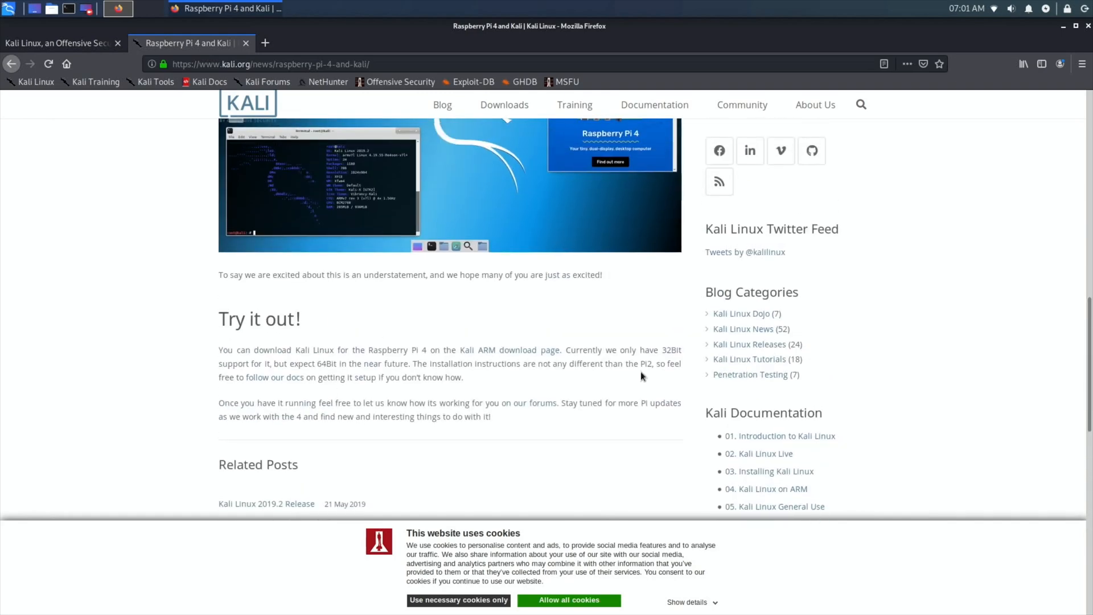
pyautogui.moveTo(414, 373)
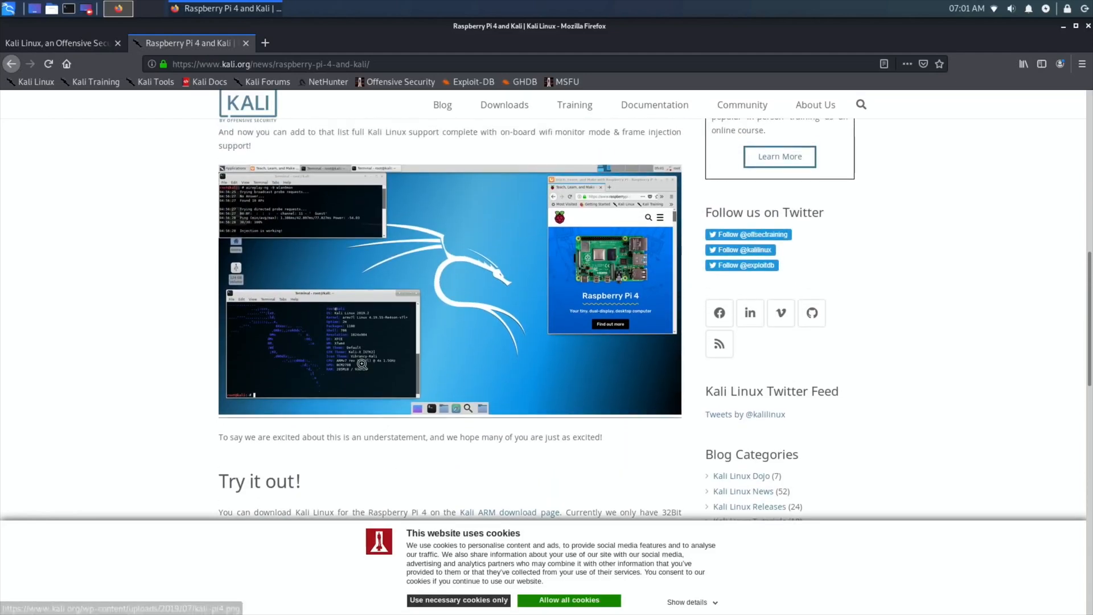
pyautogui.scroll(-3)
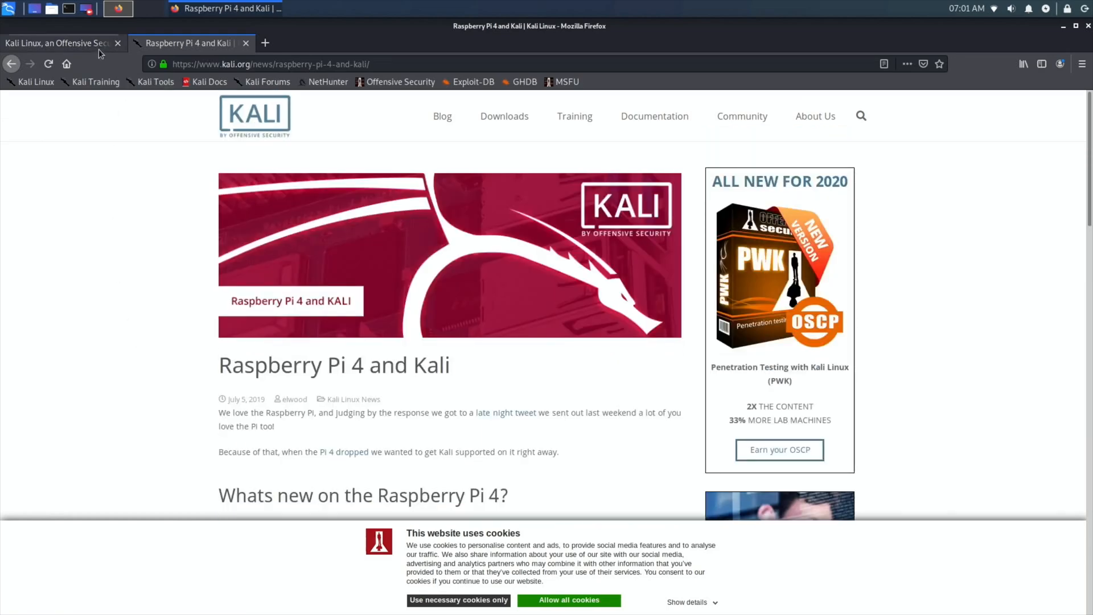
pyautogui.click(59, 43)
pyautogui.write('hotukdea')
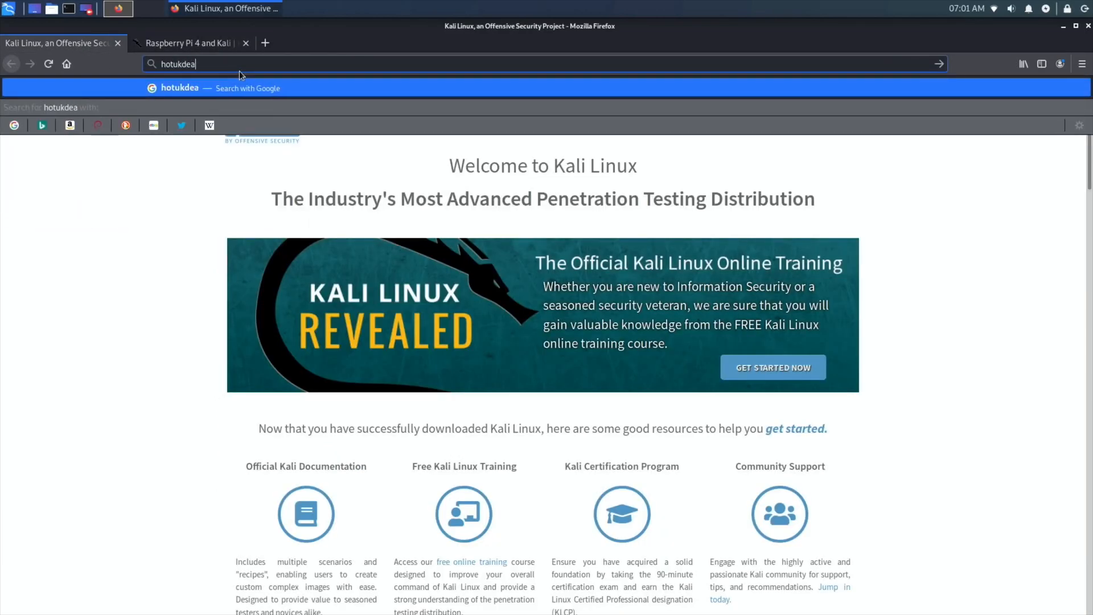
# - Search for 'bbc news' and start an eBay search from the address bar
pyautogui.click(189, 43)
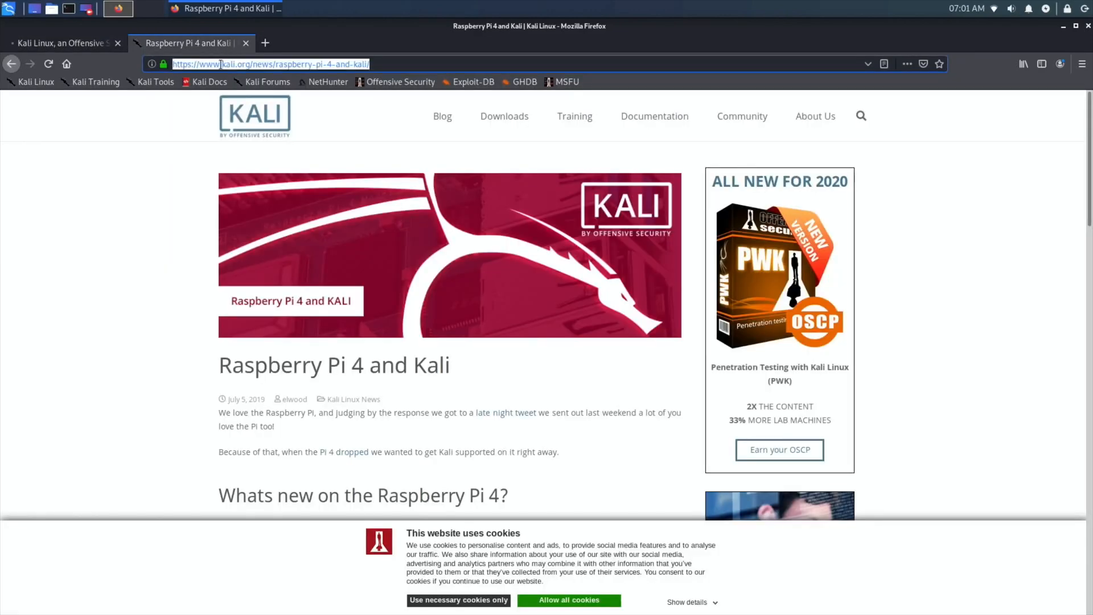
pyautogui.write('bbc news')
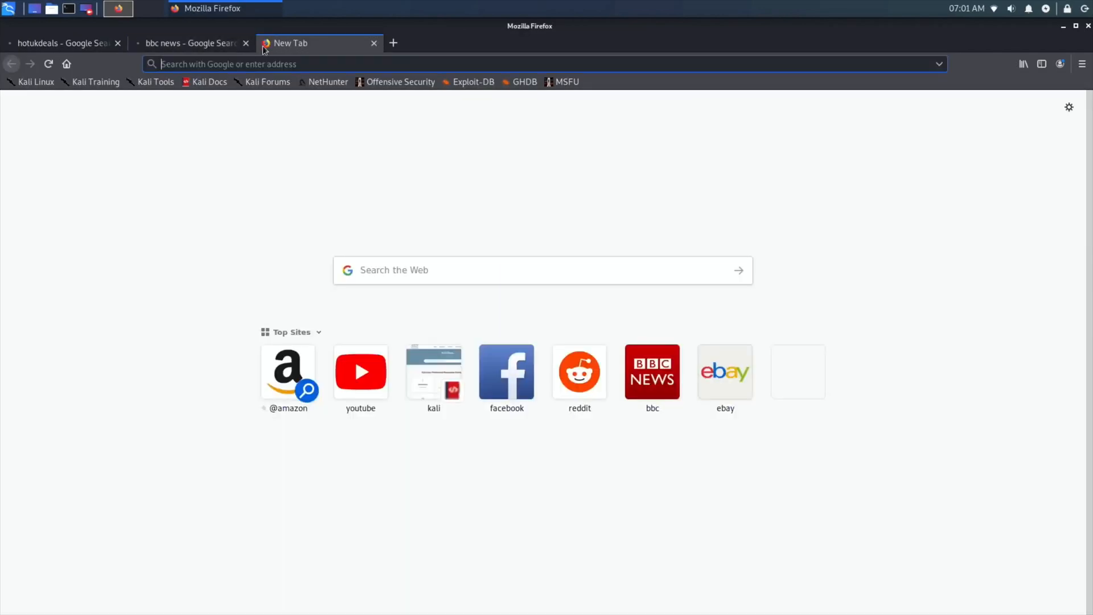
pyautogui.write('eba')
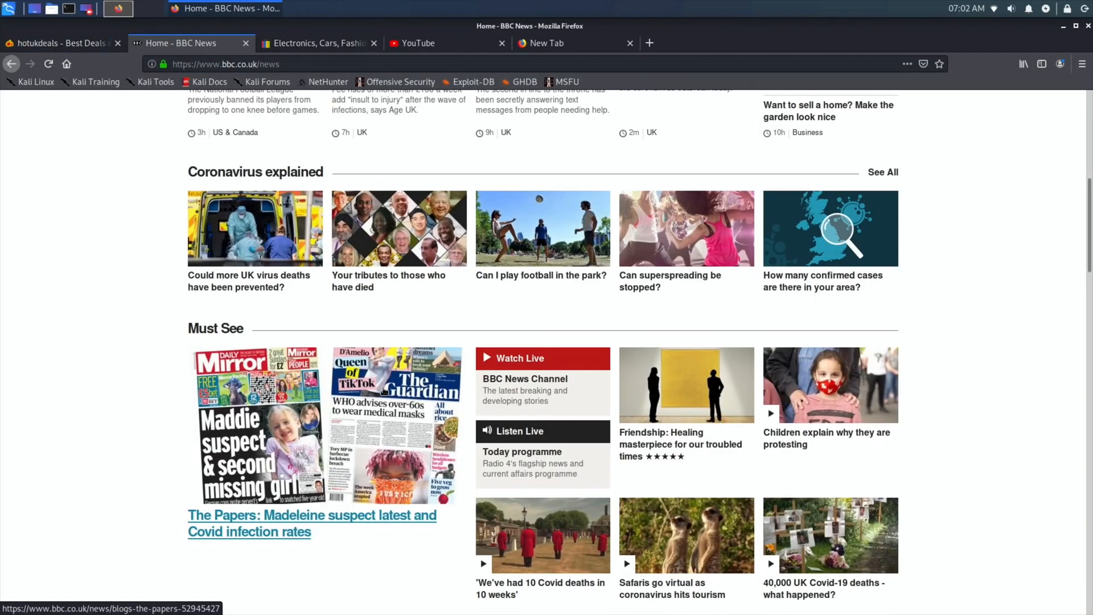
# - Open the 'Safaris go virtual as coronavirus hits tourism' story and close the eBay tab
pyautogui.scroll(-3)
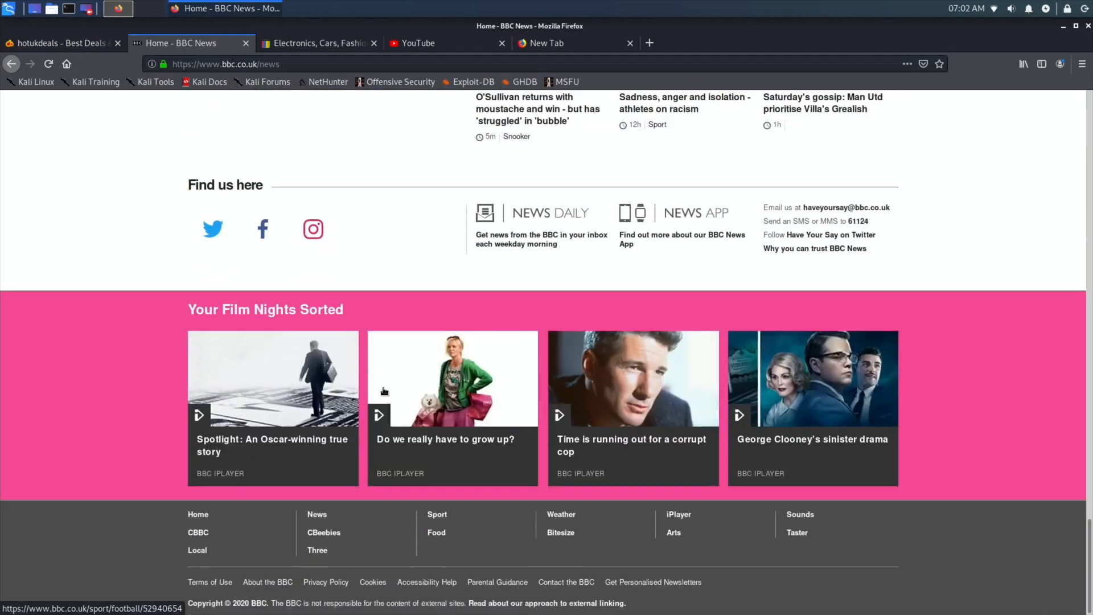
pyautogui.scroll(-3)
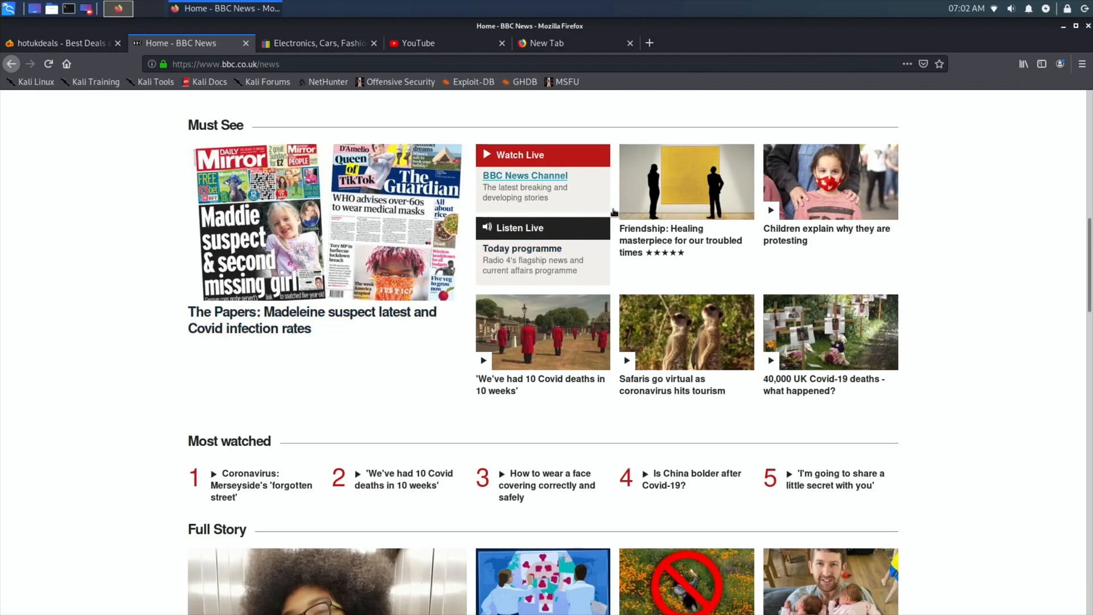
pyautogui.moveTo(672, 384)
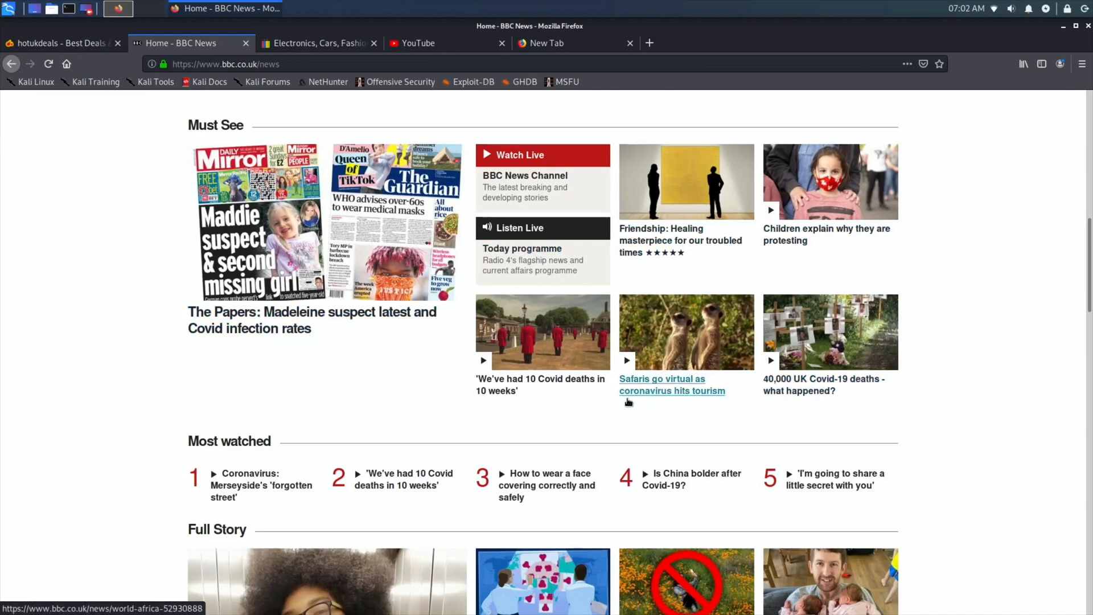
pyautogui.click(661, 379)
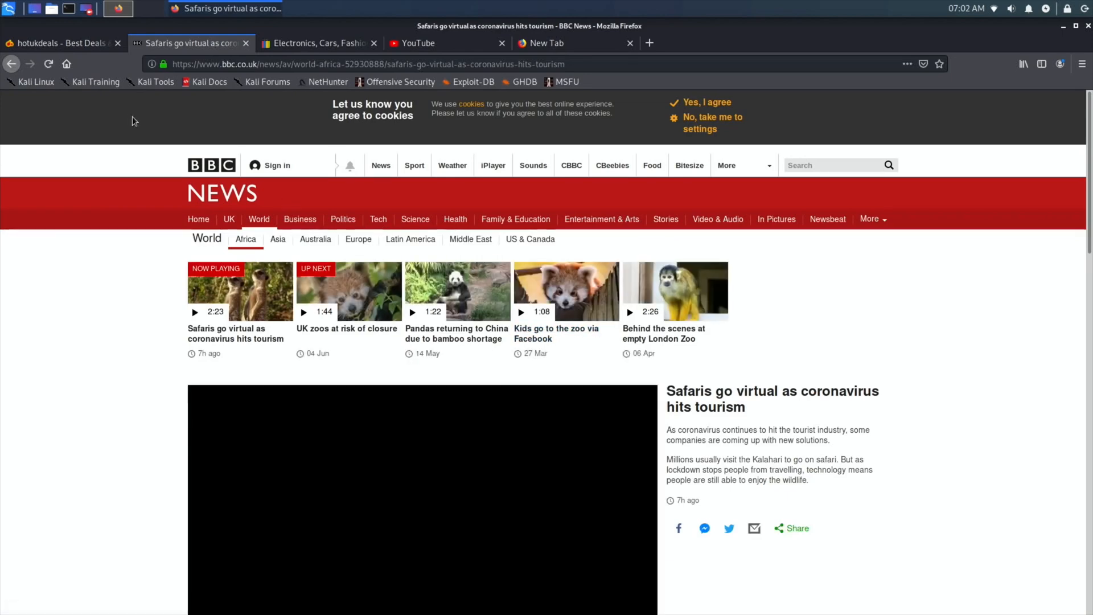
pyautogui.moveTo(318, 43)
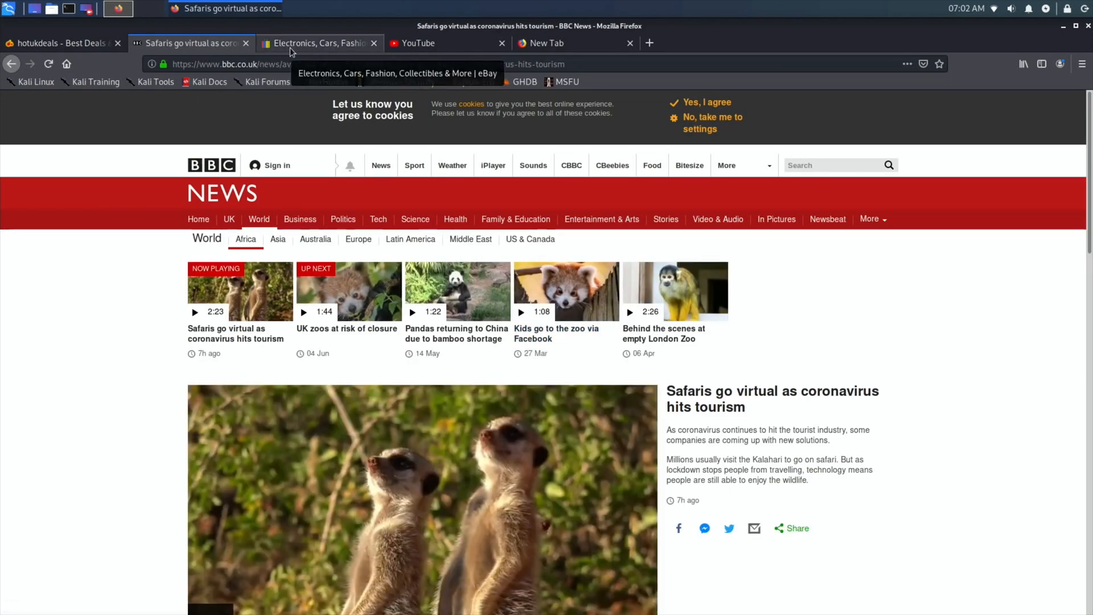
pyautogui.click(318, 42)
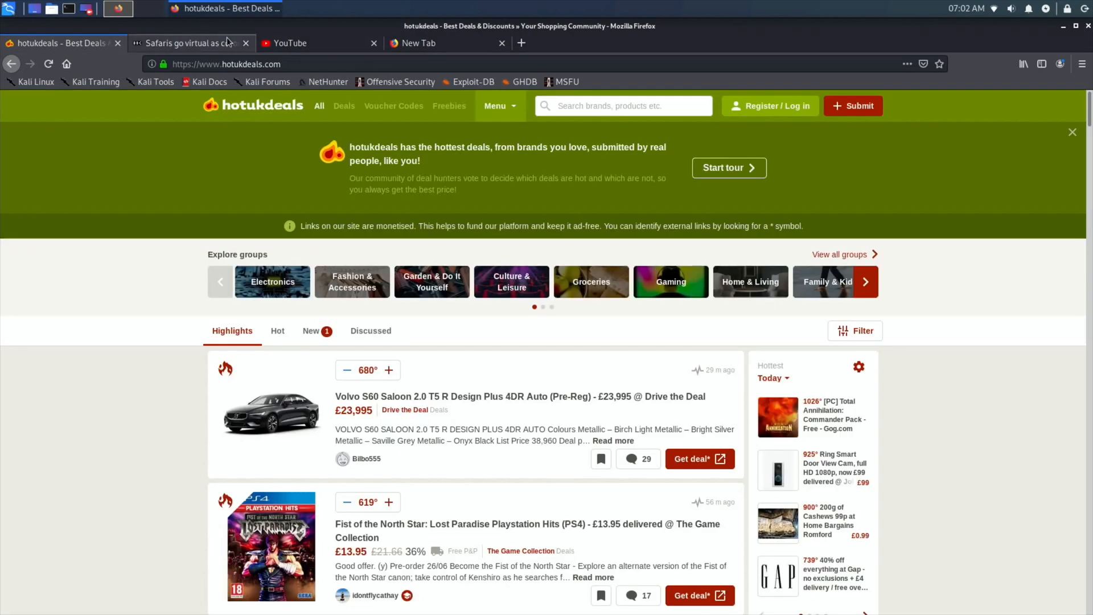
# - Close the news, deals and empty tabs, then play 'Logarithms explained Bob Ross style'
pyautogui.click(285, 43)
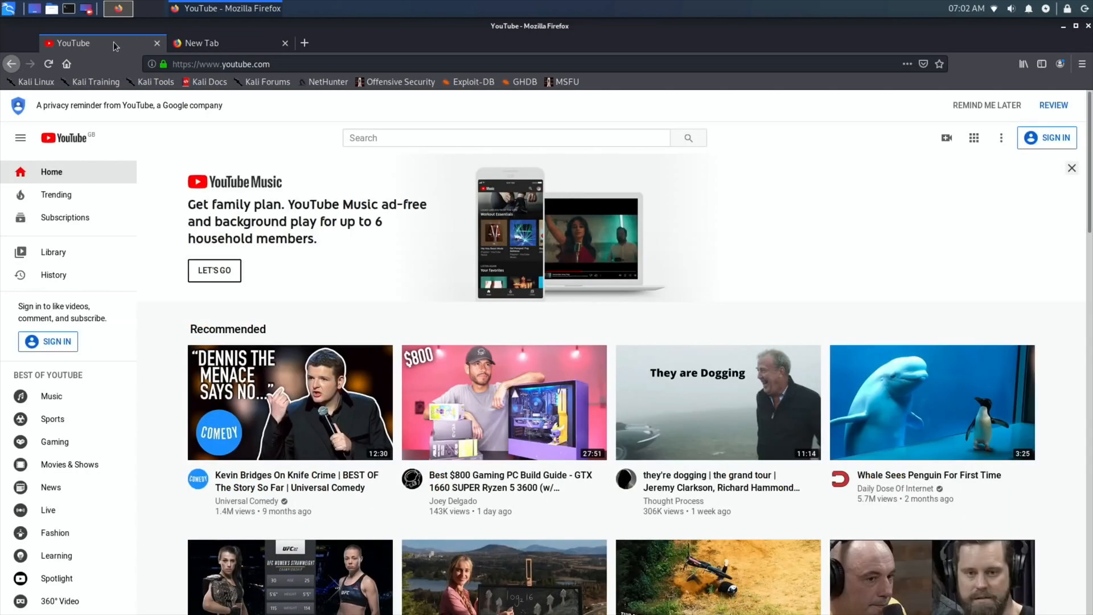
pyautogui.click(265, 43)
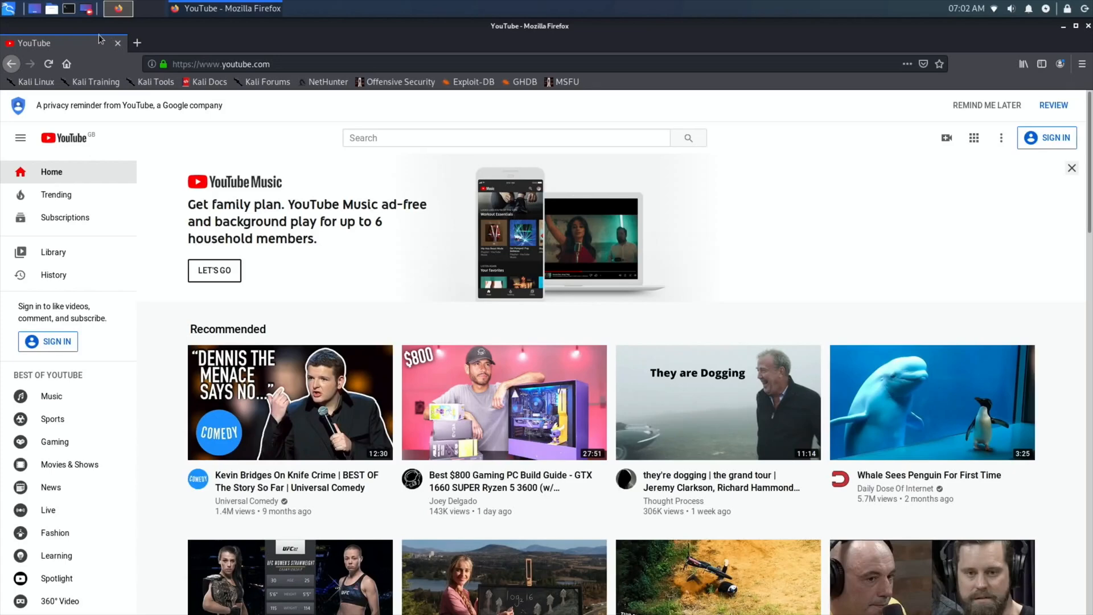
pyautogui.moveTo(526, 302)
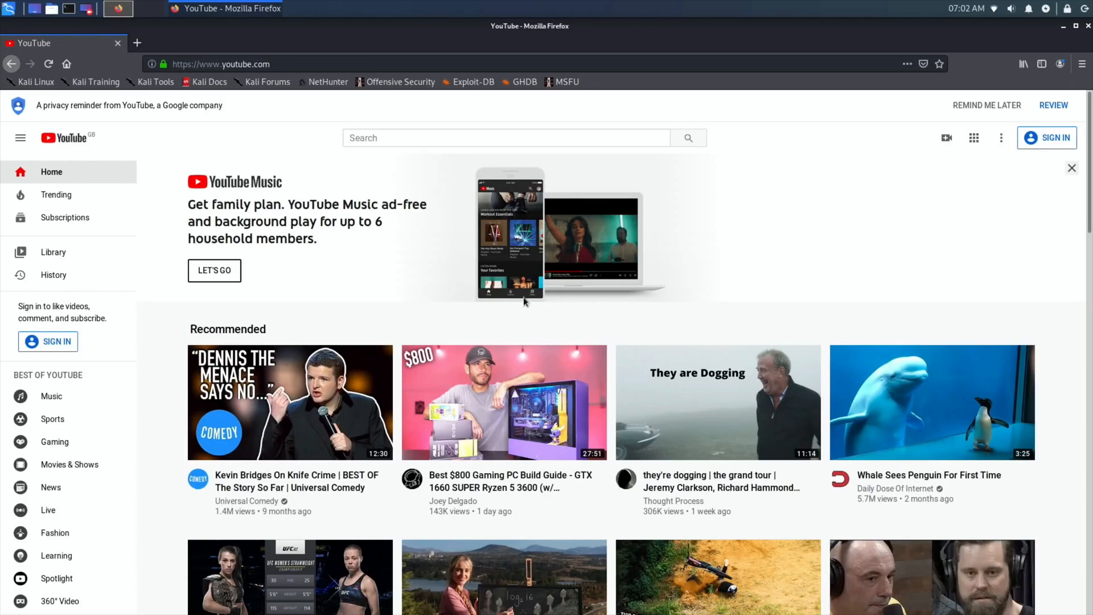
pyautogui.scroll(-3)
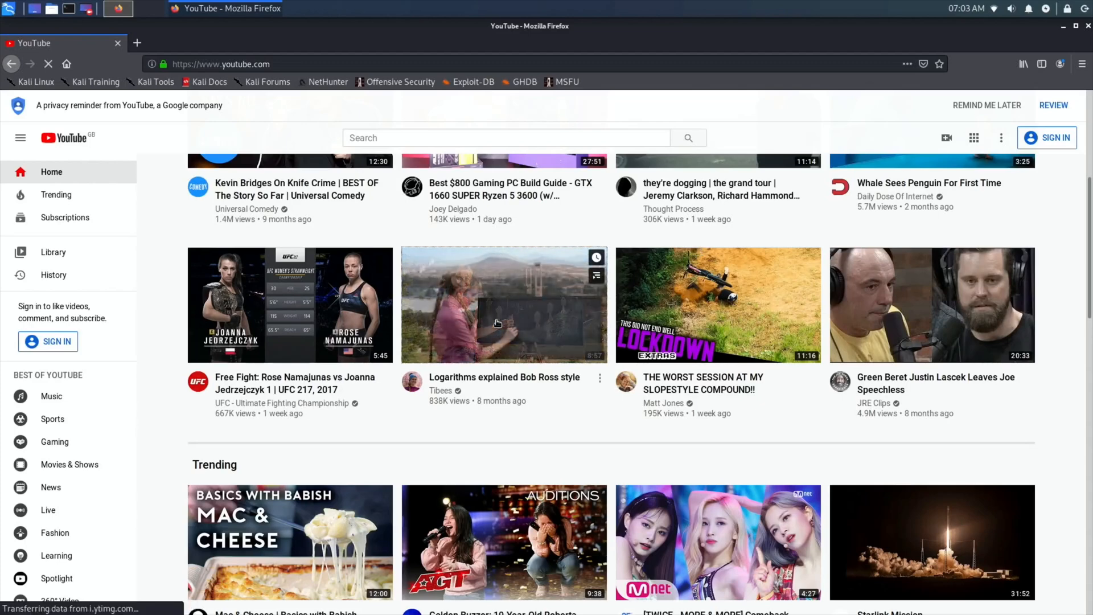
pyautogui.click(503, 305)
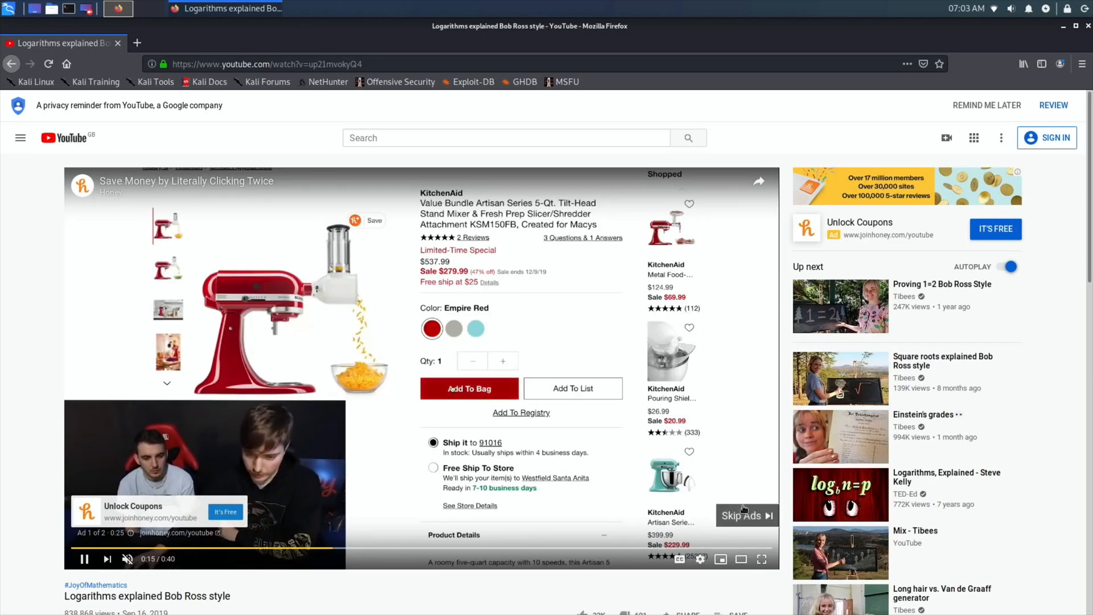
# - Skip the YouTube ad, open and close playback settings, and toggle full screen on and off
pyautogui.click(742, 516)
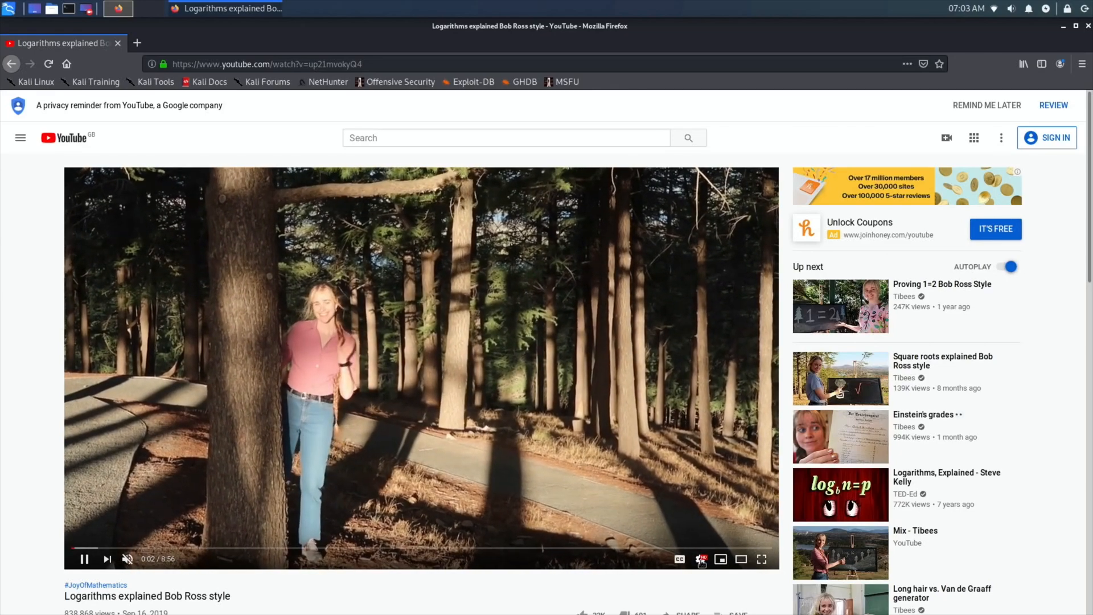
pyautogui.click(702, 558)
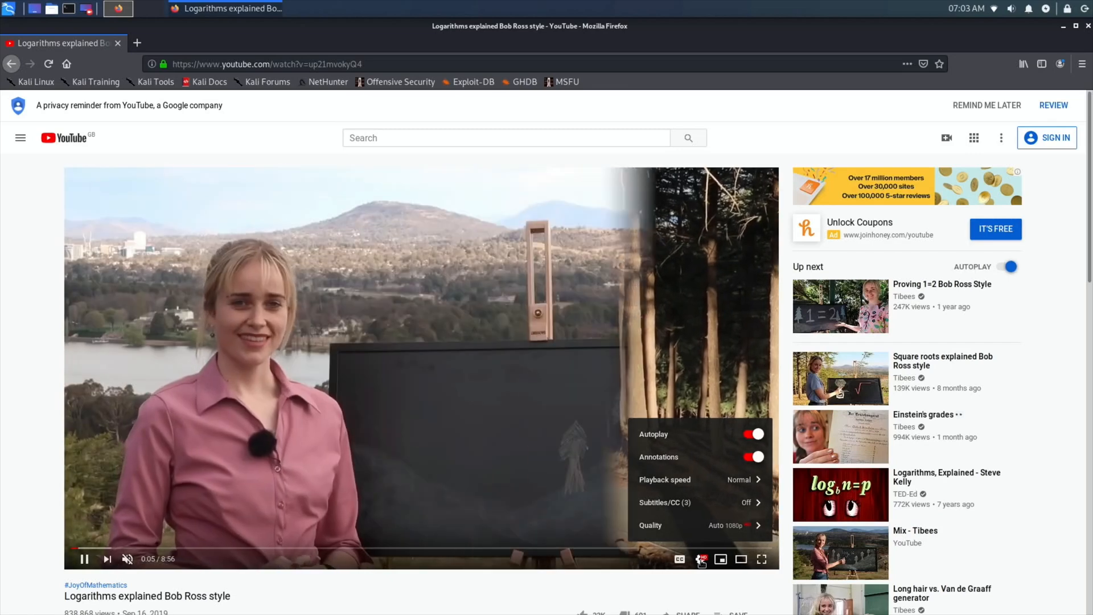
pyautogui.click(702, 559)
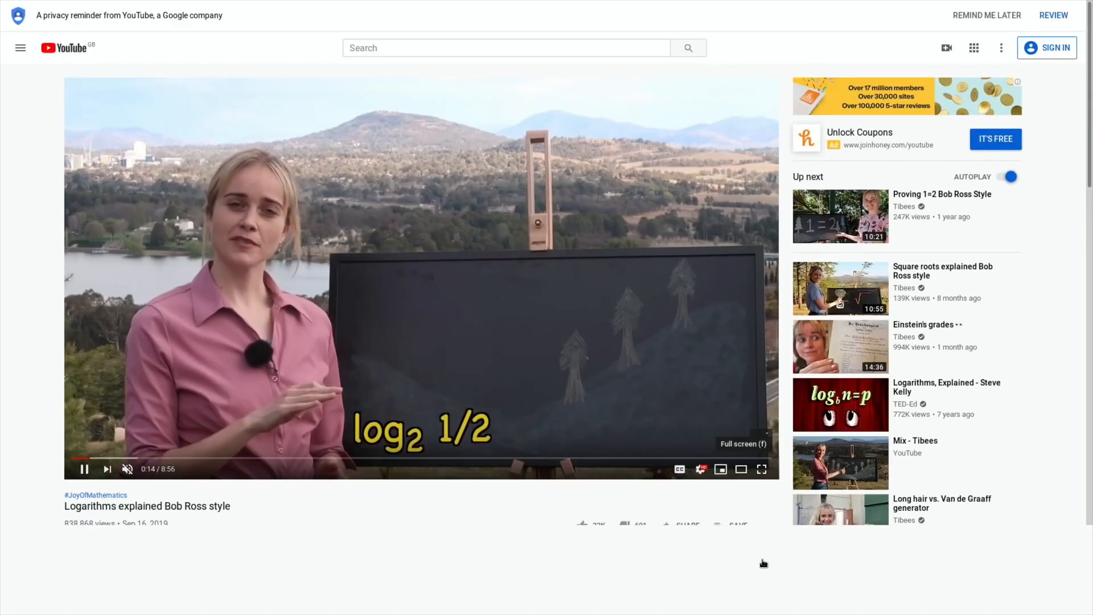
pyautogui.click(762, 469)
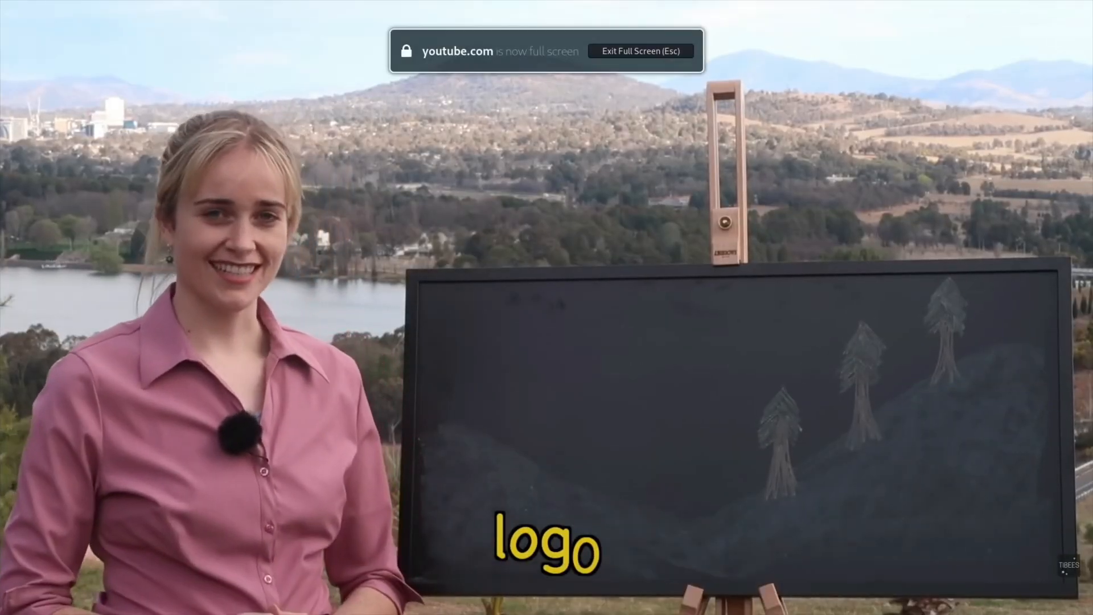
pyautogui.press('Escape')
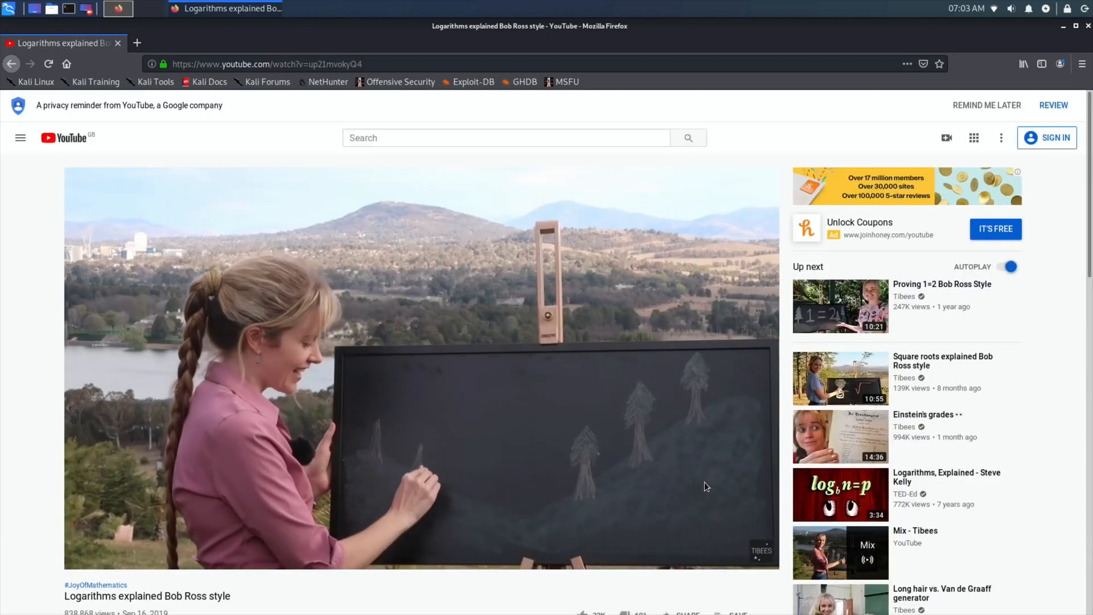
# - Pause the logarithms video at 0:34 and scroll down the page
pyautogui.click(420, 367)
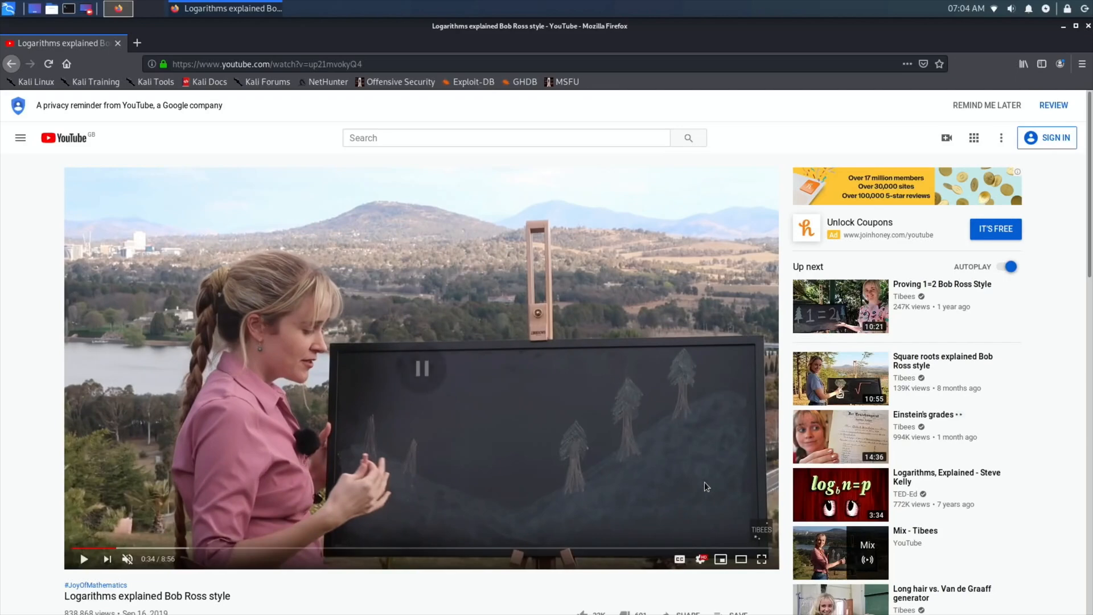
pyautogui.moveTo(441, 226)
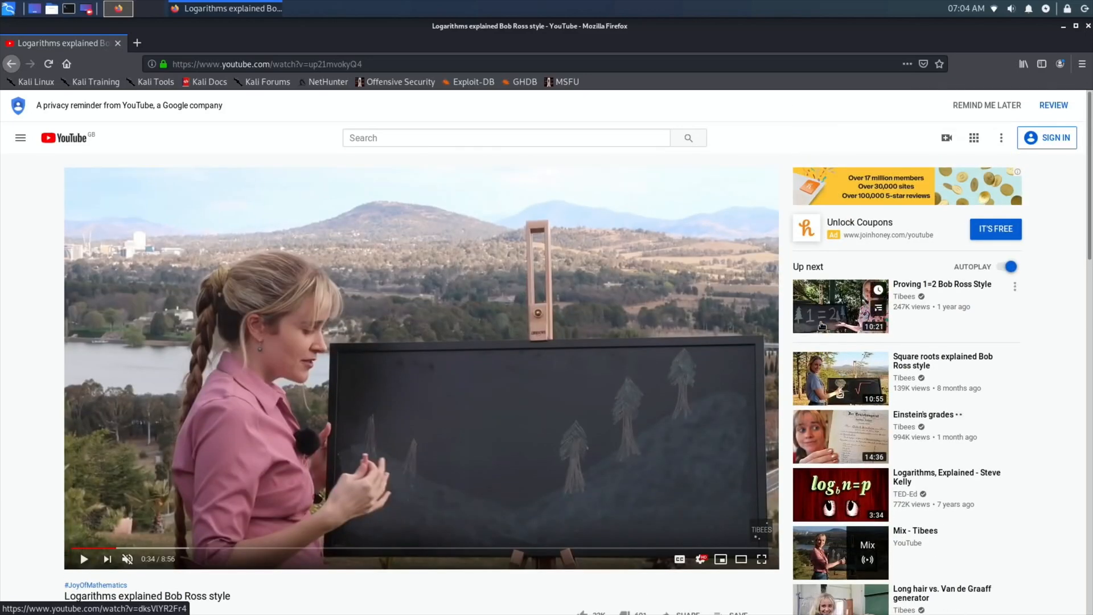
pyautogui.scroll(-3)
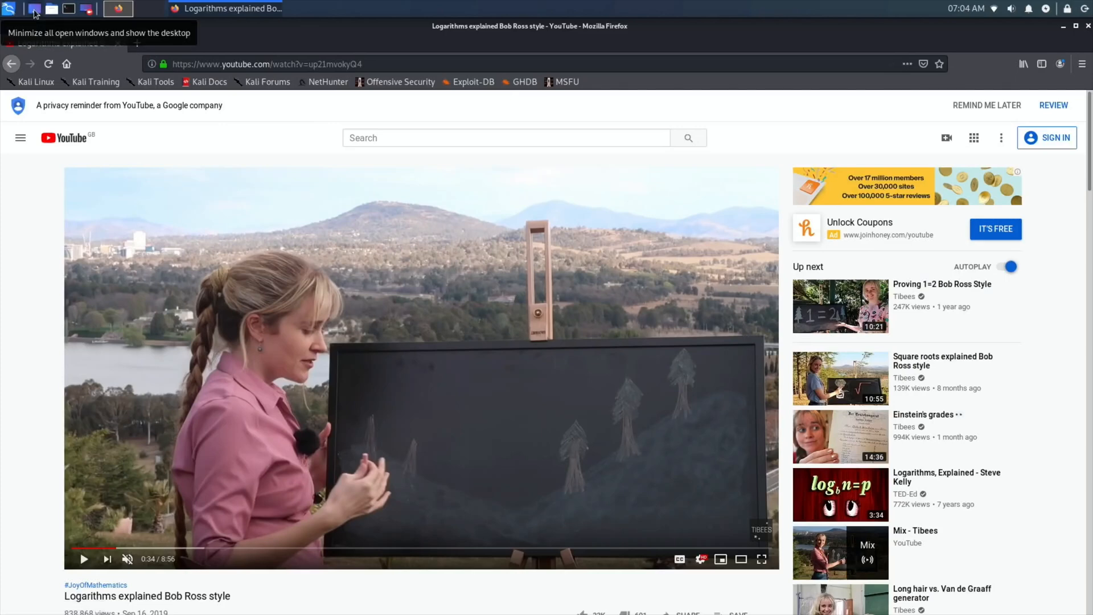
# - Launch File Manager from the Whisker menu, plus Mousepad and a terminal from the panel
pyautogui.click(33, 9)
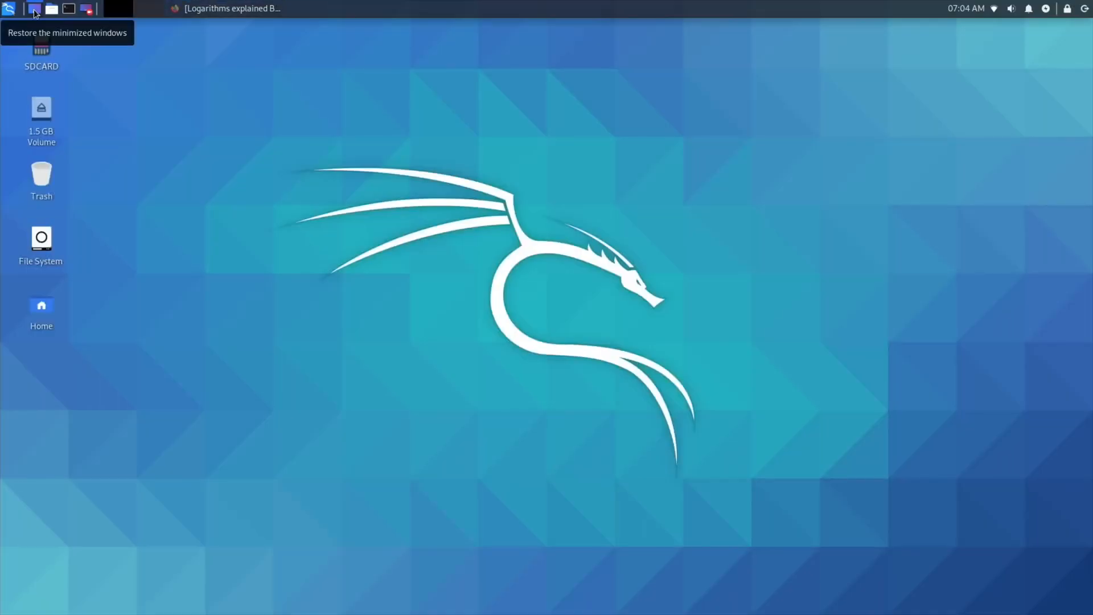
pyautogui.click(33, 9)
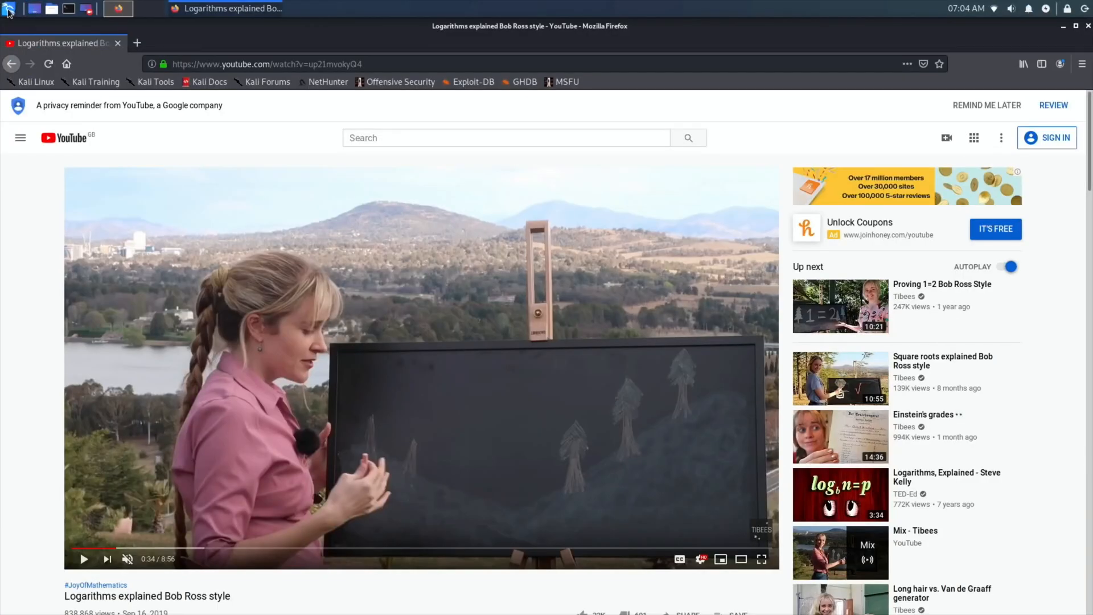
pyautogui.click(9, 9)
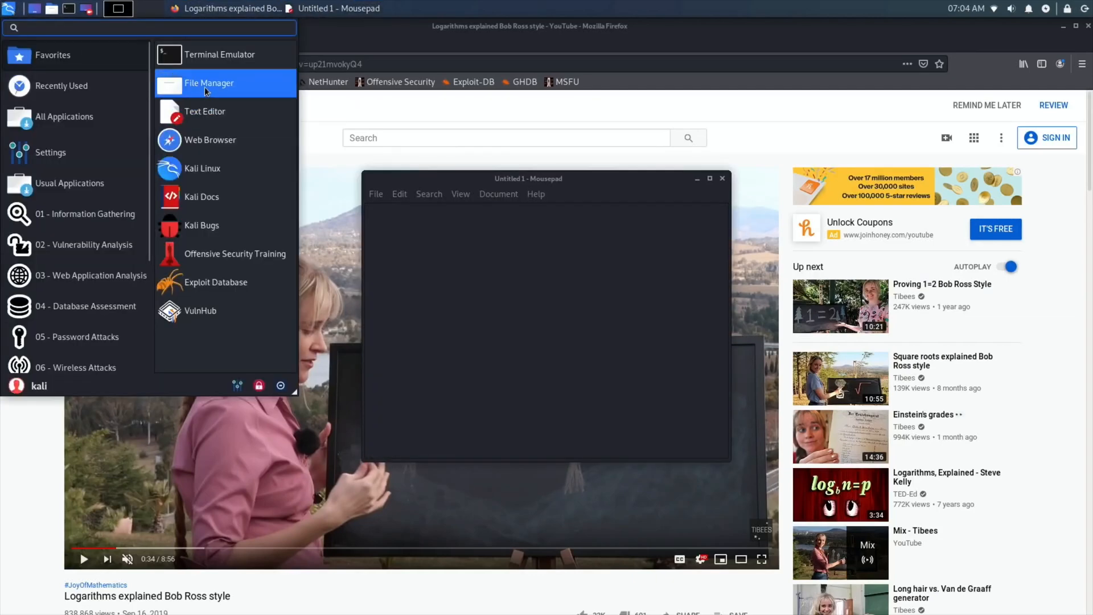
pyautogui.click(208, 83)
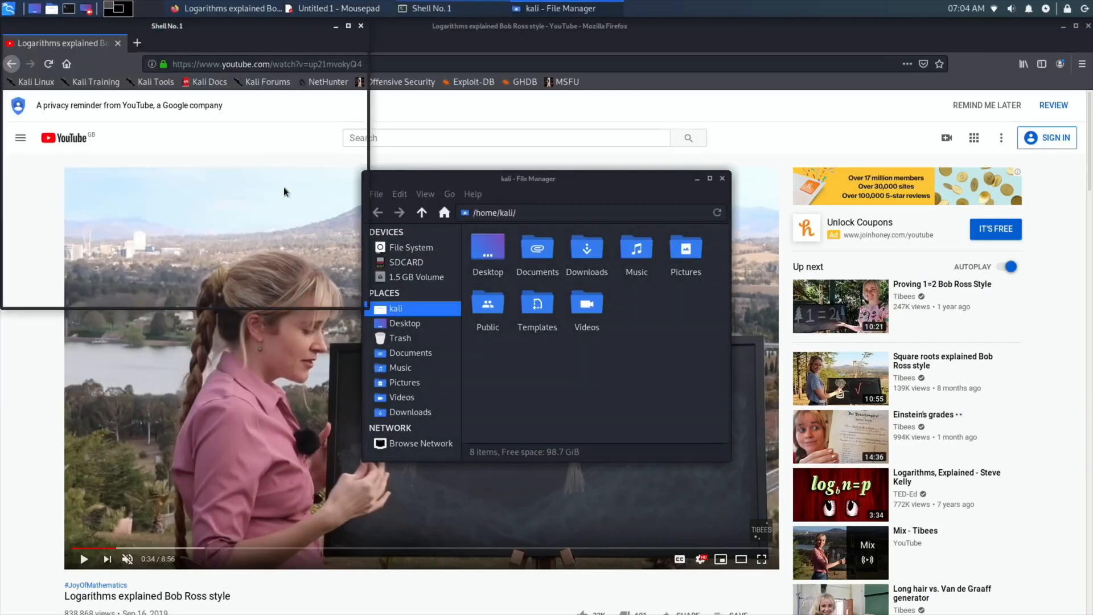
pyautogui.click(33, 9)
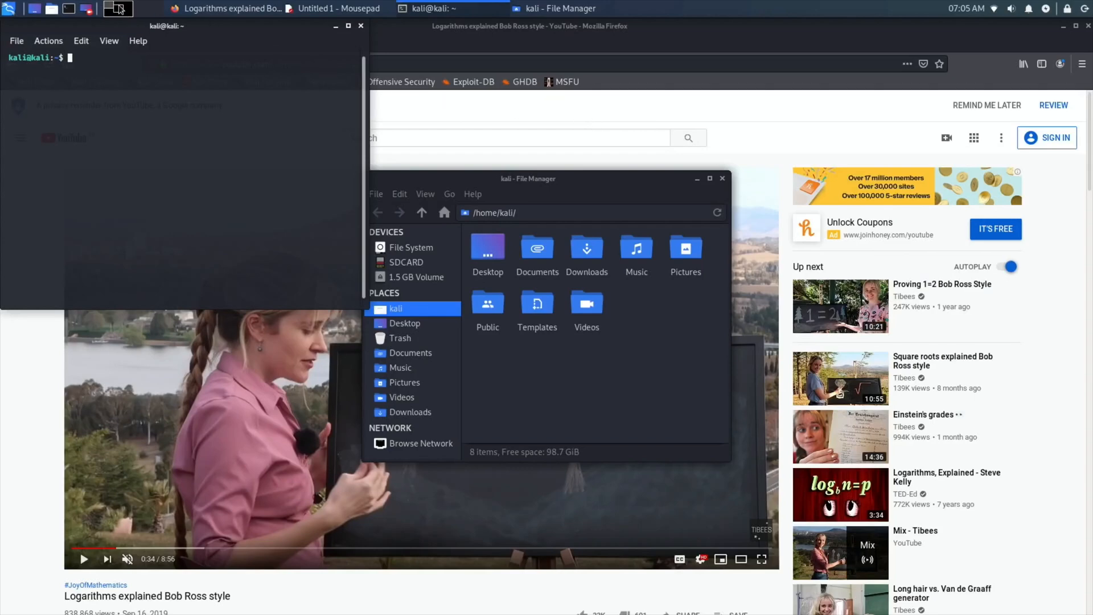
pyautogui.click(116, 9)
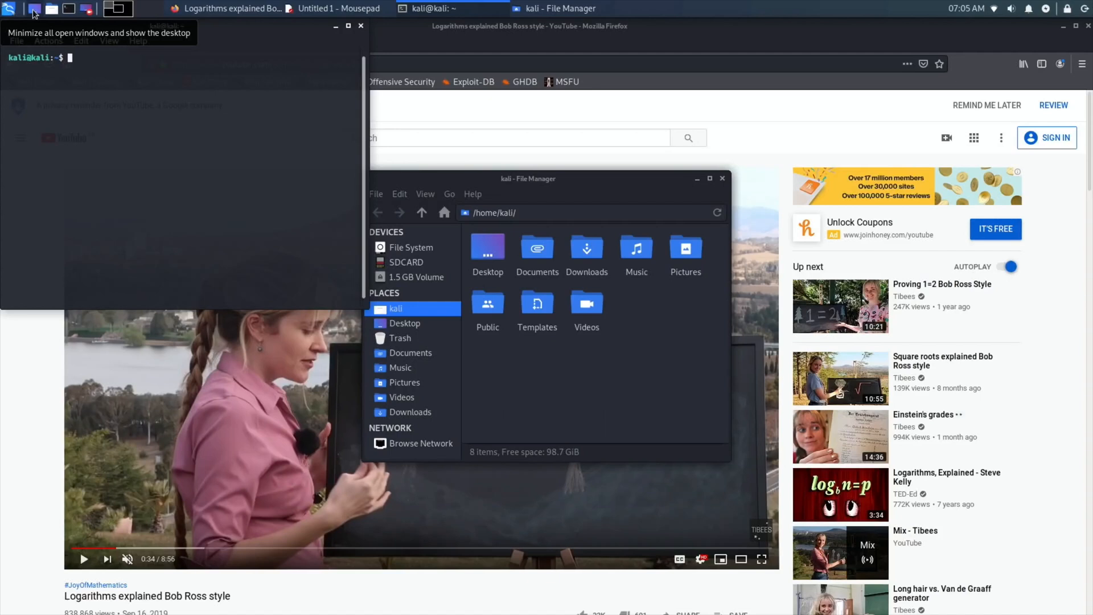
# - Minimise every window via Show Desktop, leaving only the Kali dragon wallpaper visible
pyautogui.click(34, 8)
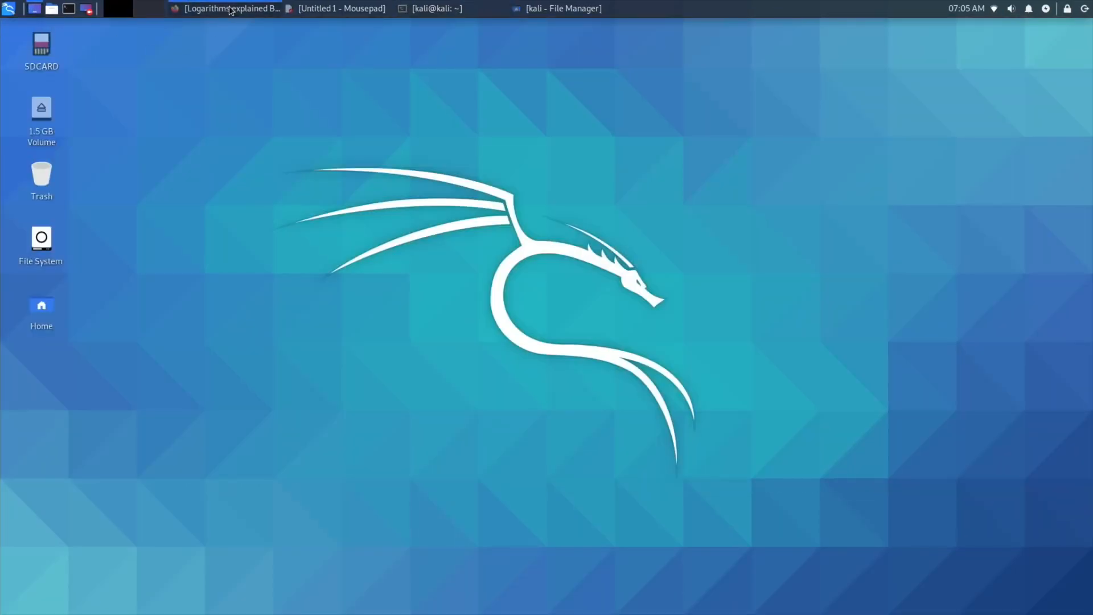
pyautogui.click(229, 9)
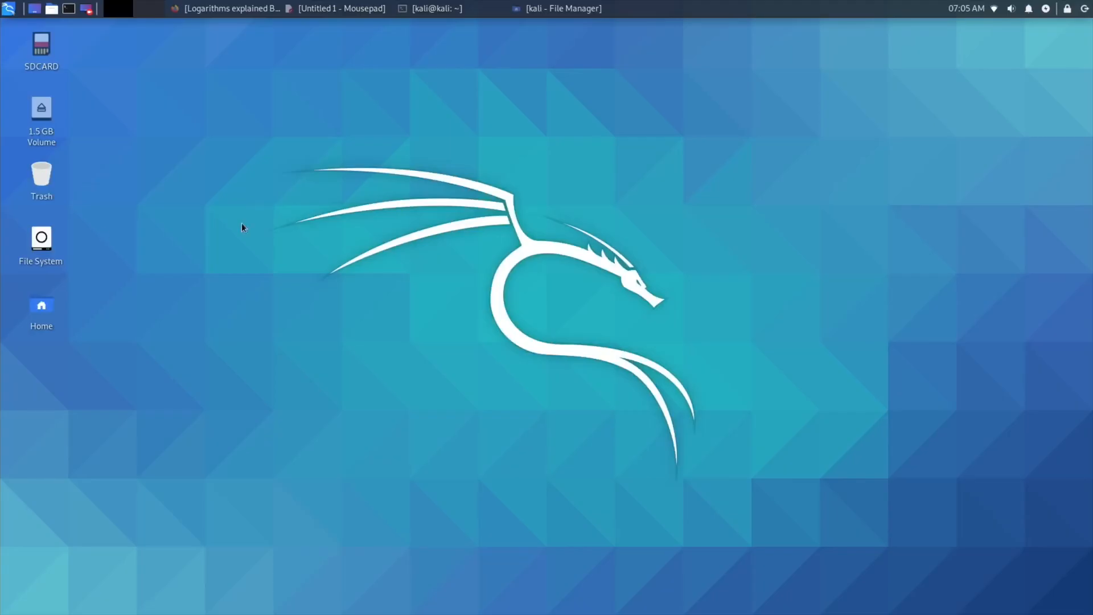
pyautogui.moveTo(293, 228)
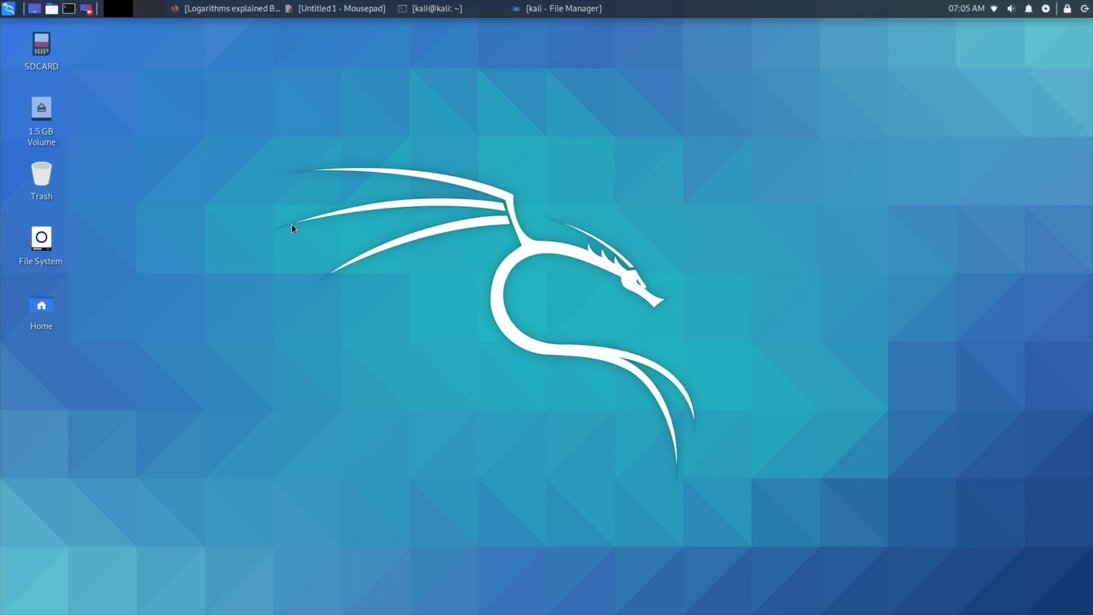